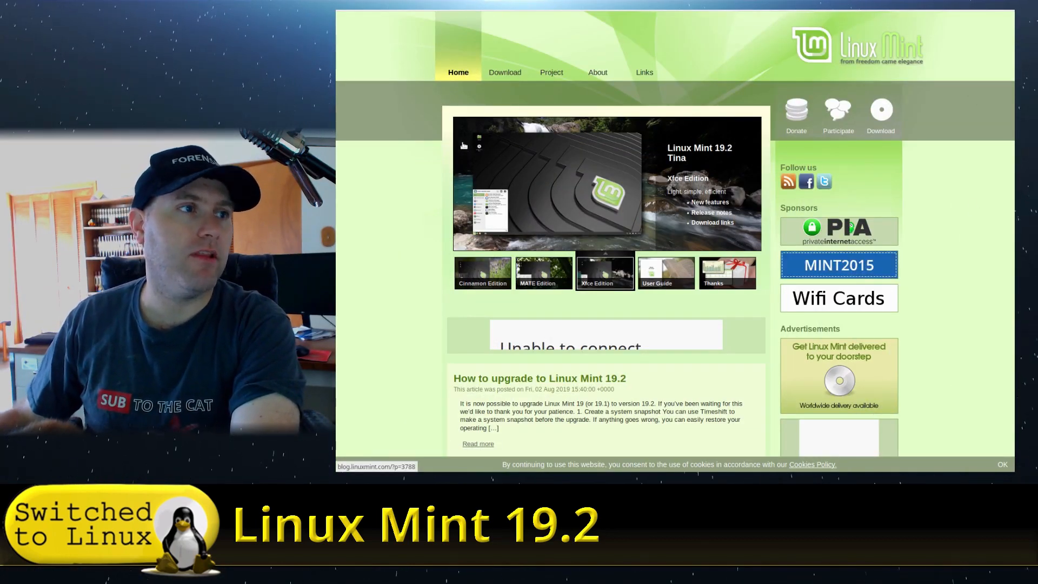
Scroll the Linux Mint homepage news feed down to the 19.2 upgrade guide post.
scroll("down", 3)
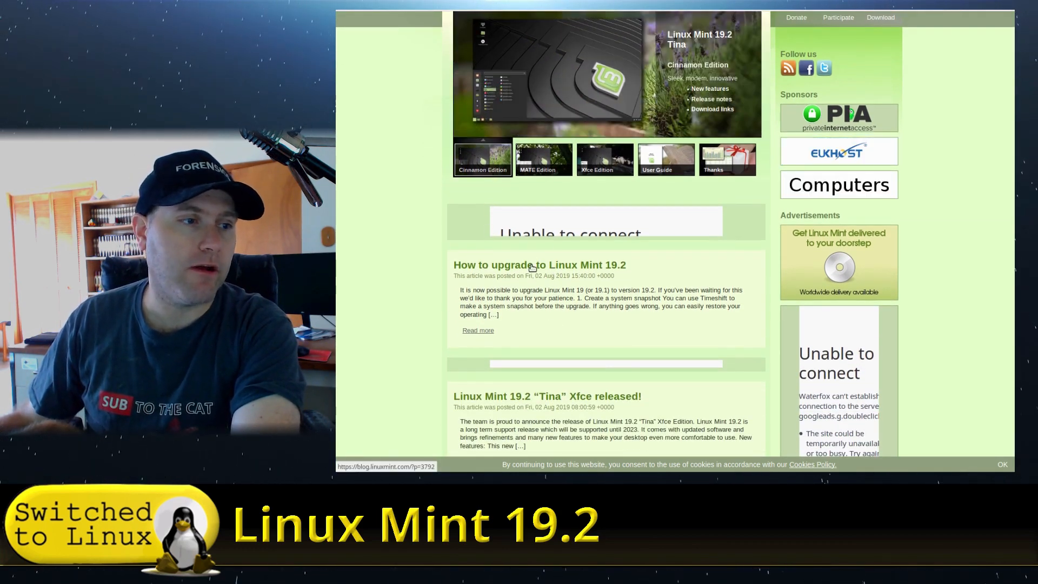
Open the 'How to upgrade to Linux Mint 19.2' blog post from the news feed.
left_click(539, 264)
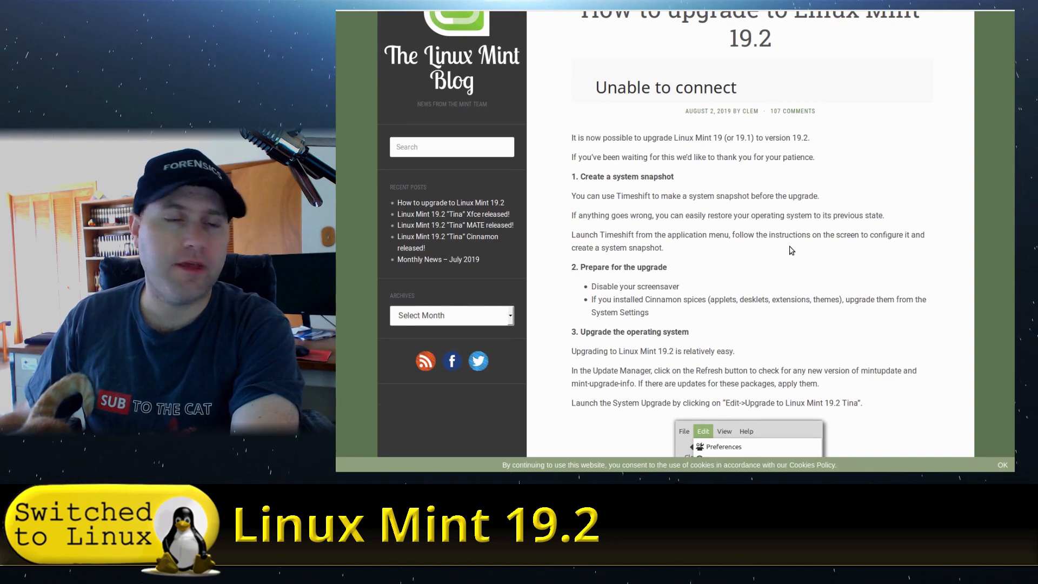
mouse_move(592, 153)
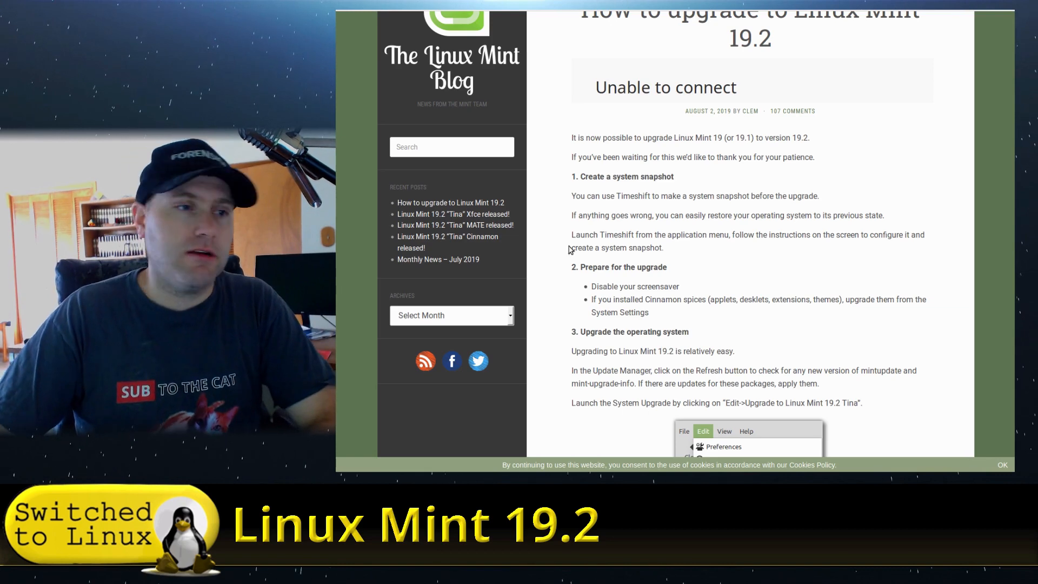
mouse_move(799, 337)
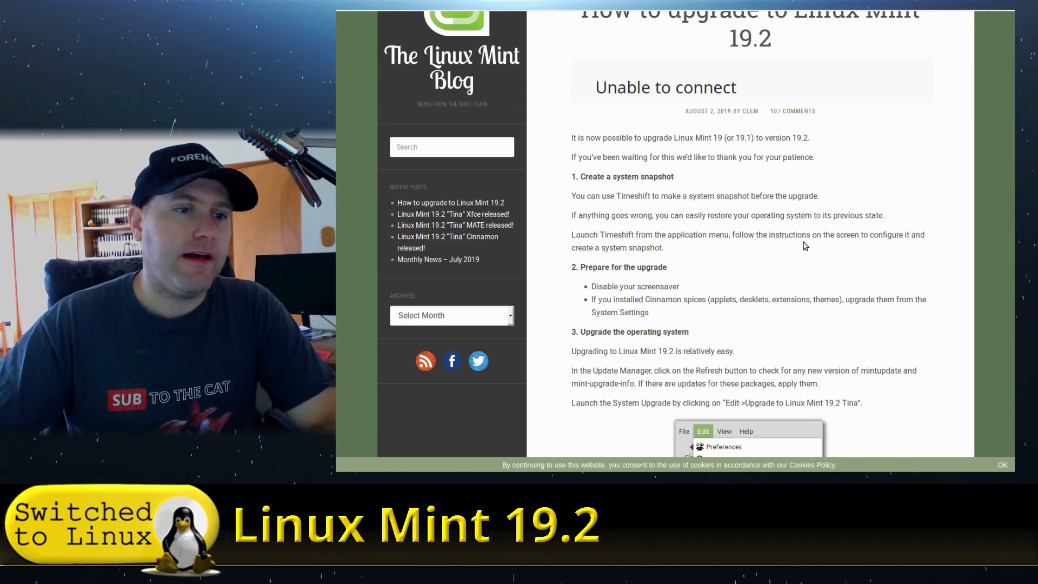
mouse_move(720, 246)
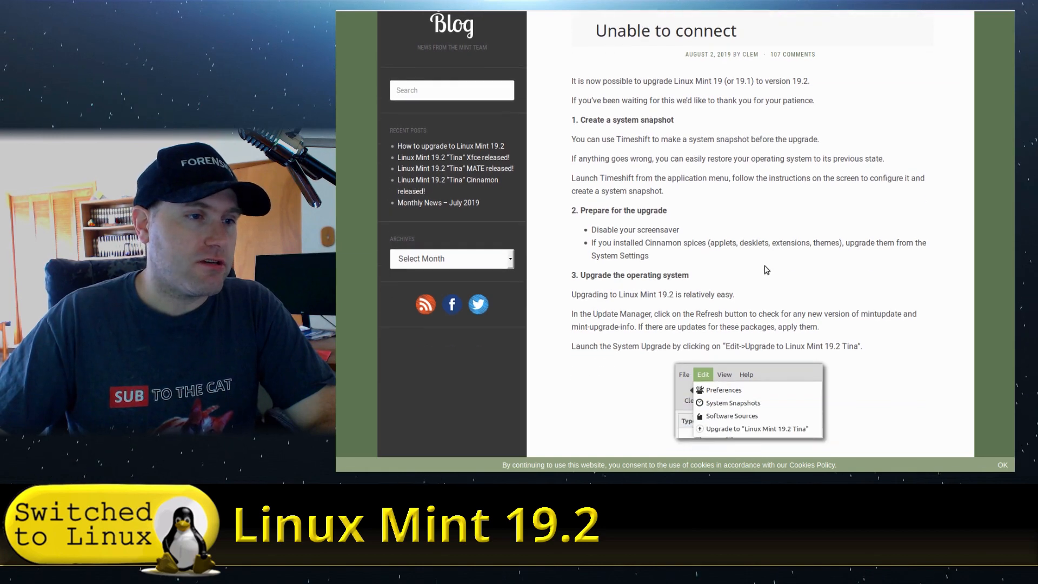
Scroll down to section 3's Update Manager Edit-menu and upgrade dialog screenshots.
scroll("down", 3)
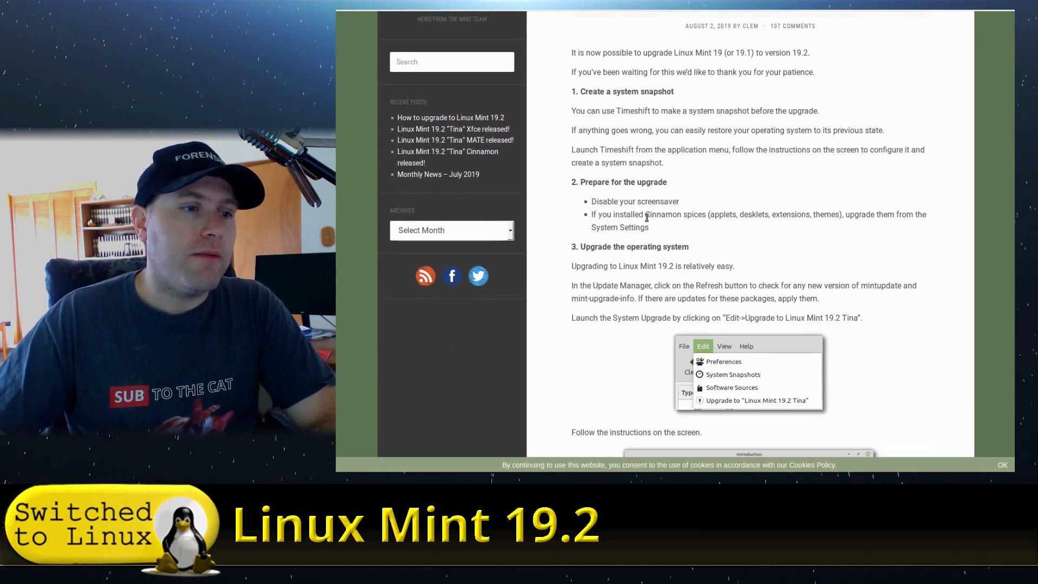
mouse_move(676, 225)
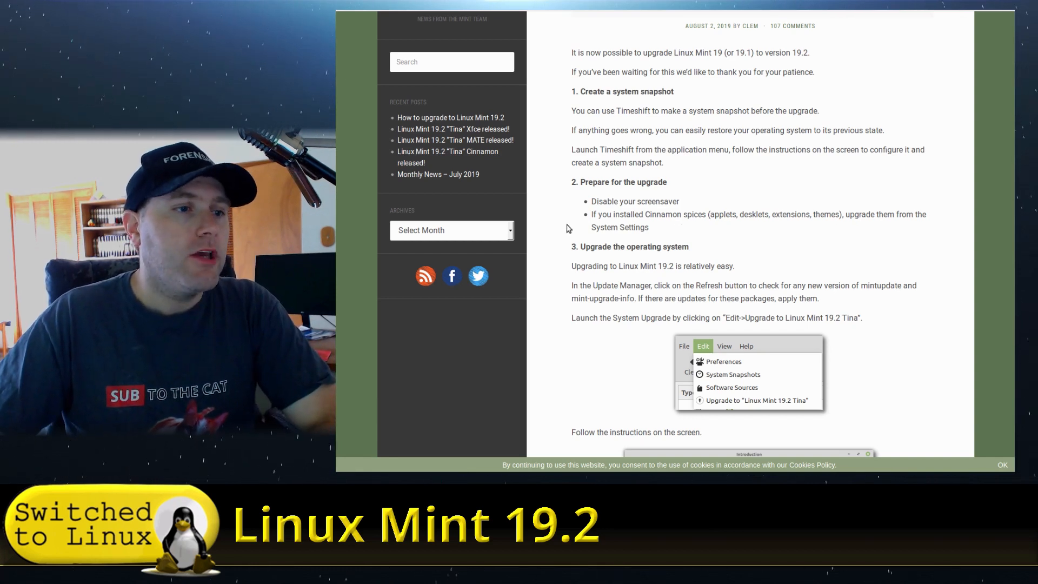
mouse_move(733, 241)
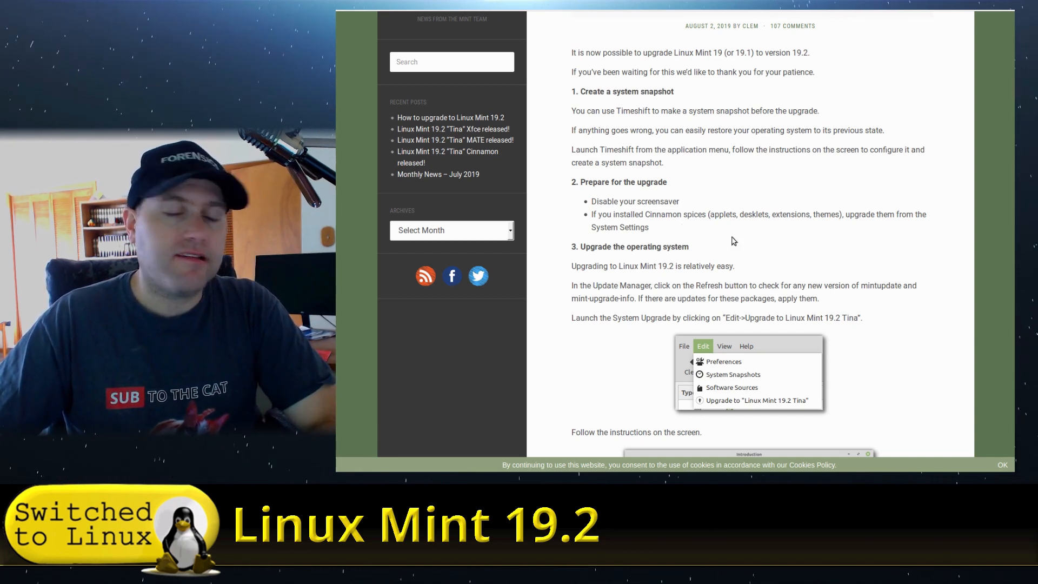
scroll("down", 3)
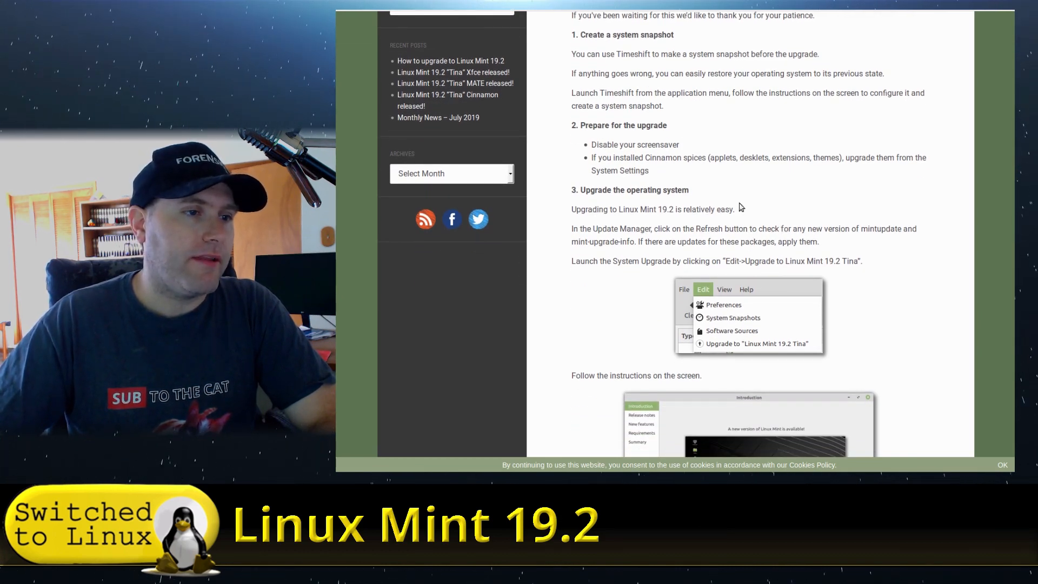
mouse_move(707, 288)
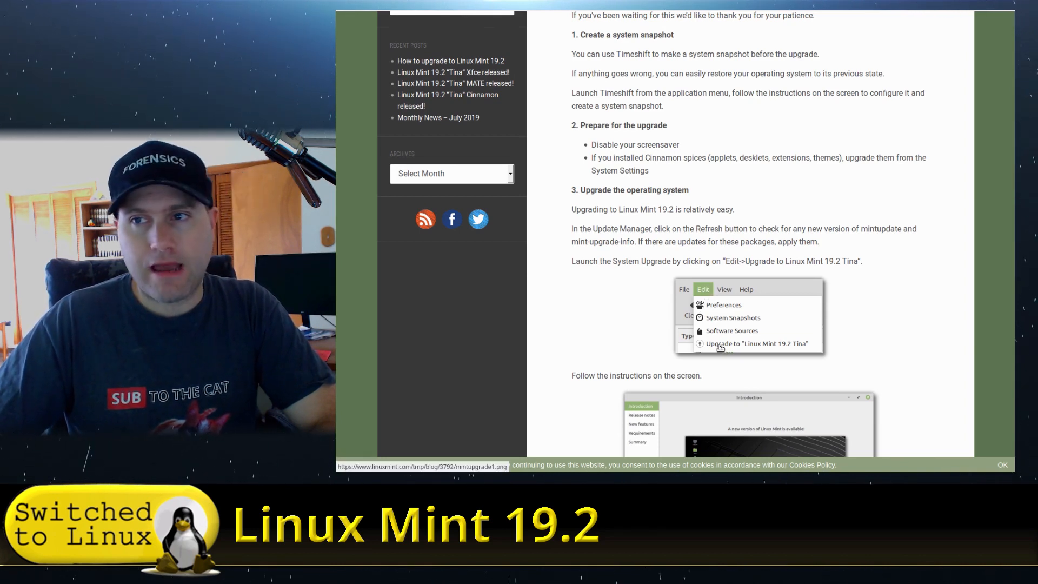
mouse_move(747, 297)
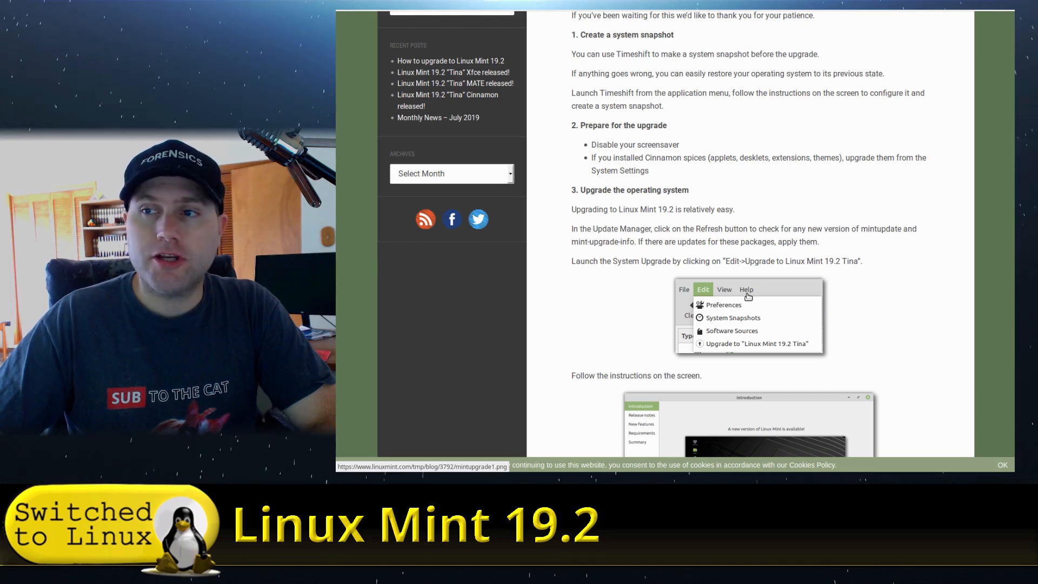
Read the full XScreensaver apt remove command sideways, then reach Commonly asked questions.
scroll("down", 3)
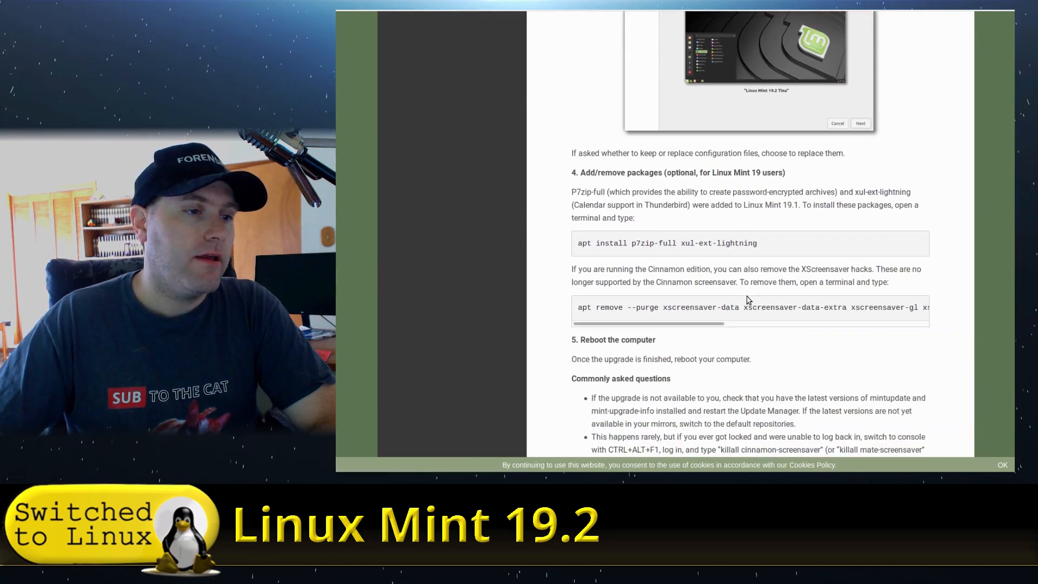
mouse_move(803, 254)
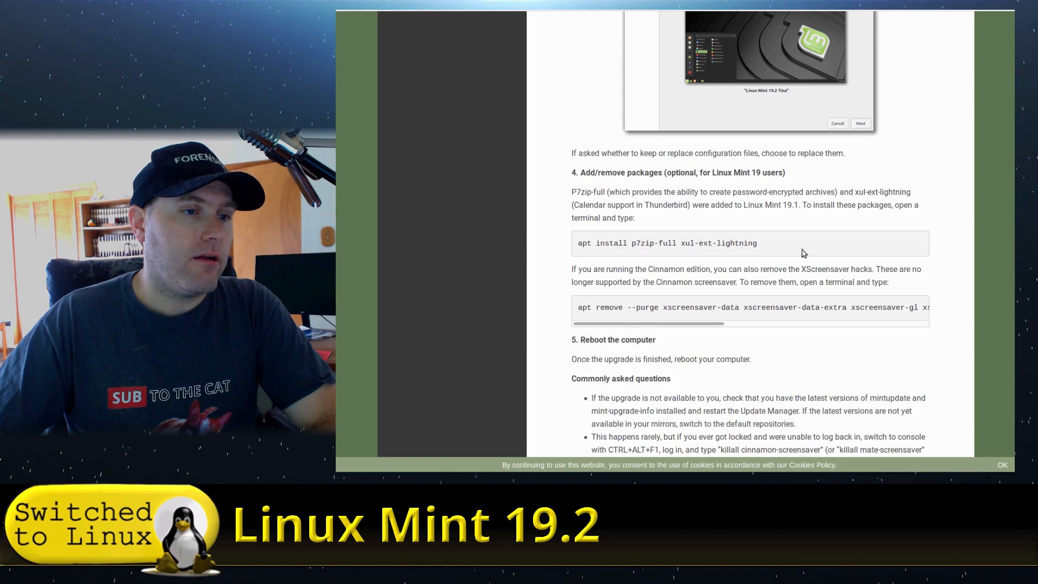
mouse_move(725, 336)
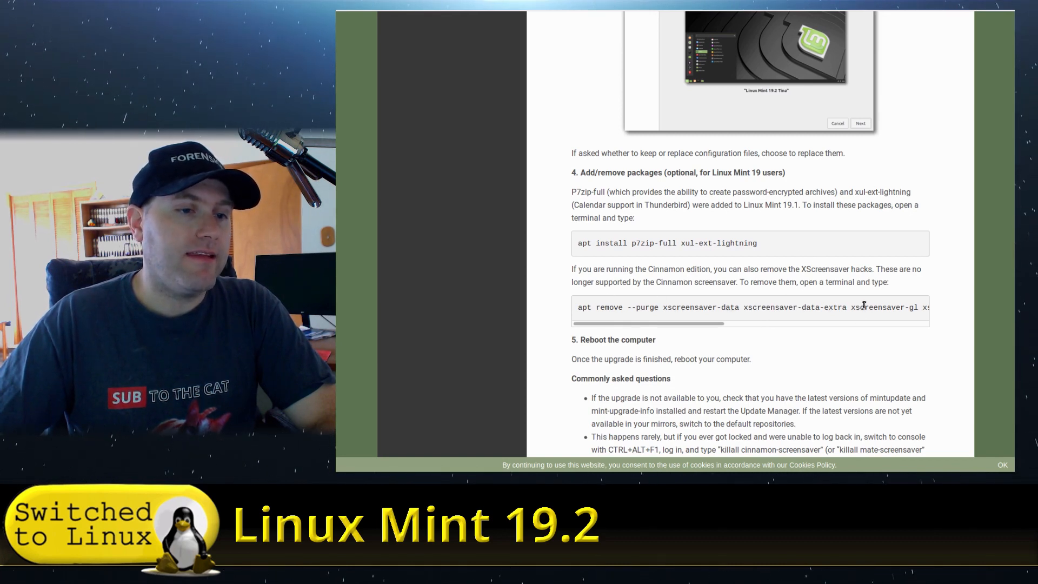
scroll("right", 3)
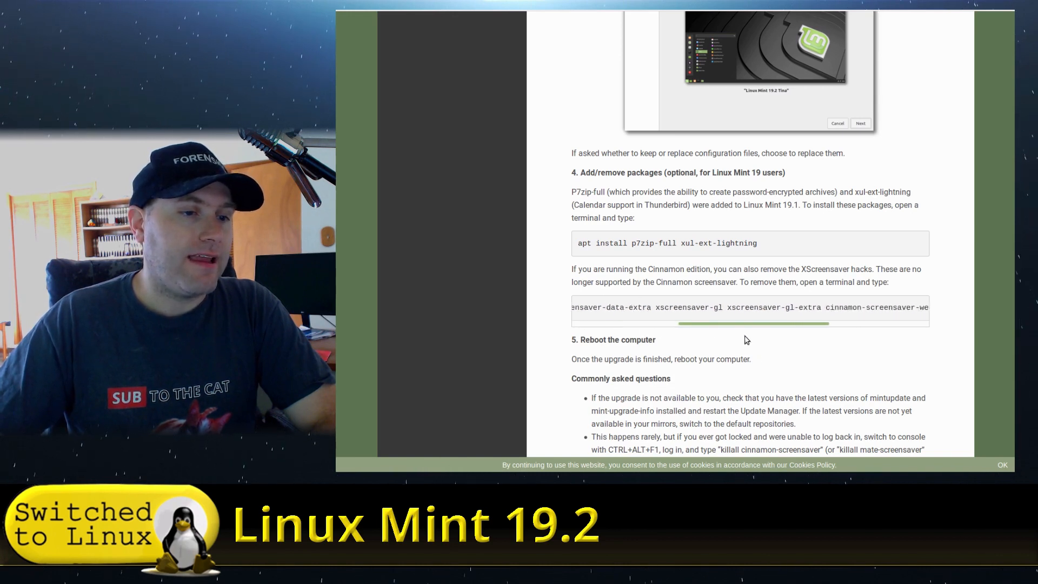
scroll("right", 3)
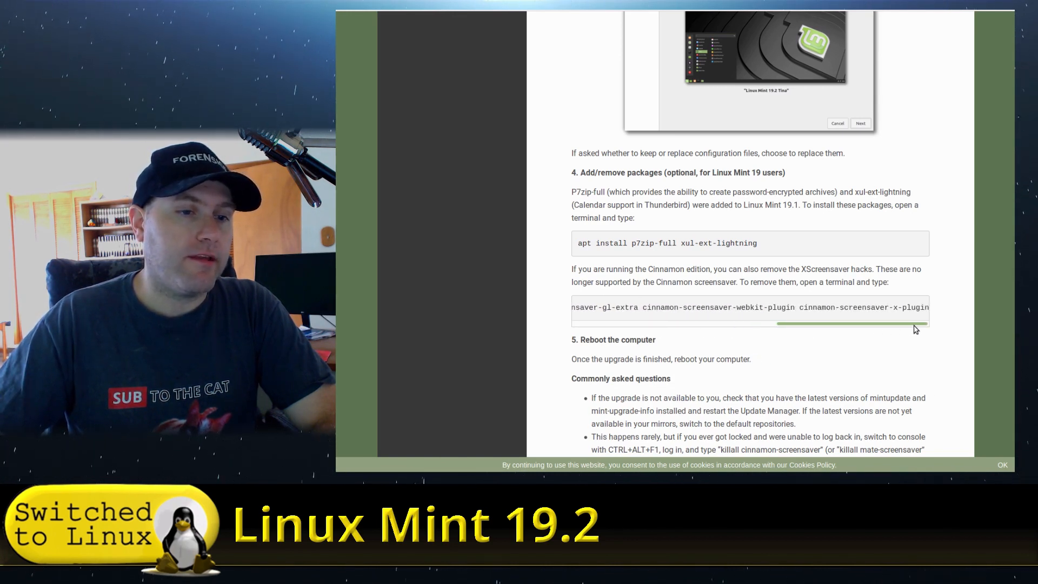
scroll("left", 3)
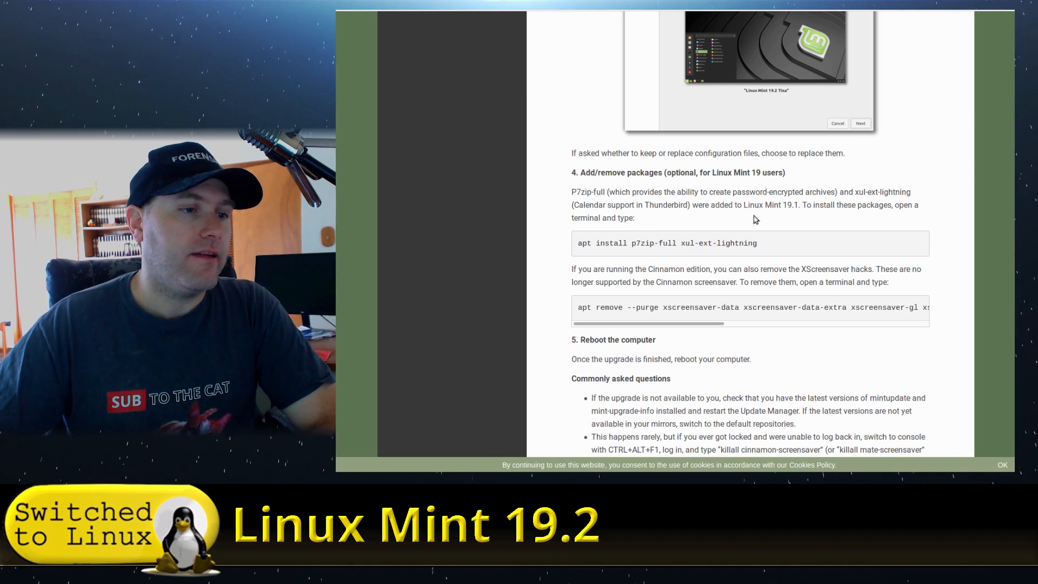
mouse_move(648, 256)
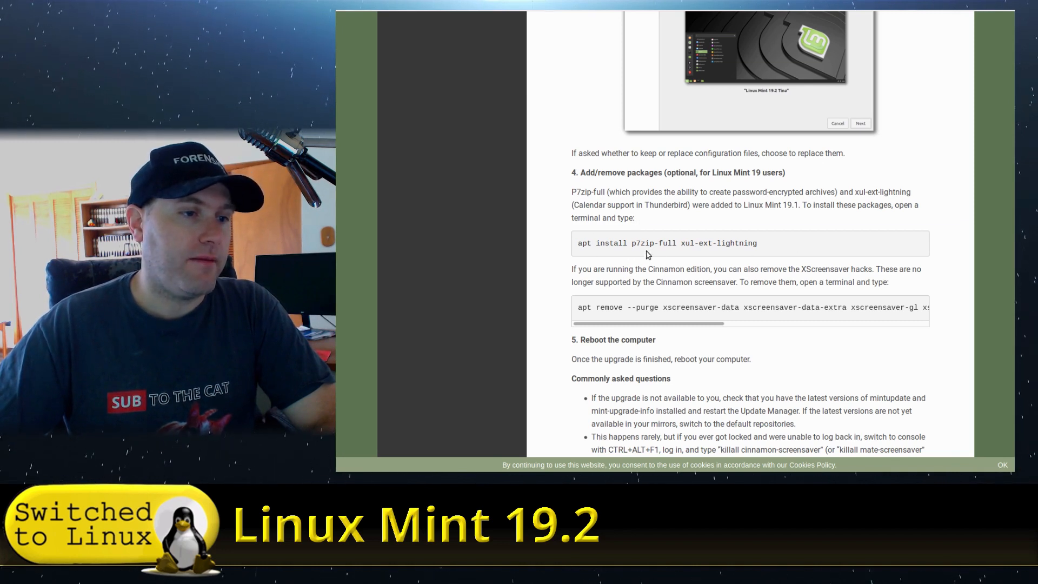
mouse_move(685, 263)
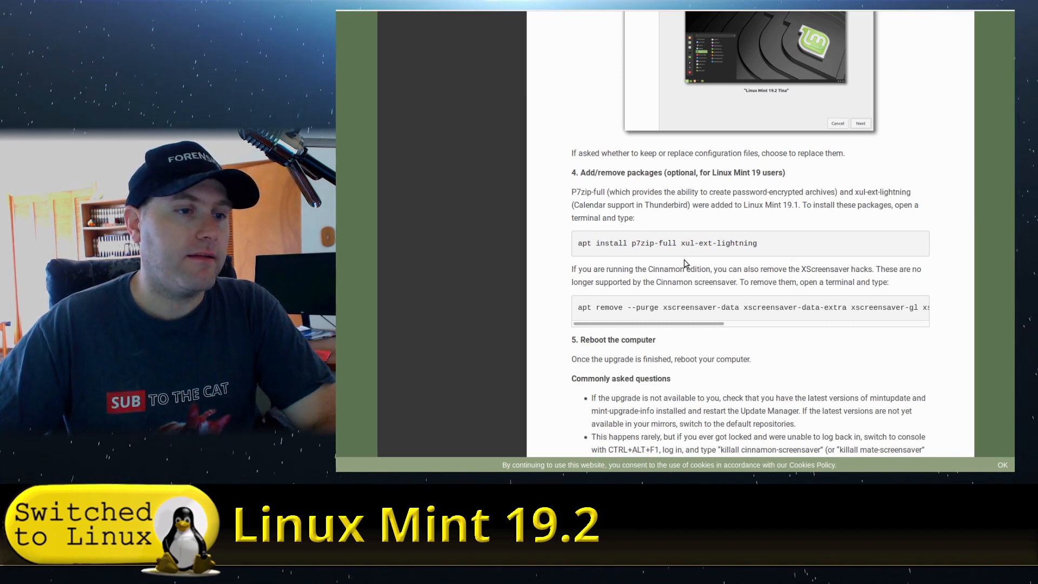
mouse_move(720, 259)
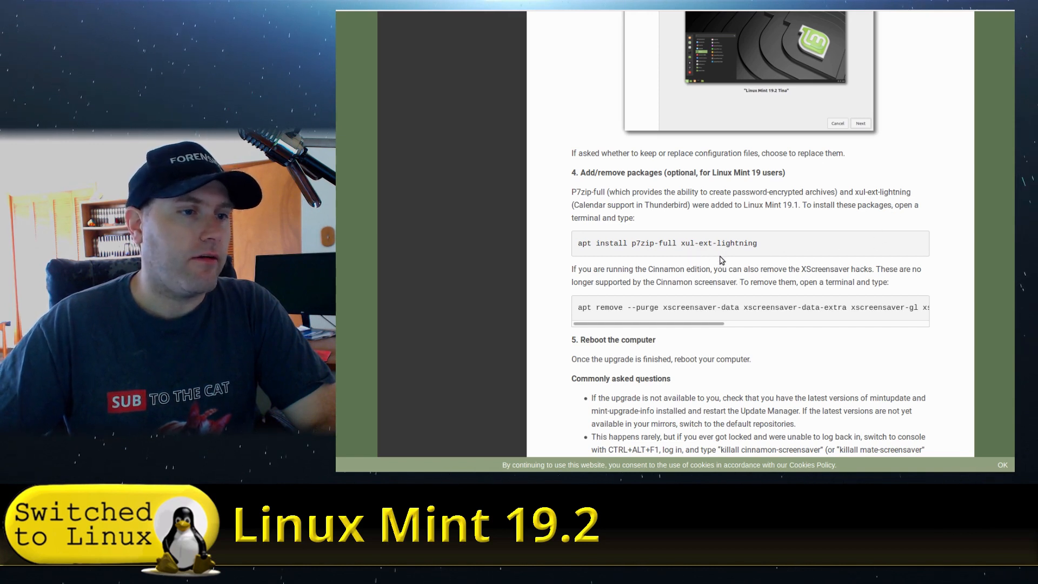
mouse_move(757, 259)
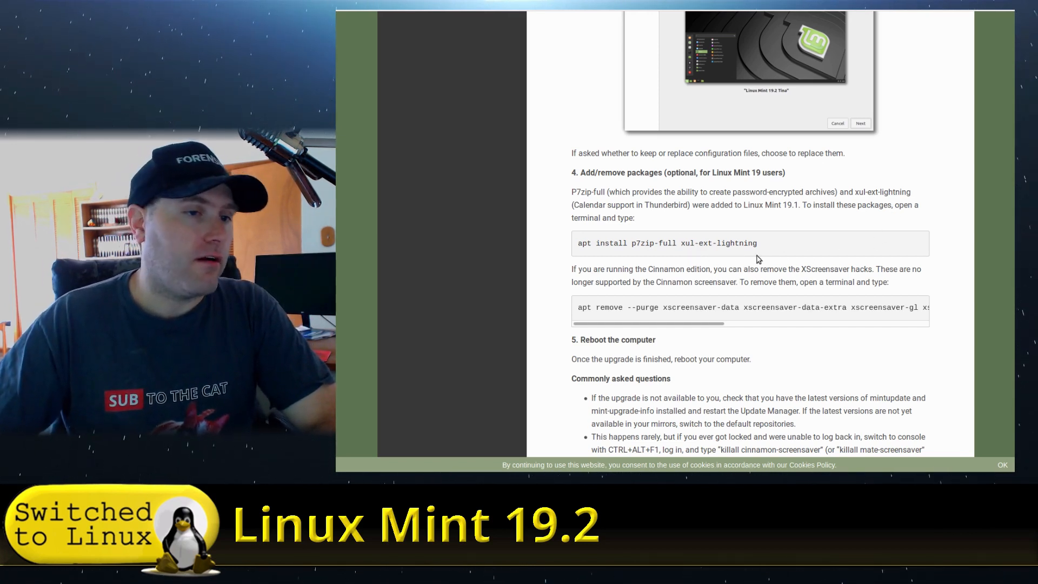
scroll("down", 3)
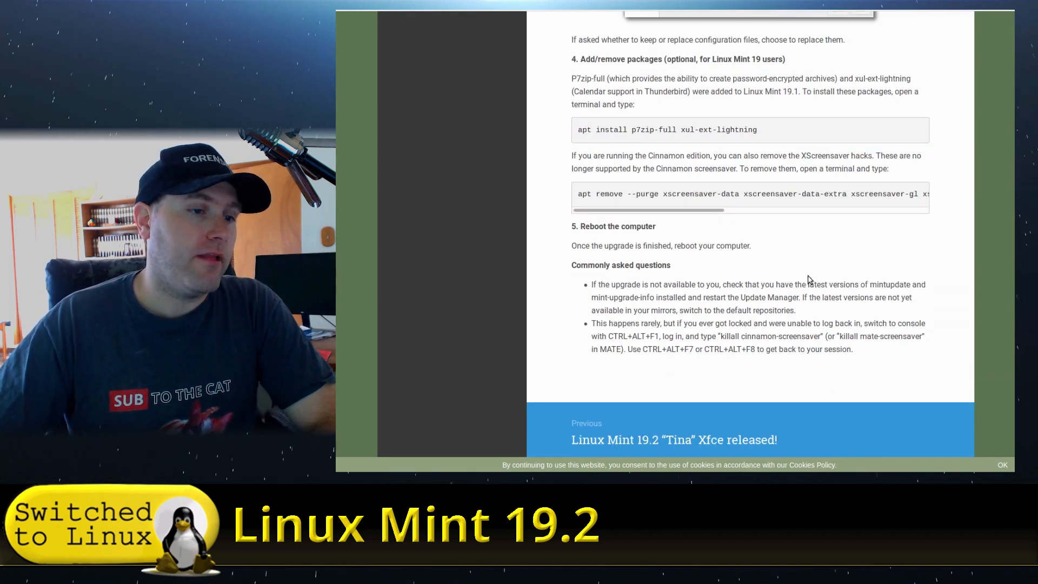
Scroll back up to the Update Manager Edit-menu and upgrade dialog screenshots.
scroll("up", 3)
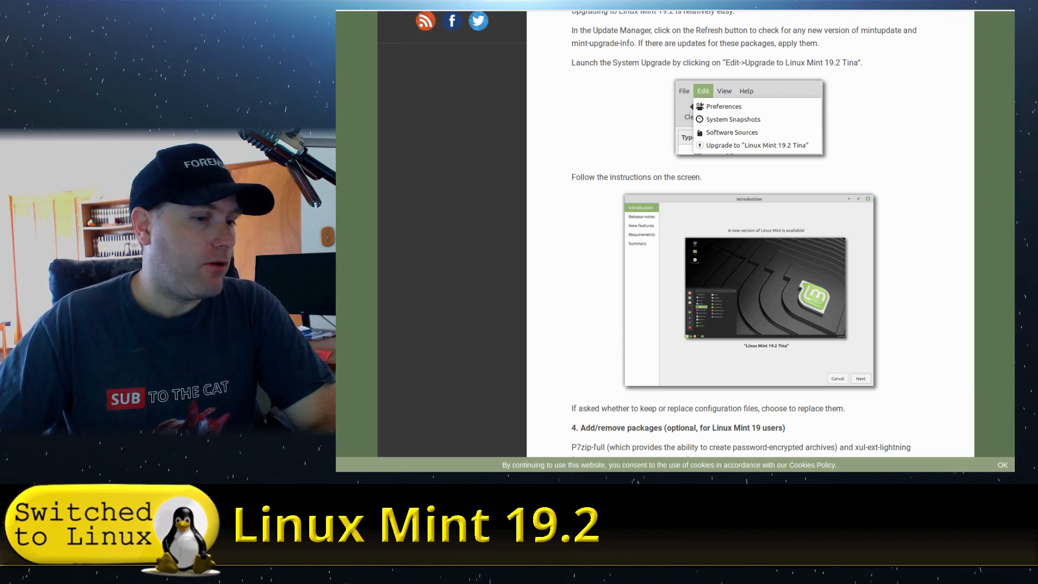
mouse_move(536, 106)
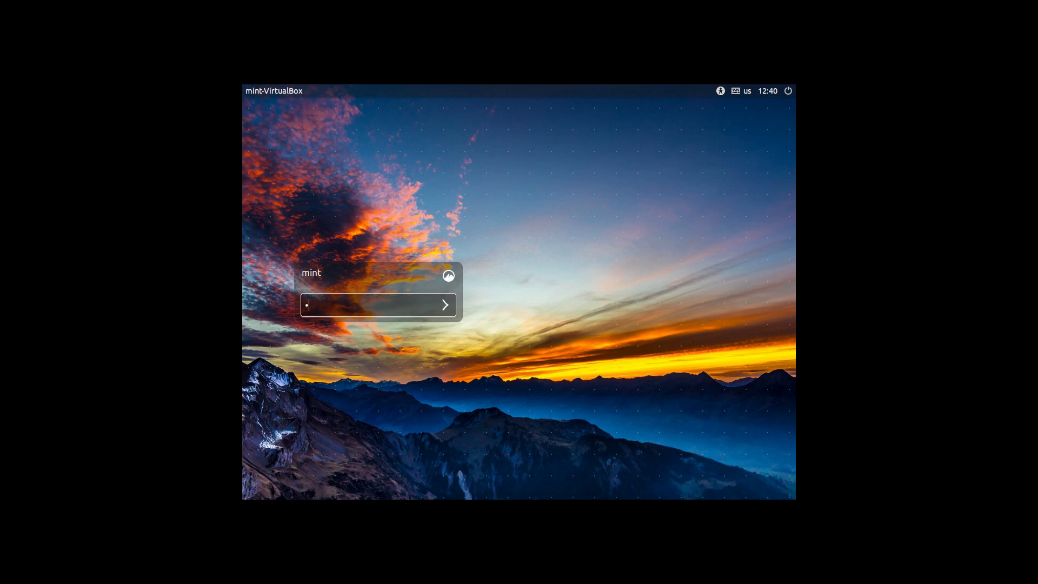
Log in at the VM login screen to reach the Cinnamon desktop.
left_click(444, 304)
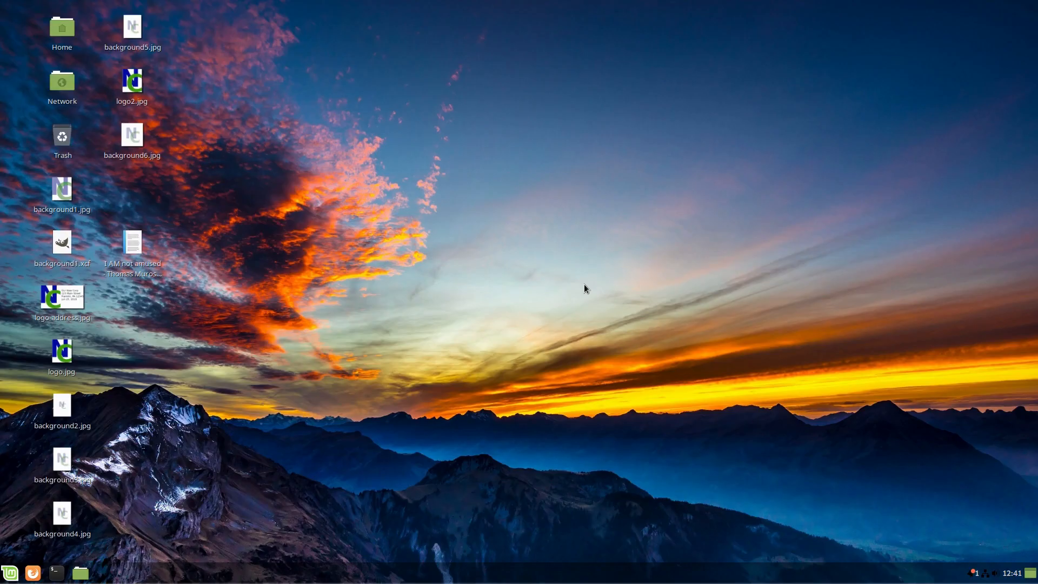
mouse_move(336, 409)
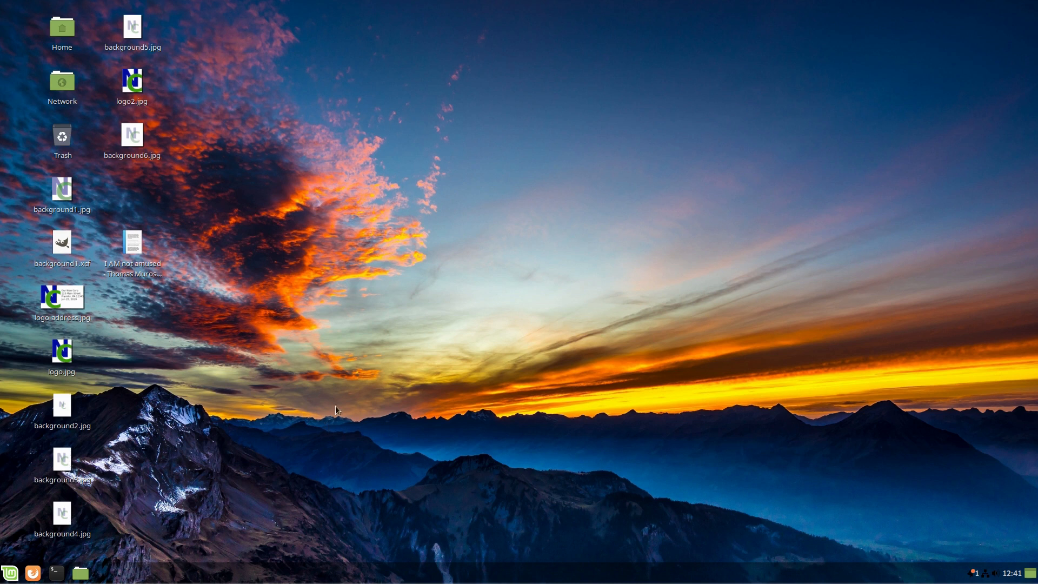
mouse_move(49, 547)
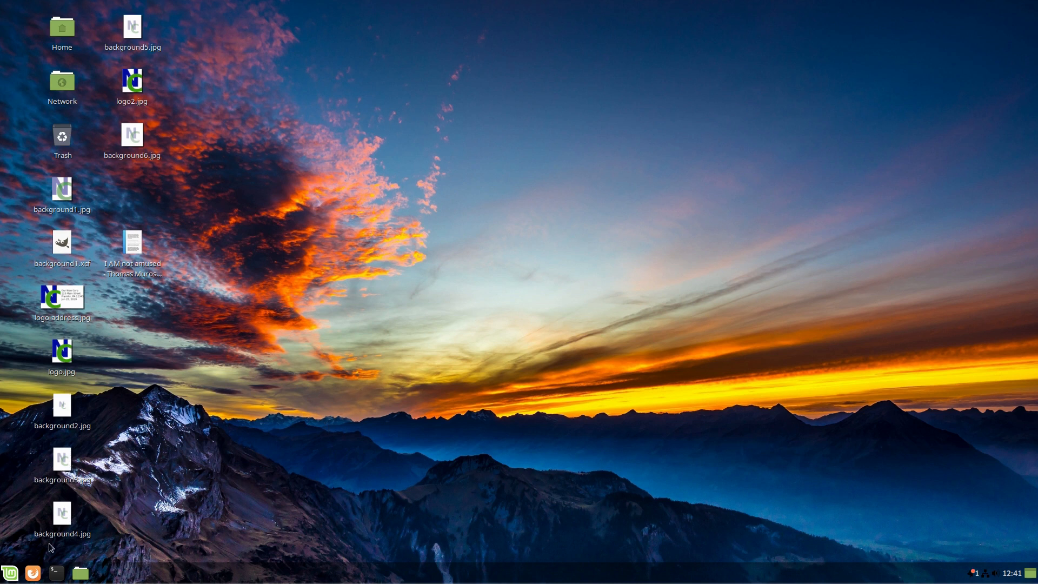
mouse_move(578, 360)
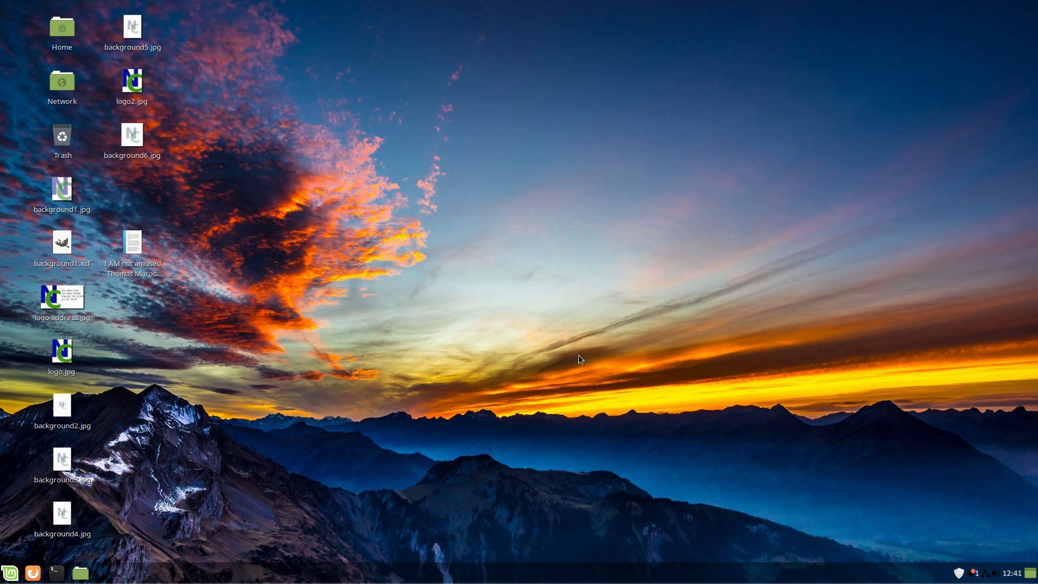
mouse_move(80, 572)
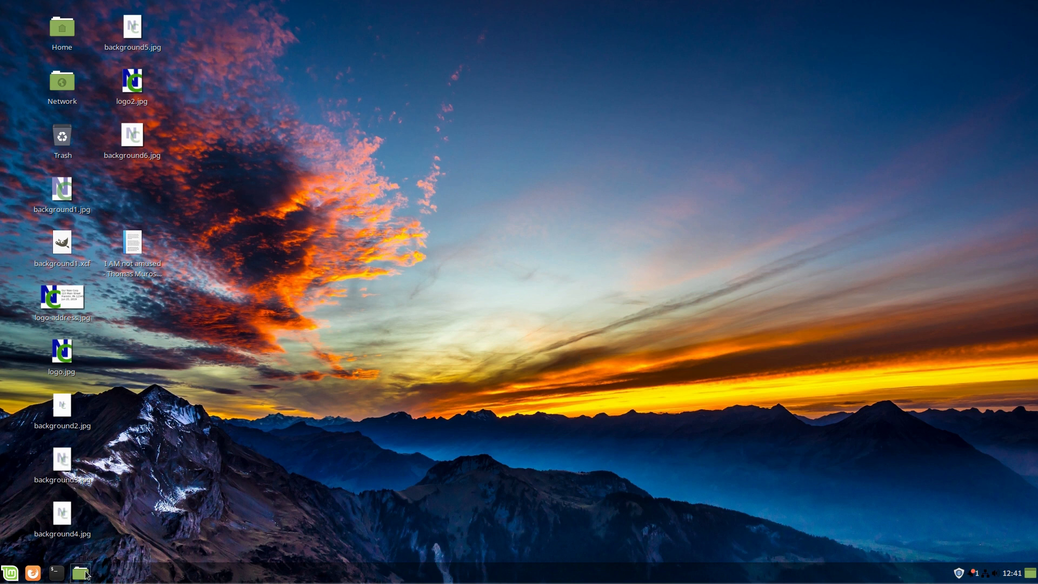
Open Nemo's Home folder, toggle Show Hidden Files off and on, and select .thunderbird.
left_click(80, 573)
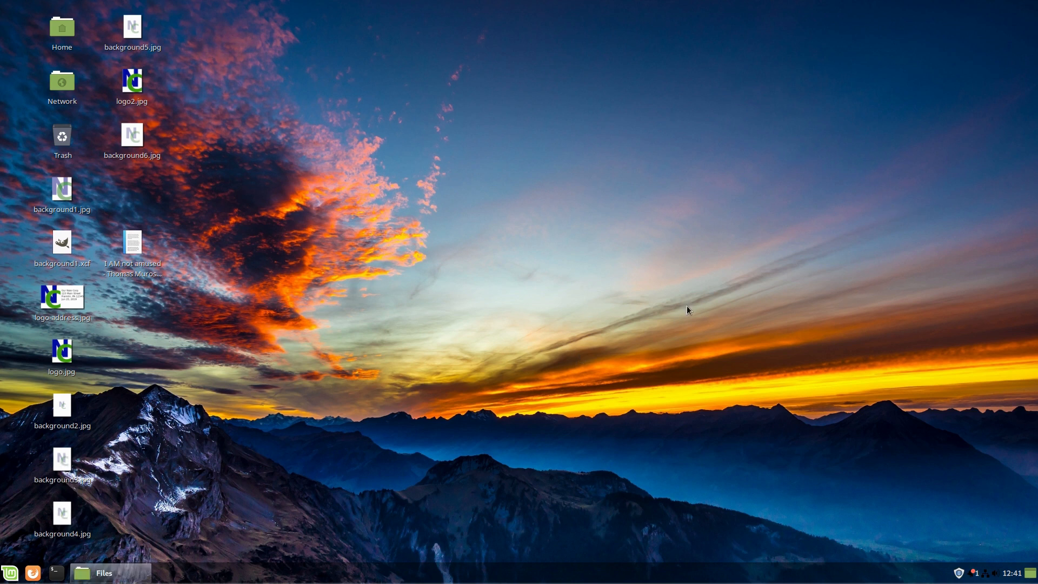
left_click(97, 572)
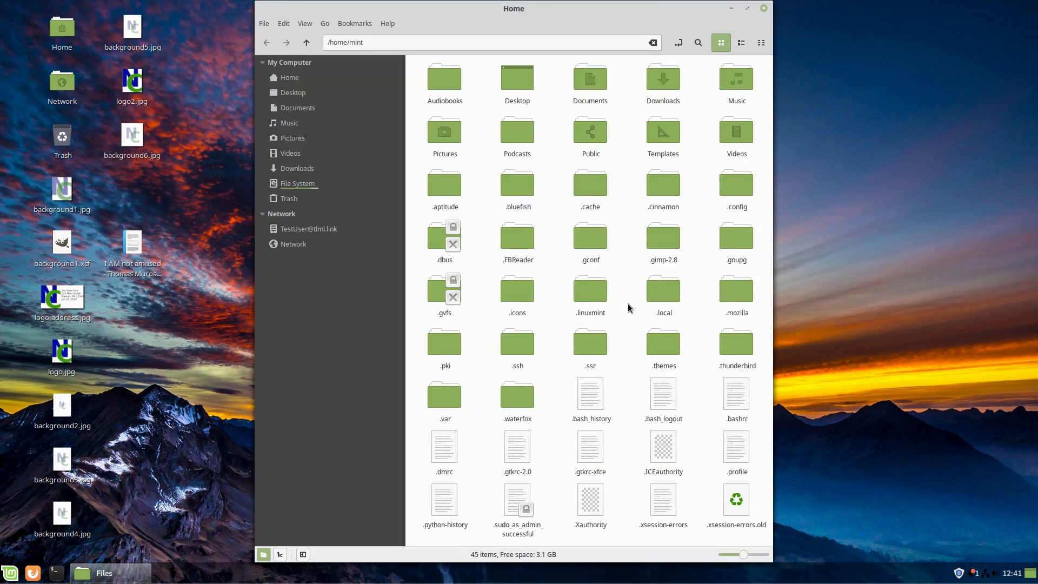
mouse_move(589, 289)
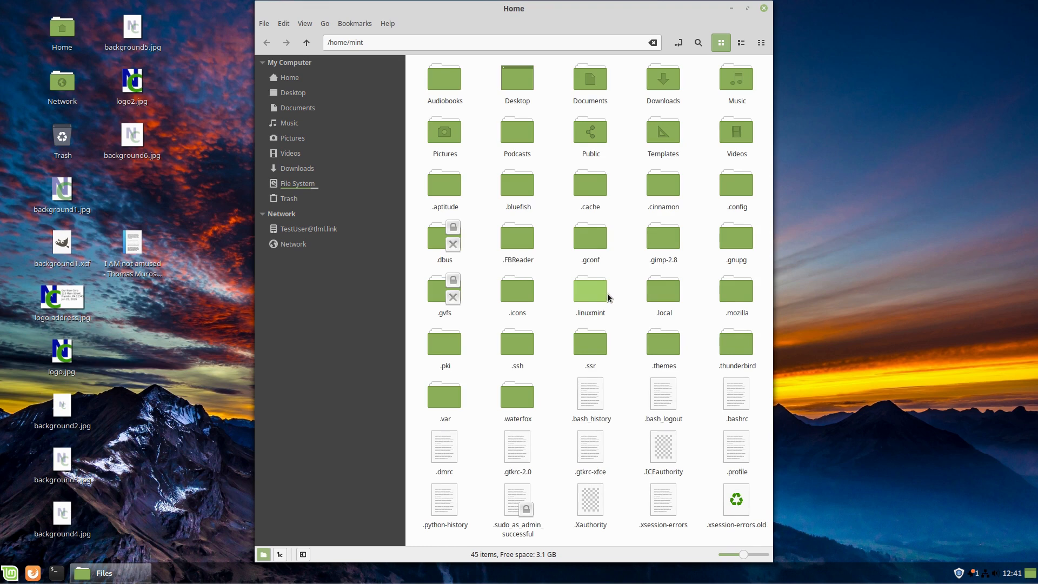
mouse_move(380, 92)
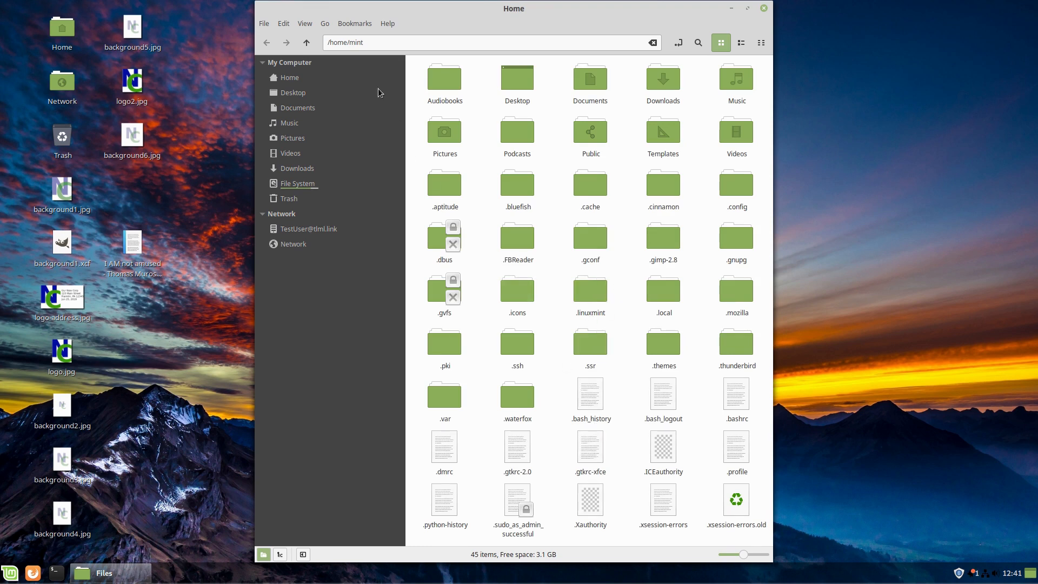
left_click(305, 23)
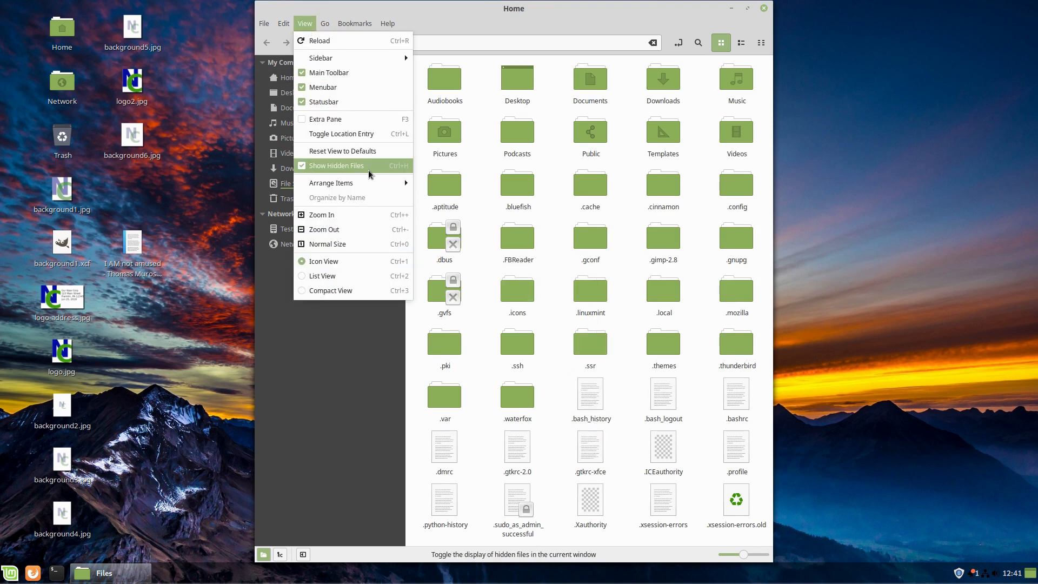
left_click(336, 165)
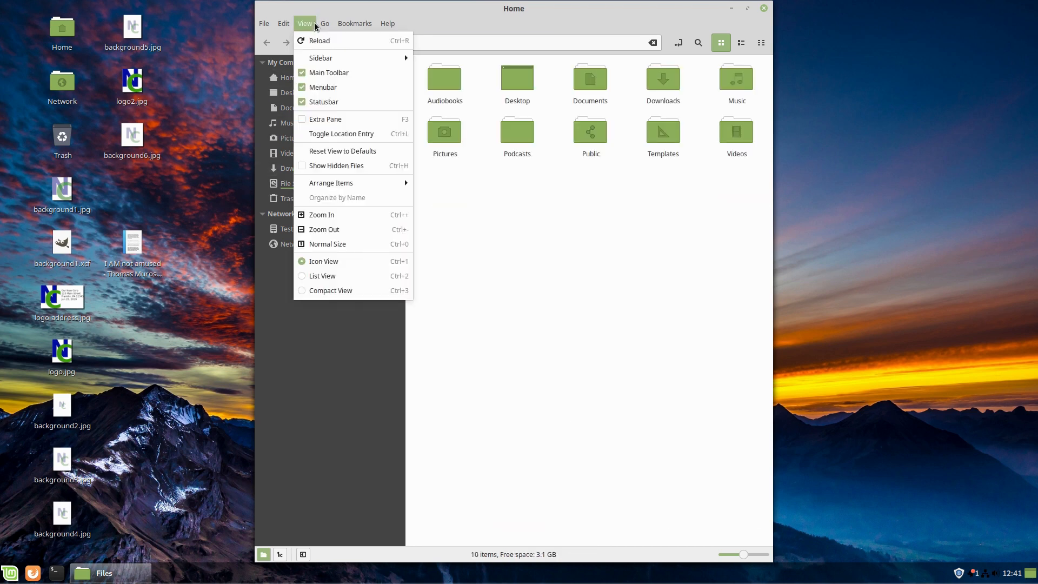
left_click(336, 165)
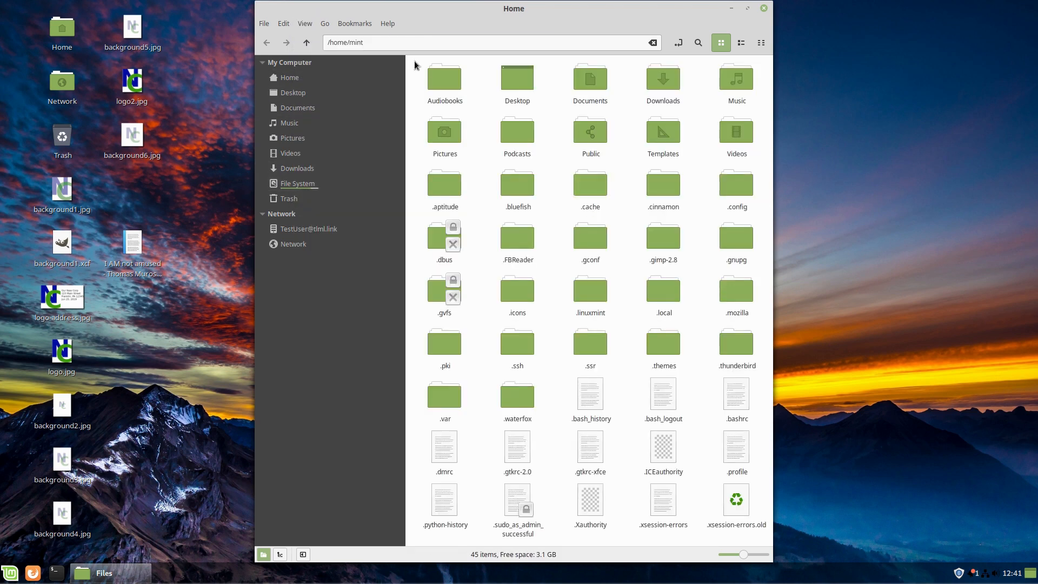
mouse_move(670, 495)
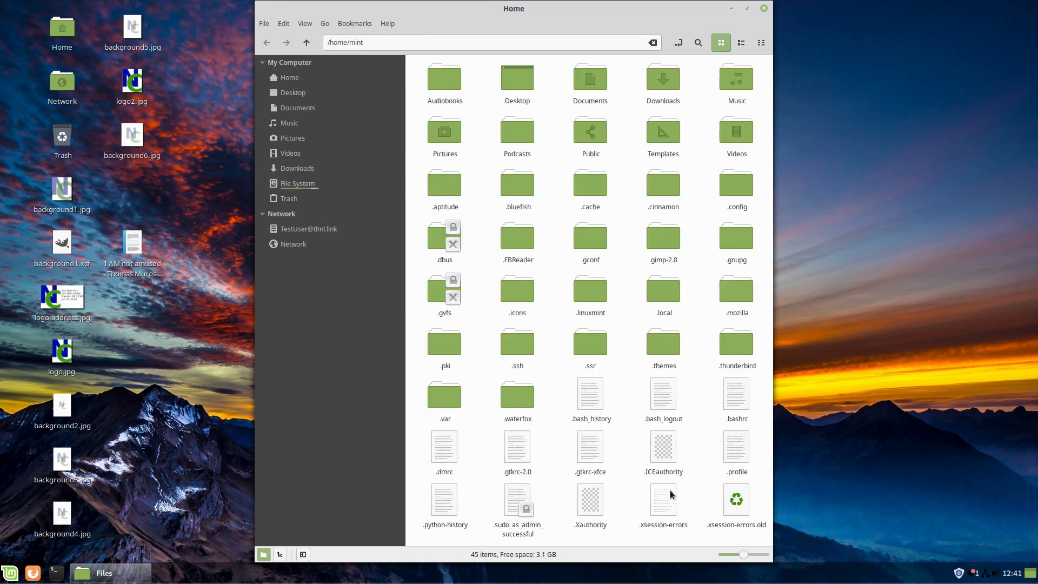
mouse_move(638, 498)
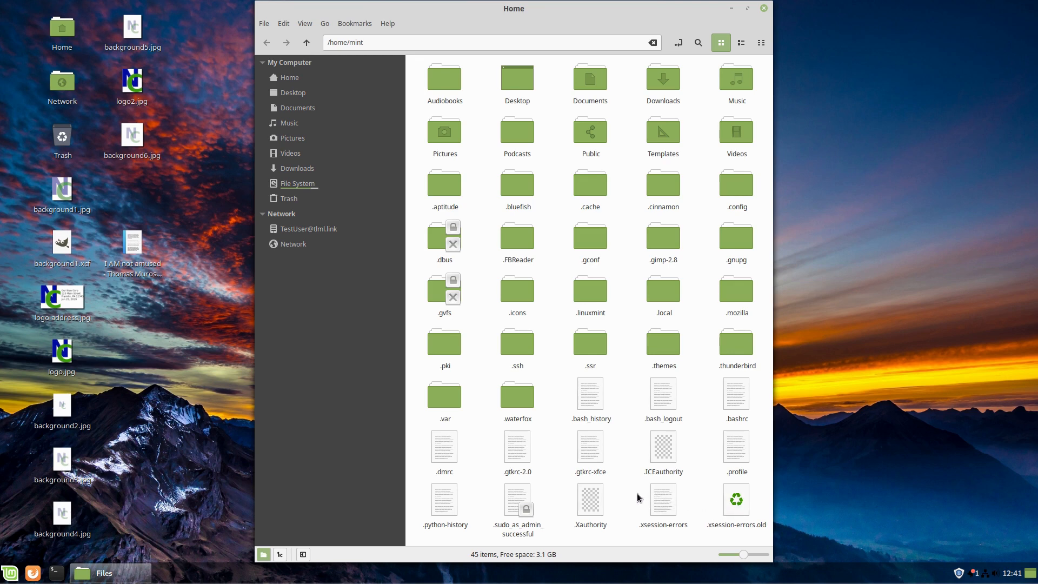
mouse_move(644, 303)
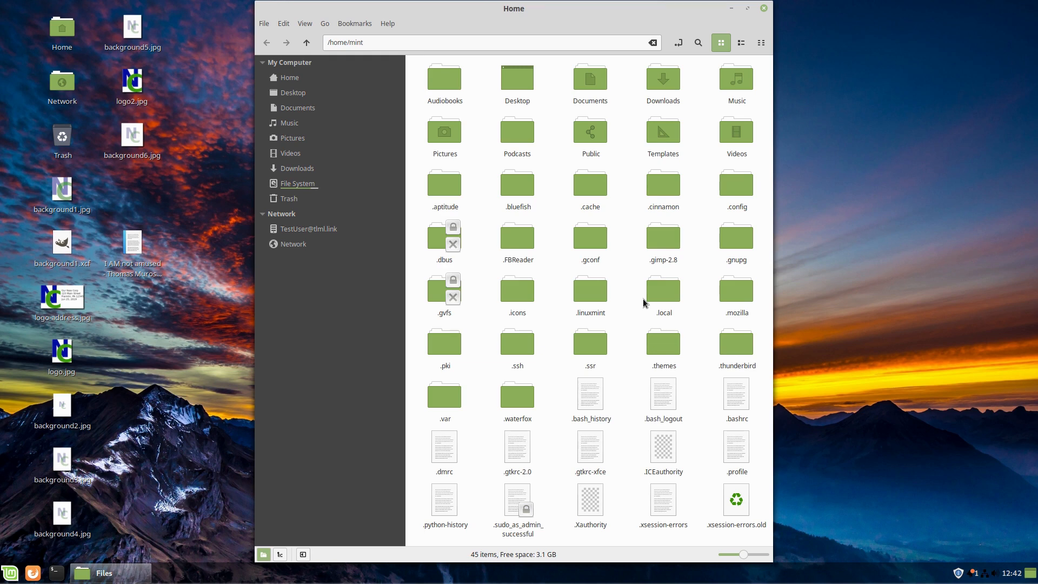
mouse_move(724, 349)
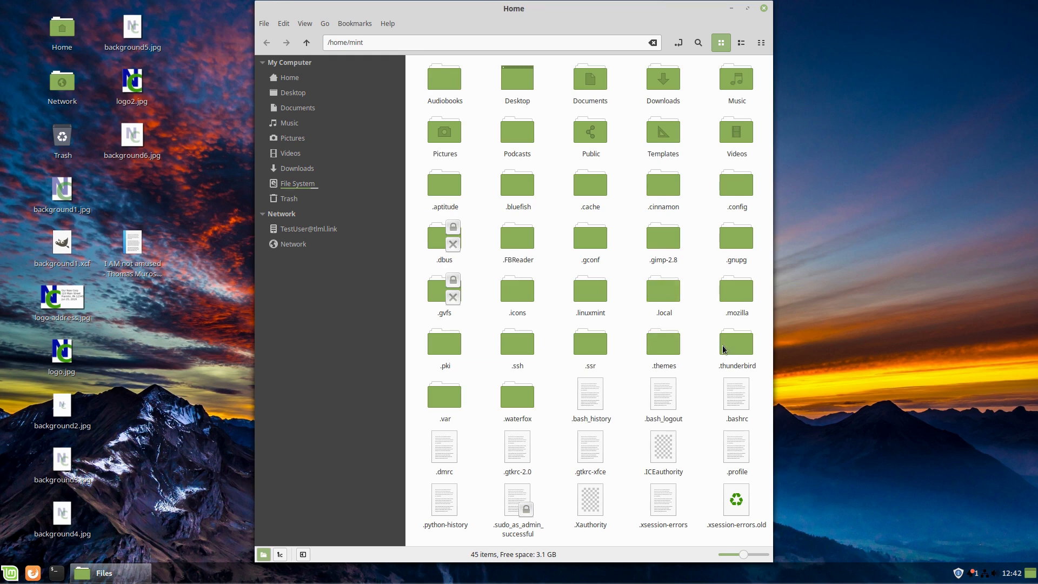
left_click(735, 344)
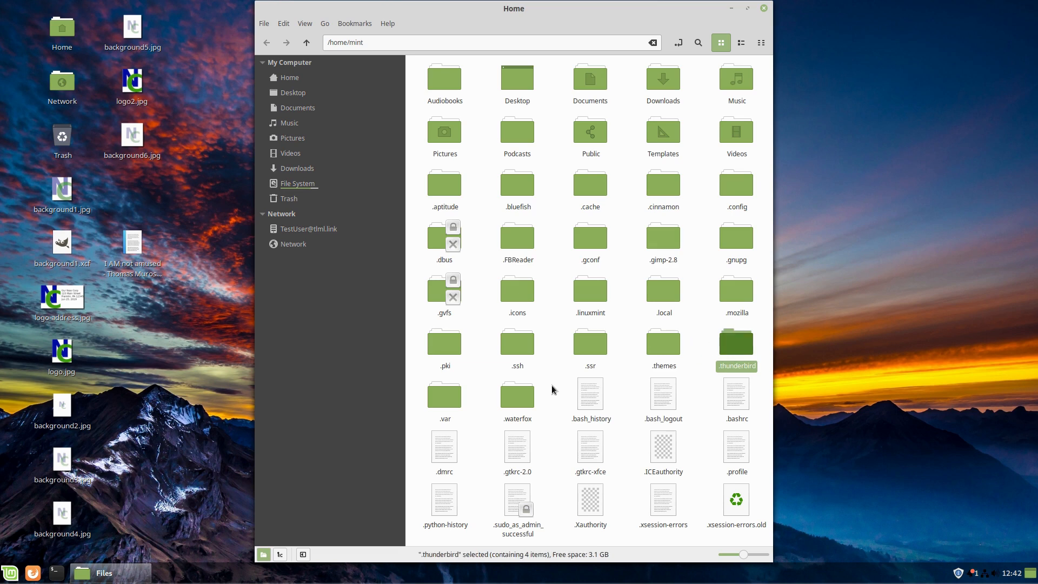
mouse_move(713, 173)
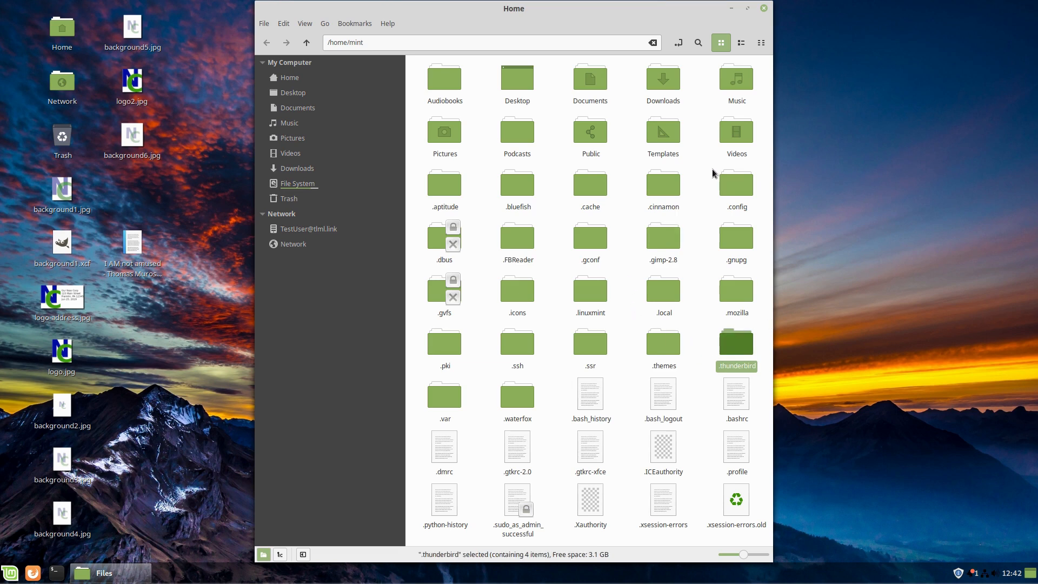
mouse_move(663, 237)
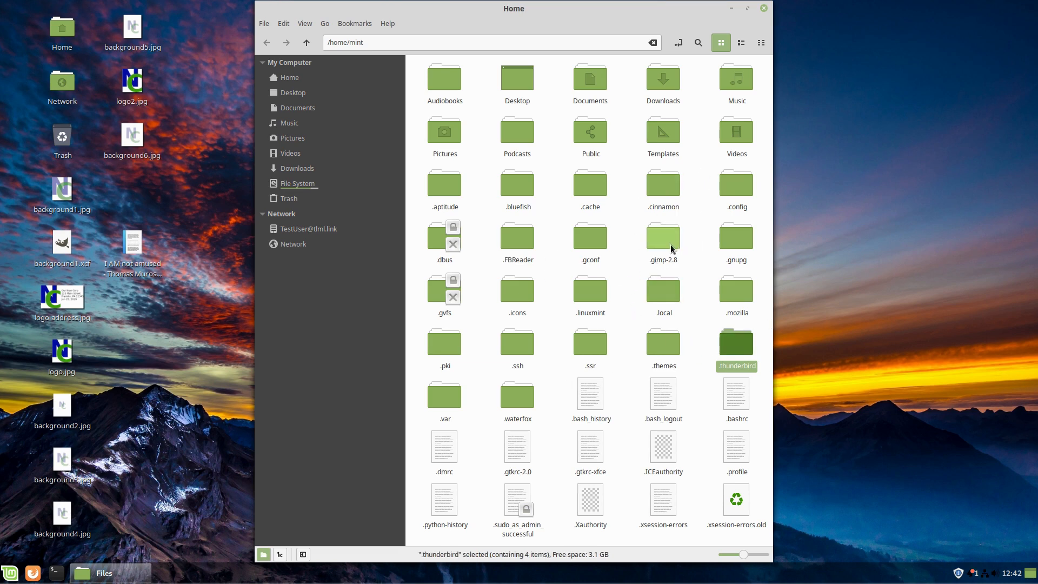
mouse_move(571, 142)
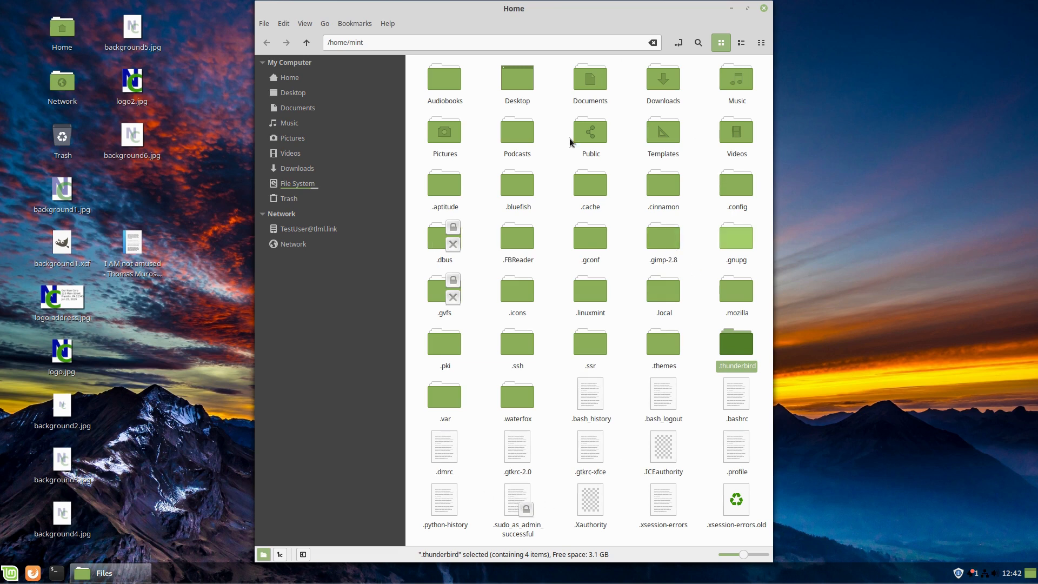
mouse_move(411, 436)
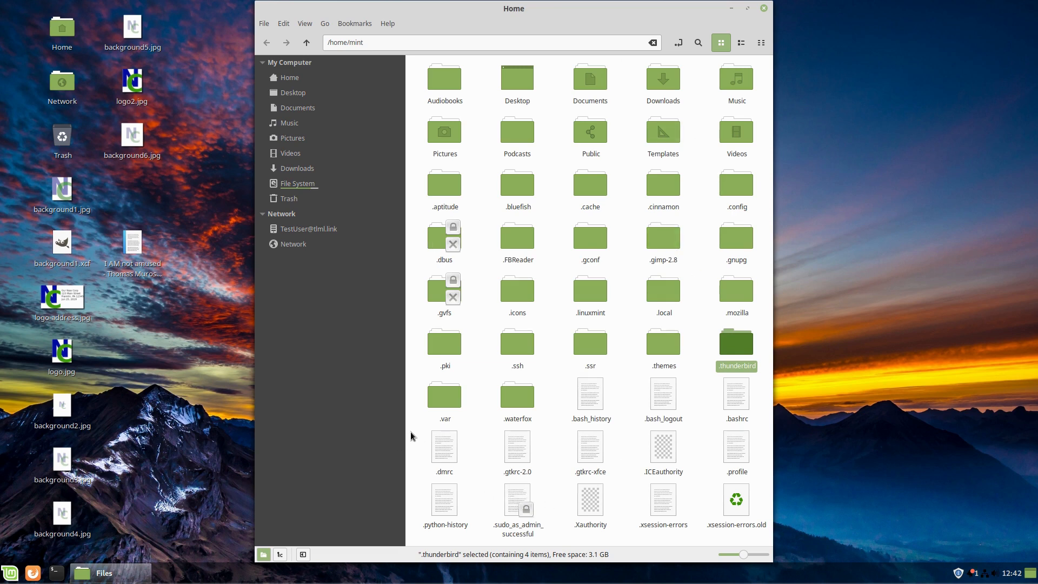
mouse_move(506, 549)
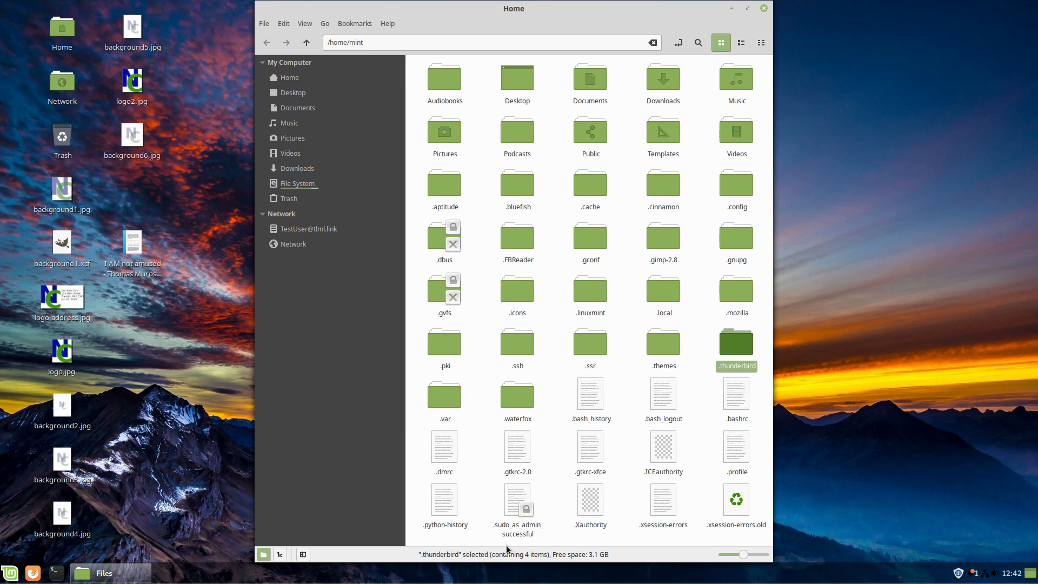
mouse_move(664, 407)
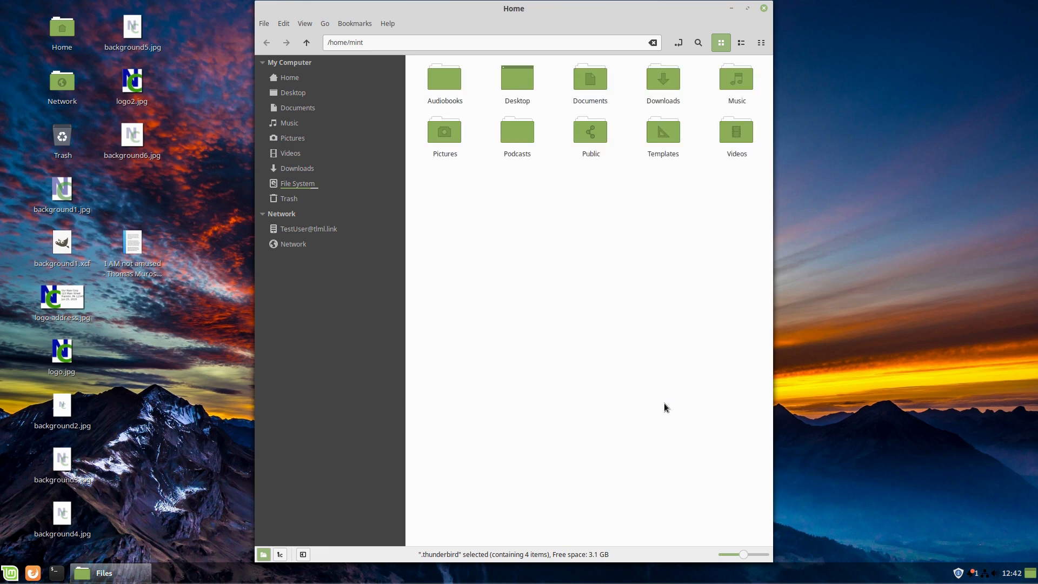
left_click(10, 573)
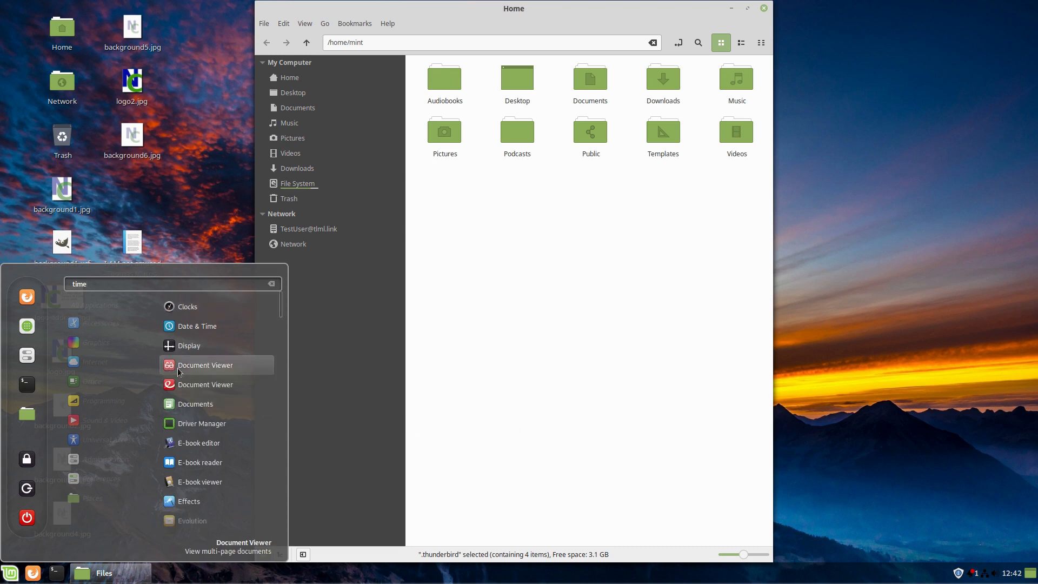
mouse_move(195, 390)
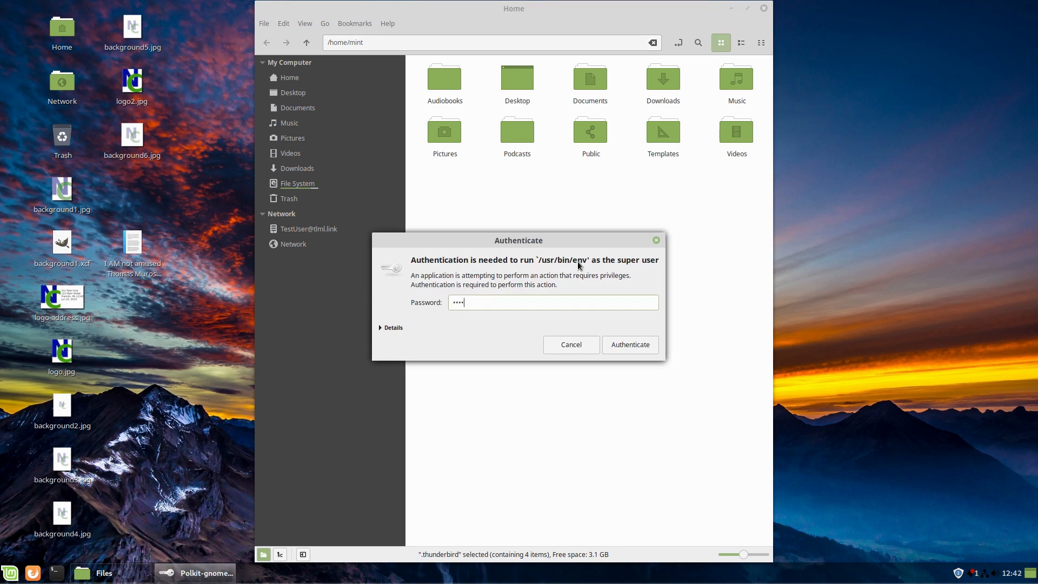
left_click(570, 345)
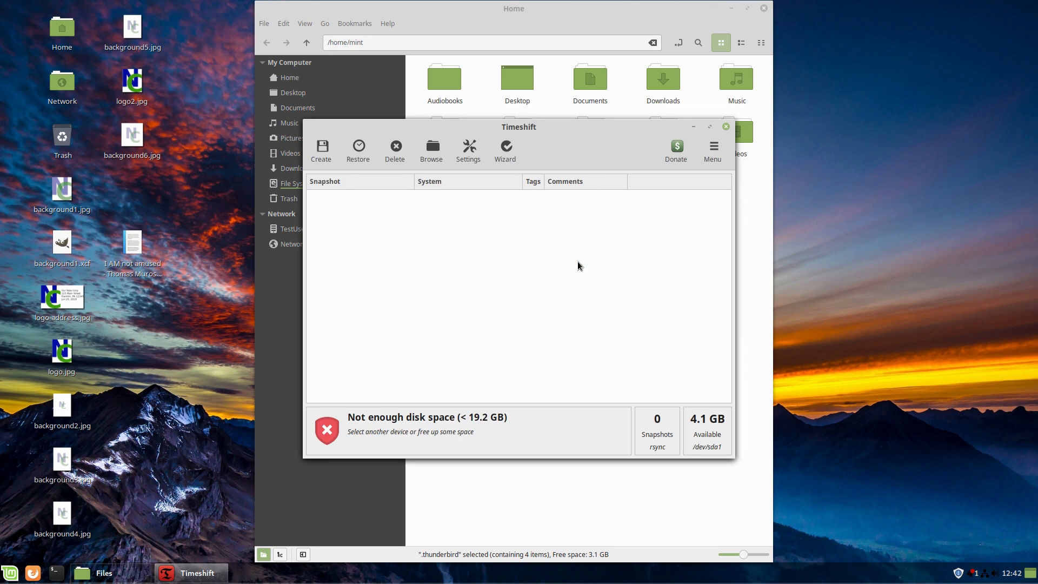
mouse_move(567, 426)
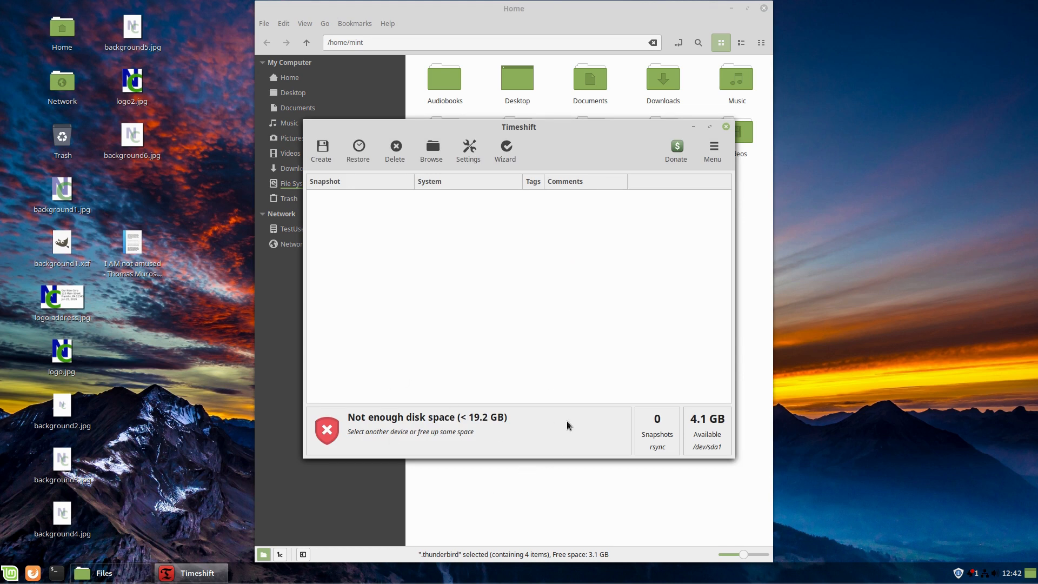
mouse_move(507, 451)
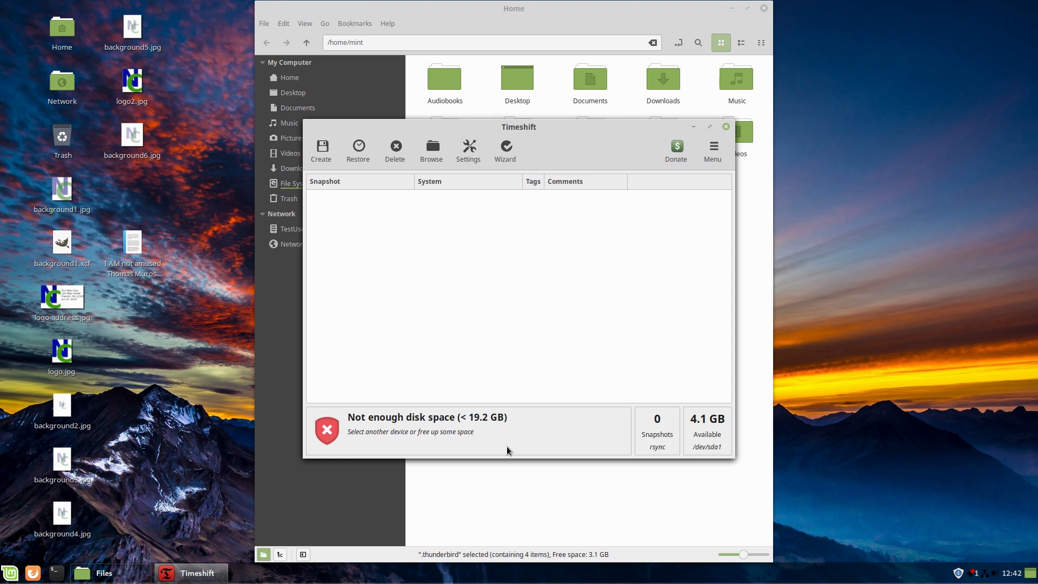
mouse_move(560, 367)
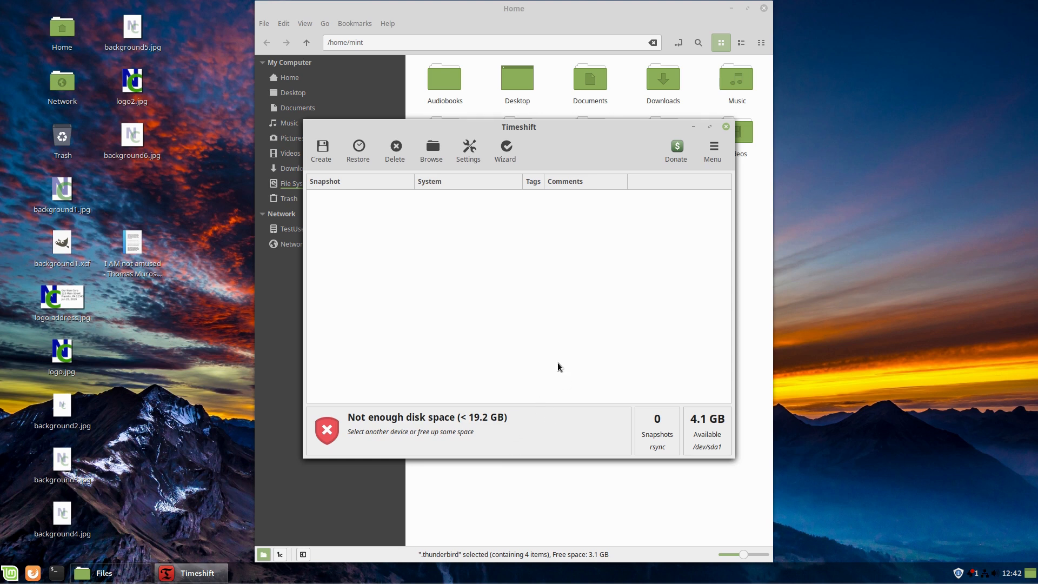
mouse_move(509, 314)
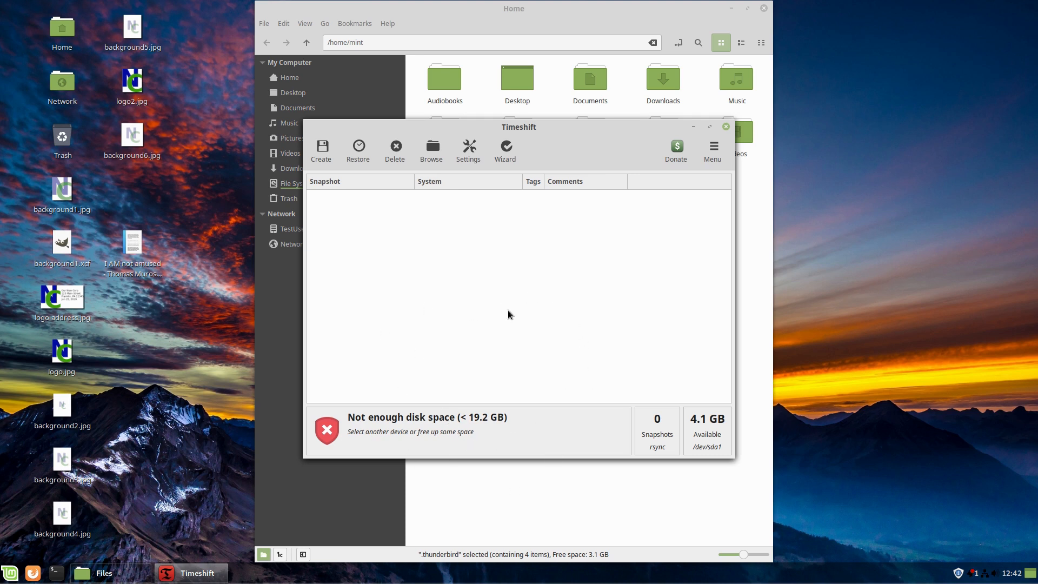
mouse_move(534, 355)
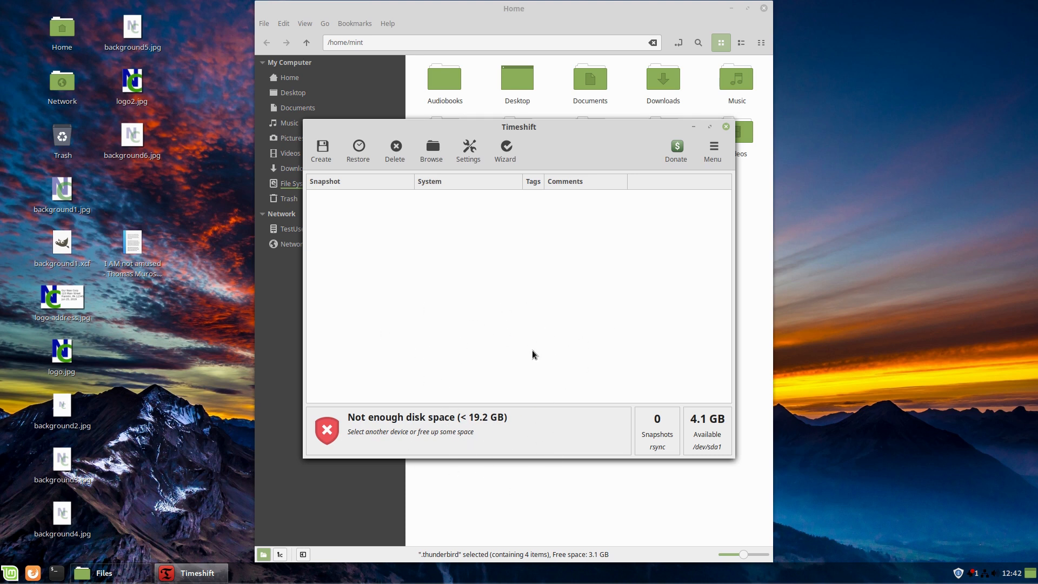
mouse_move(474, 430)
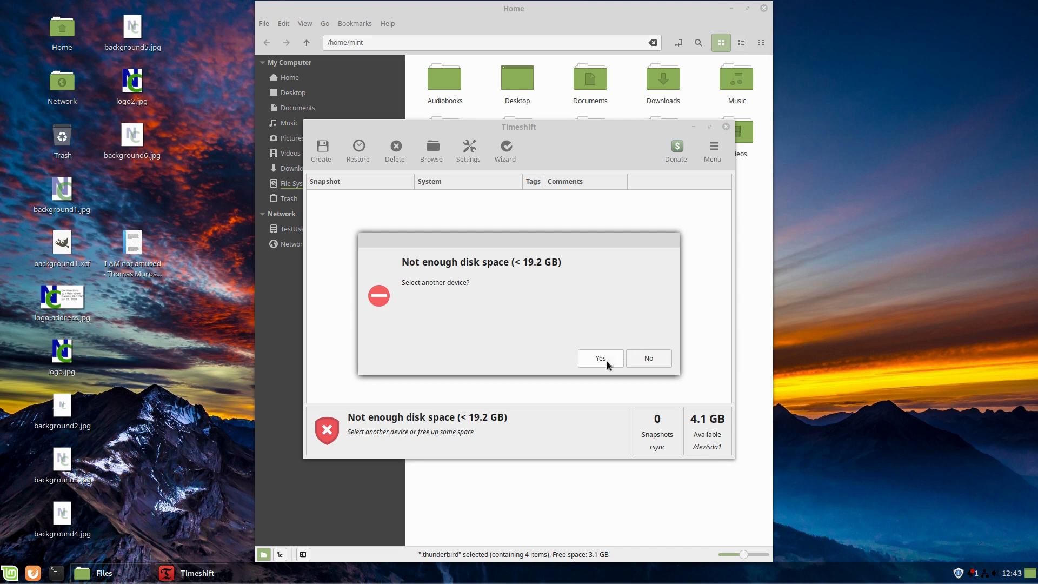
left_click(647, 358)
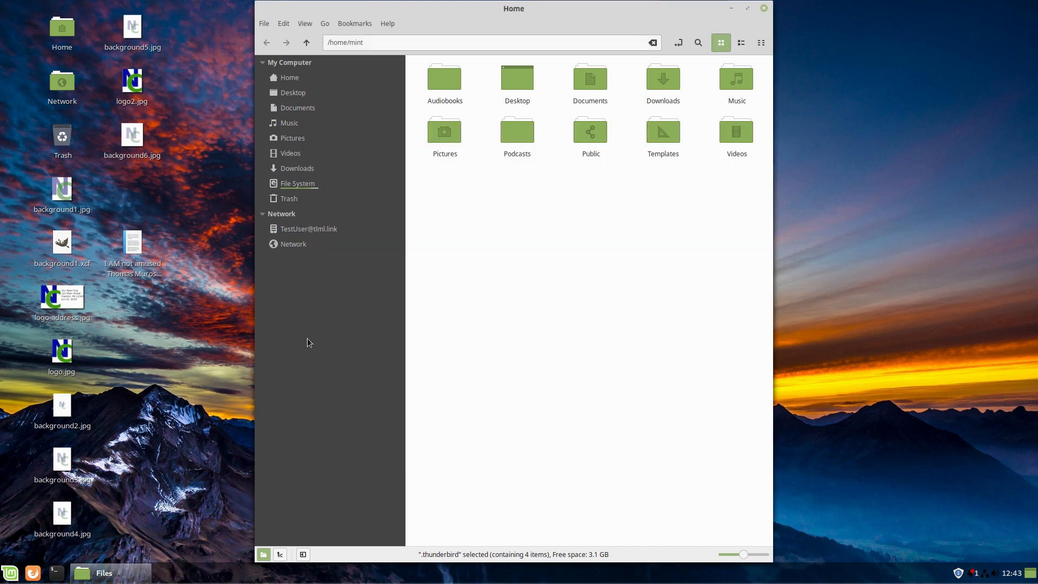
mouse_move(445, 292)
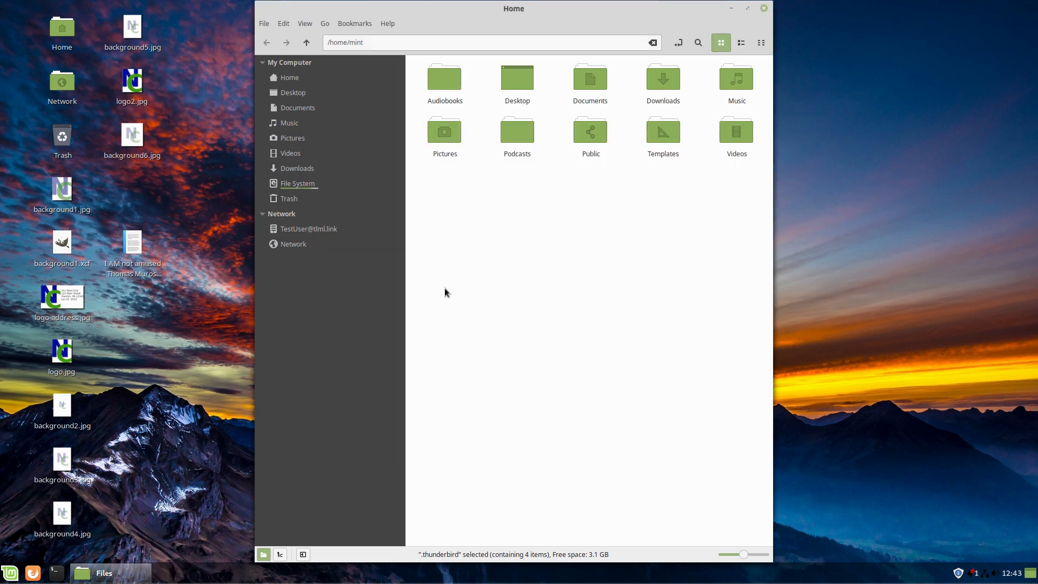
mouse_move(342, 378)
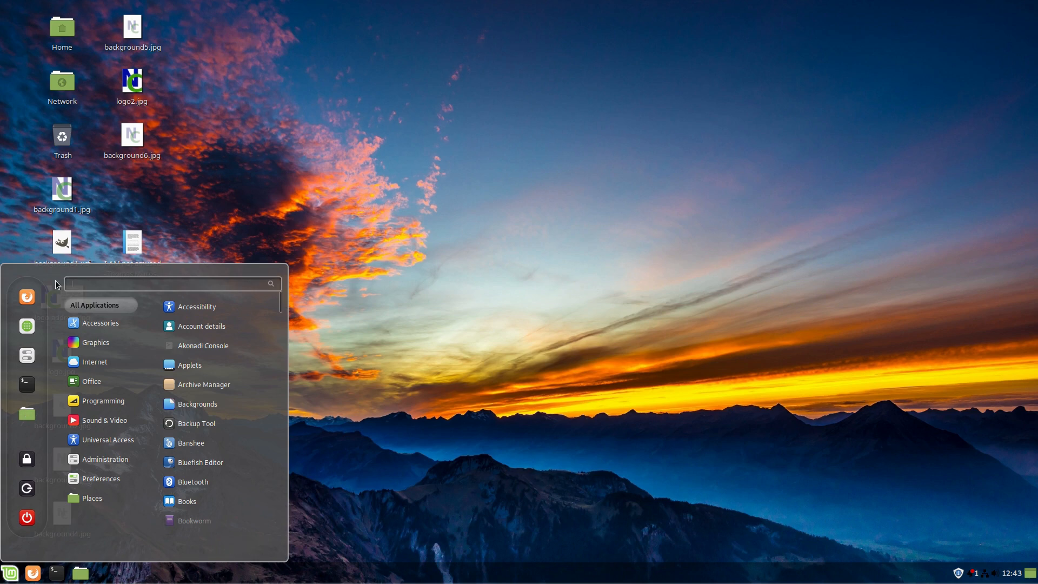
mouse_move(26, 325)
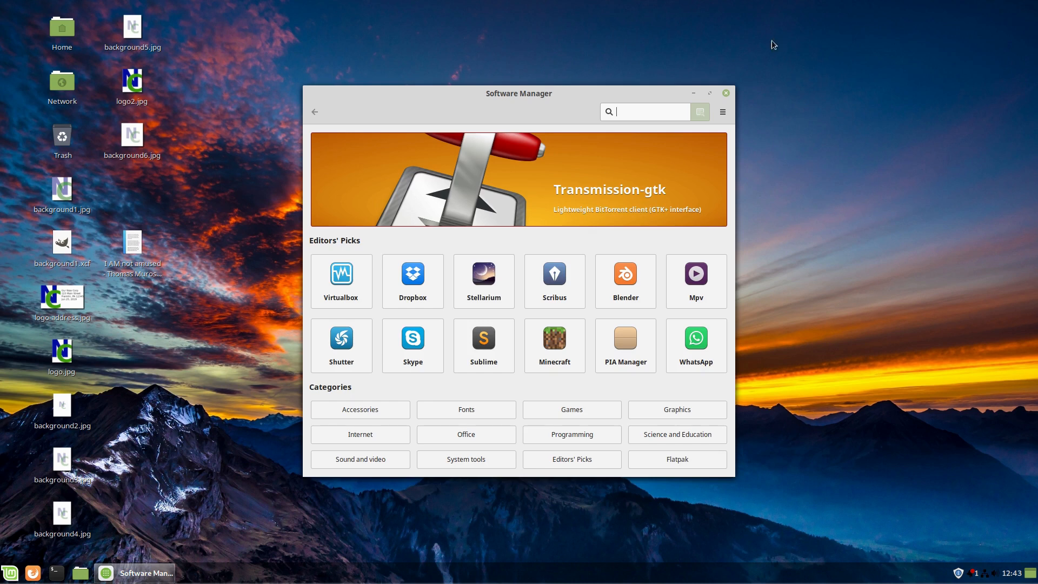
View the Manage and Download desklet tabs, then close System Settings.
left_click(10, 572)
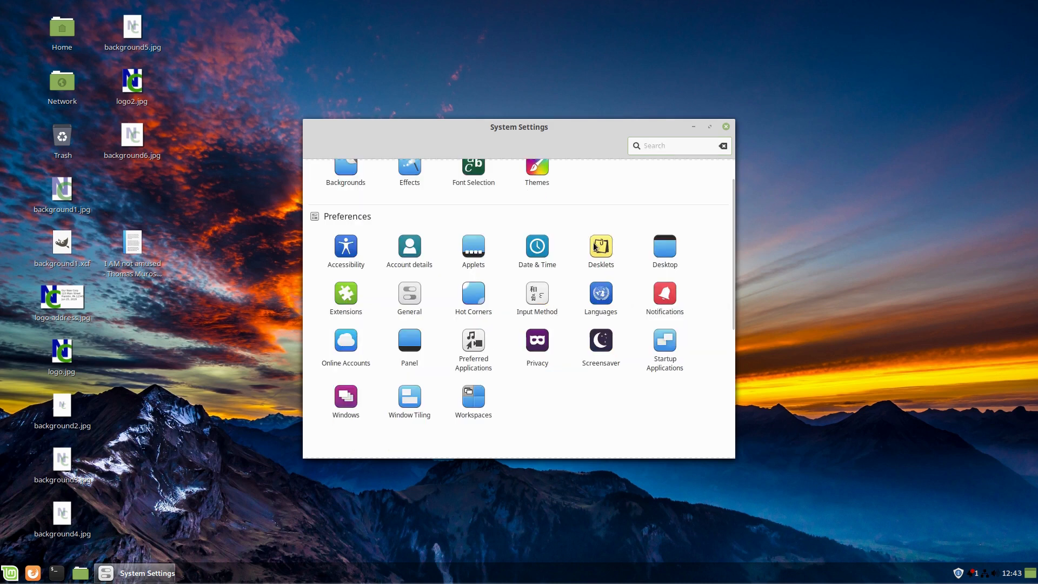
left_click(599, 247)
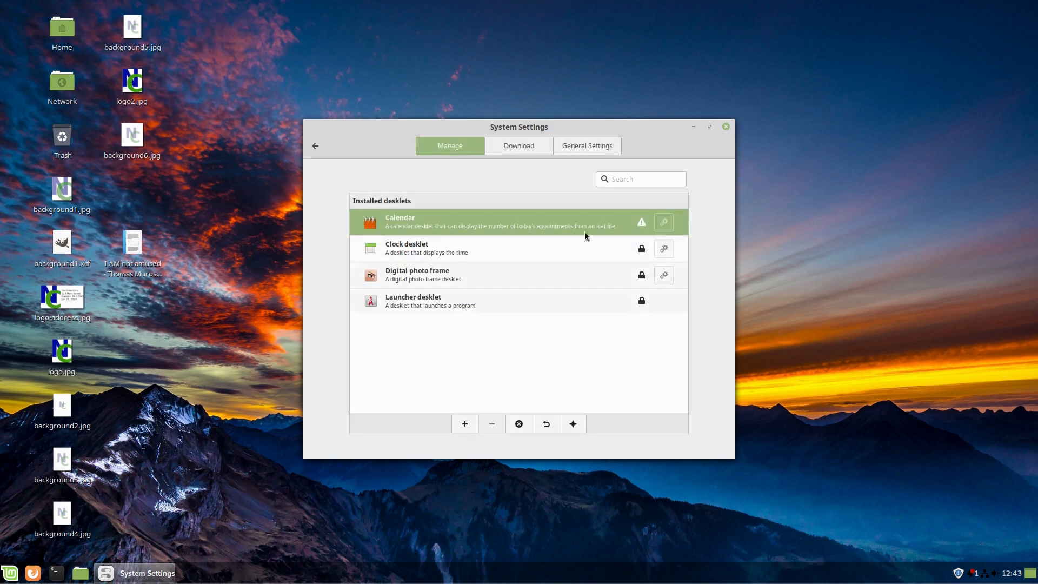
mouse_move(484, 173)
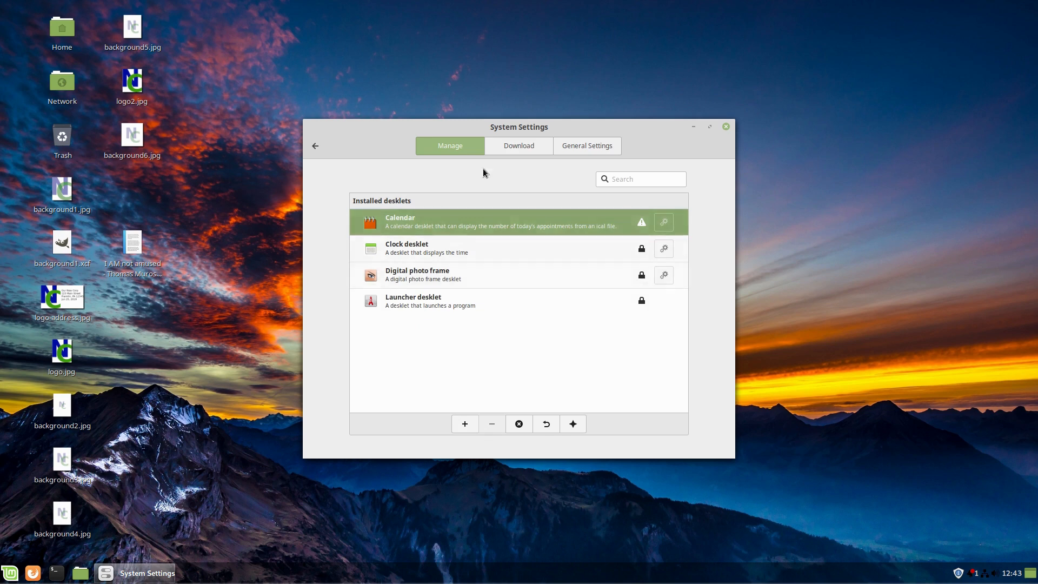
left_click(519, 146)
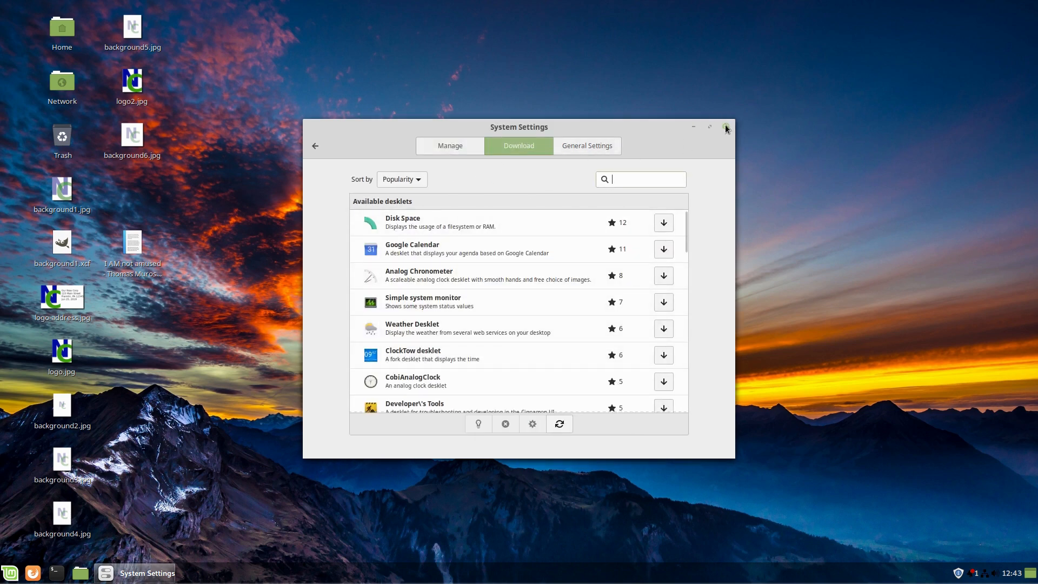
left_click(726, 127)
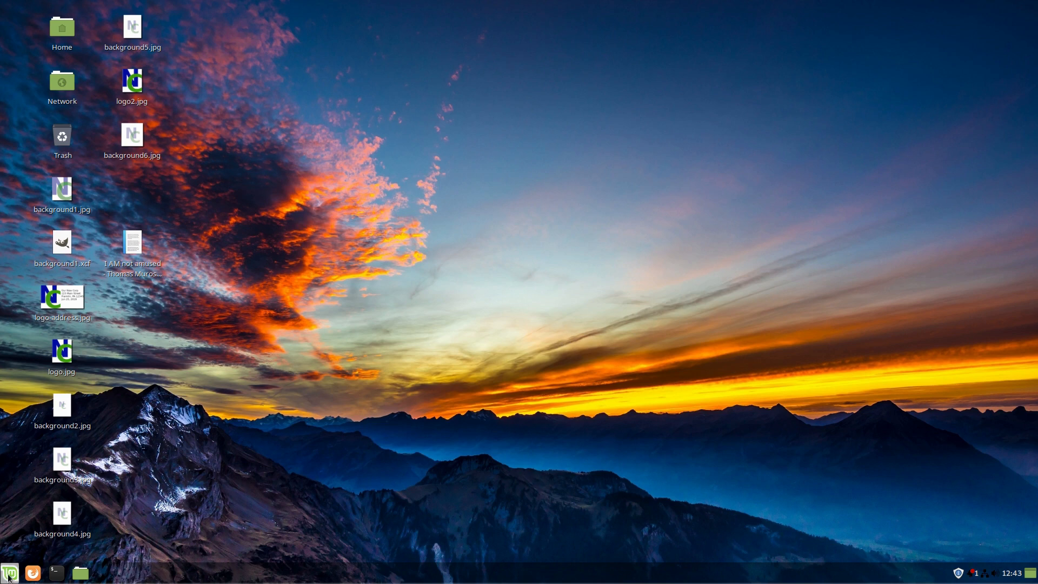
Open Update Manager from the tray and browse its View and Edit menus.
left_click(10, 572)
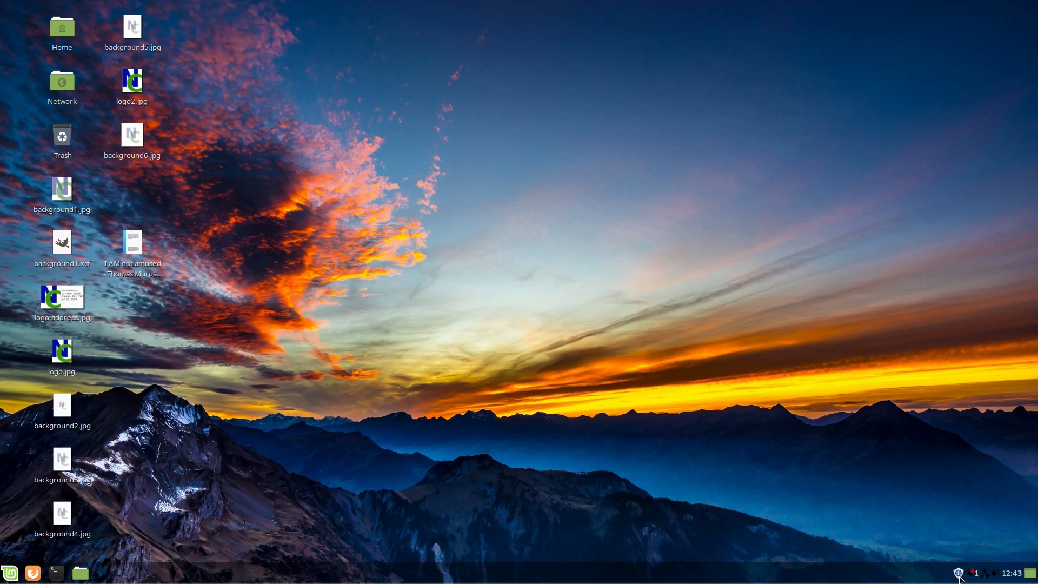
left_click(958, 572)
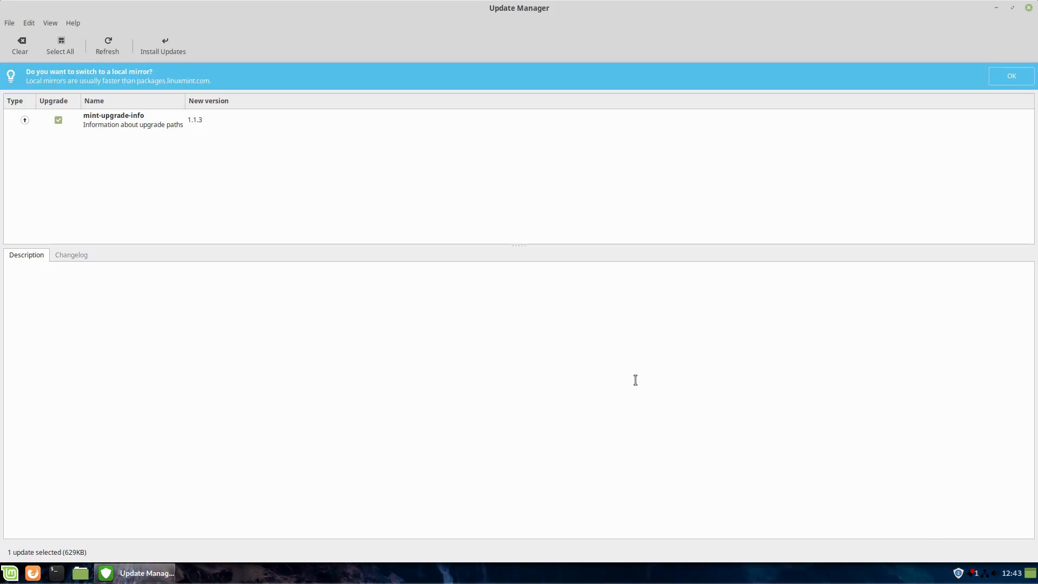
mouse_move(568, 248)
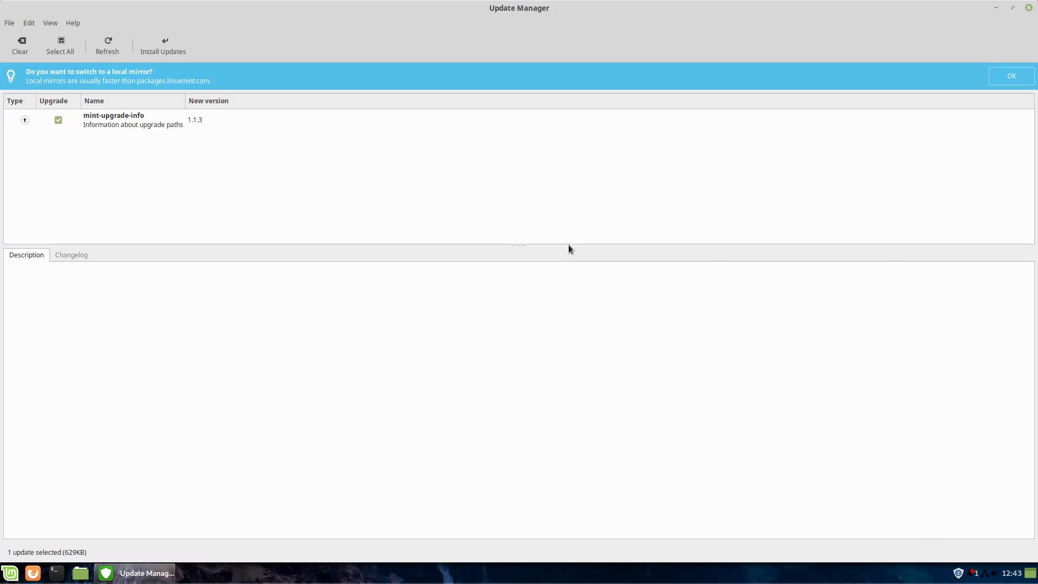
left_click(49, 22)
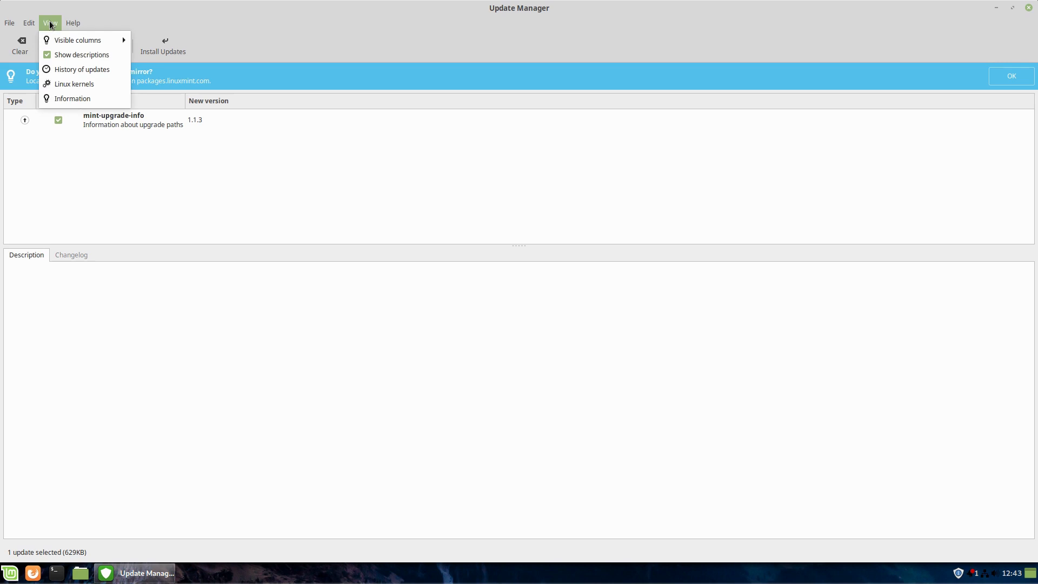
left_click(29, 22)
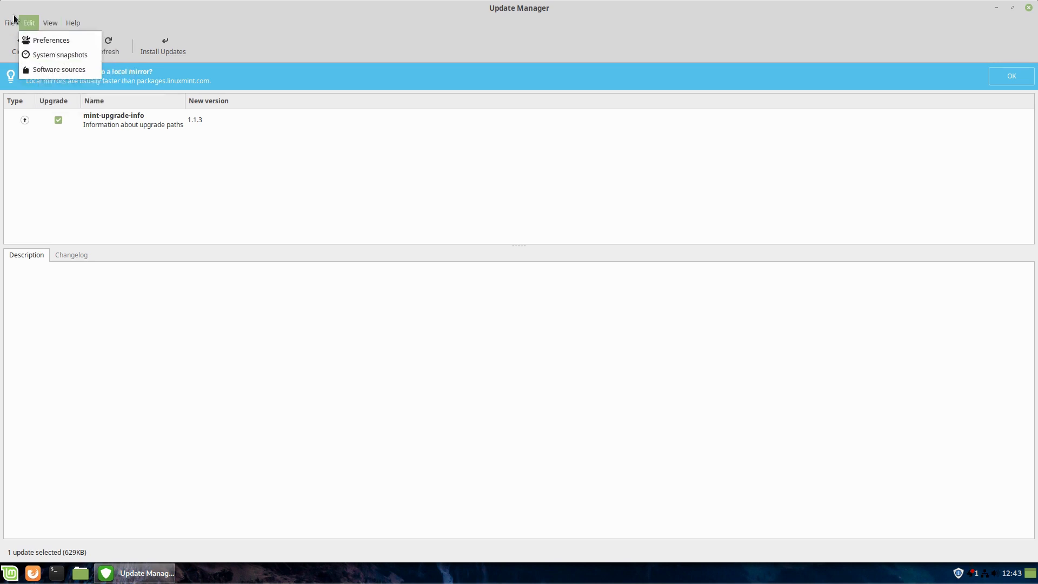
mouse_move(59, 55)
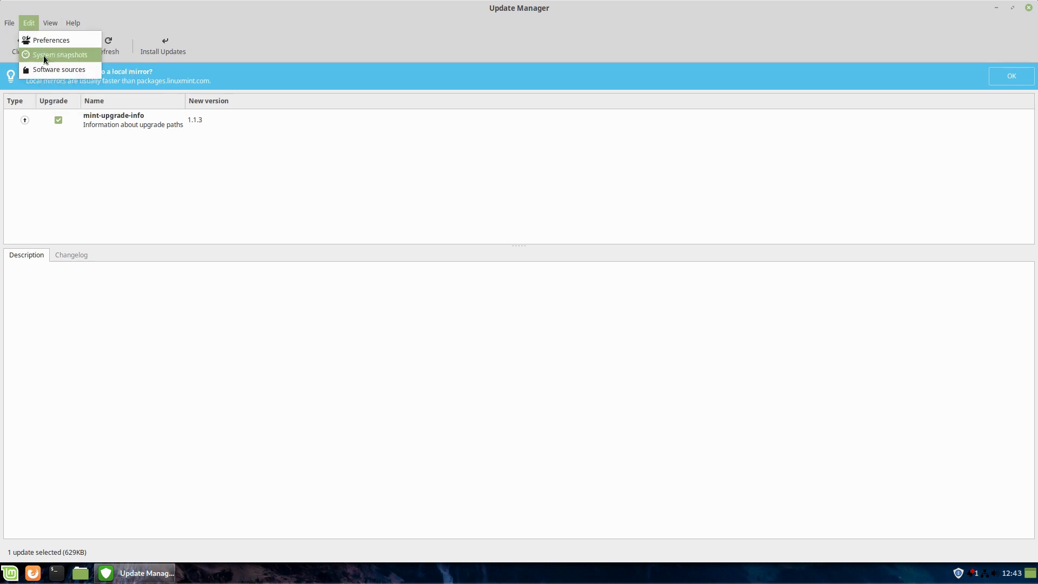
mouse_move(59, 69)
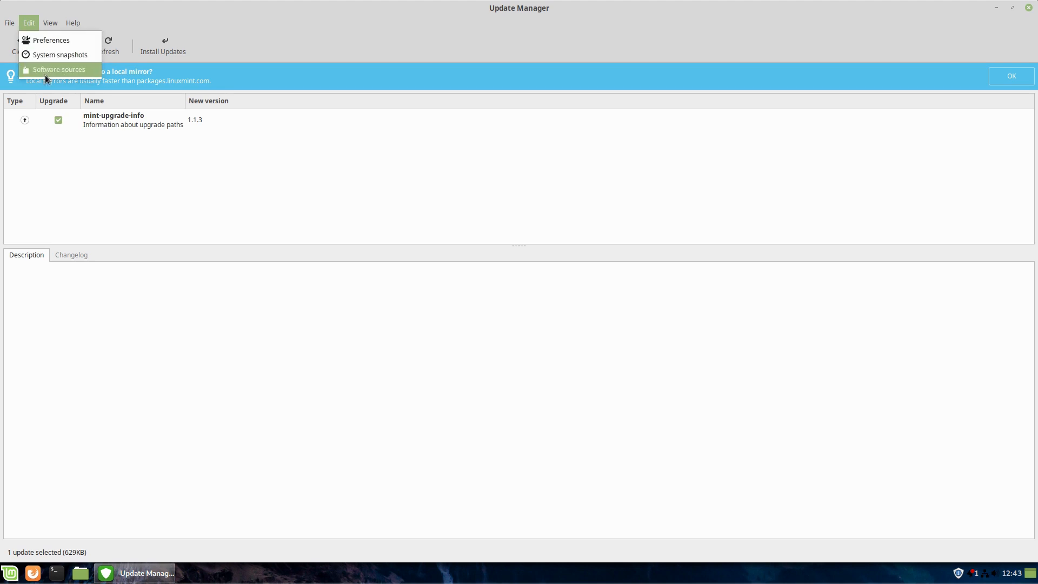
mouse_move(186, 174)
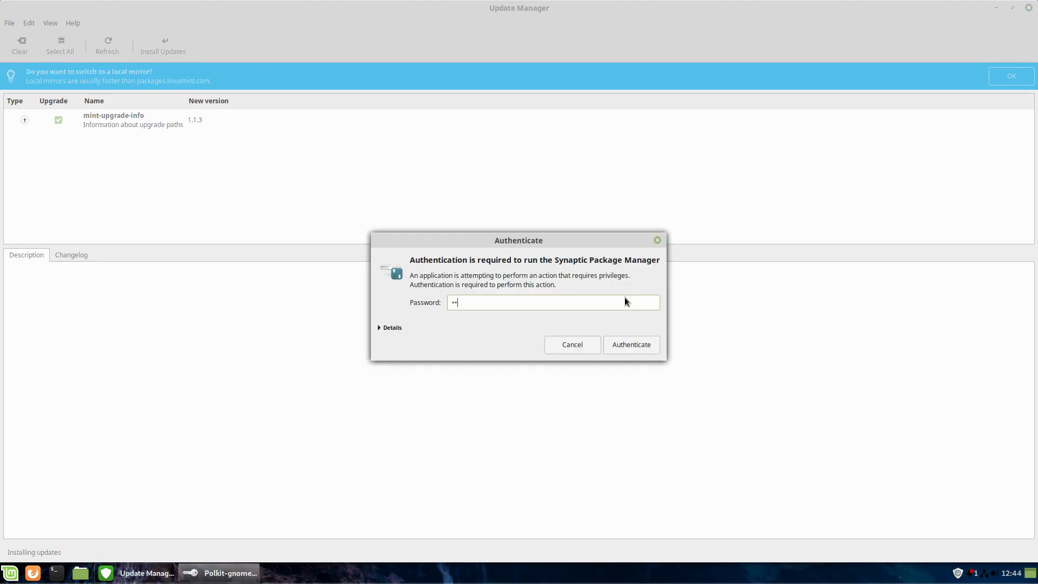
Install mint-upgrade-info with password authentication and dismiss the changes-applied confirmation.
left_click(630, 344)
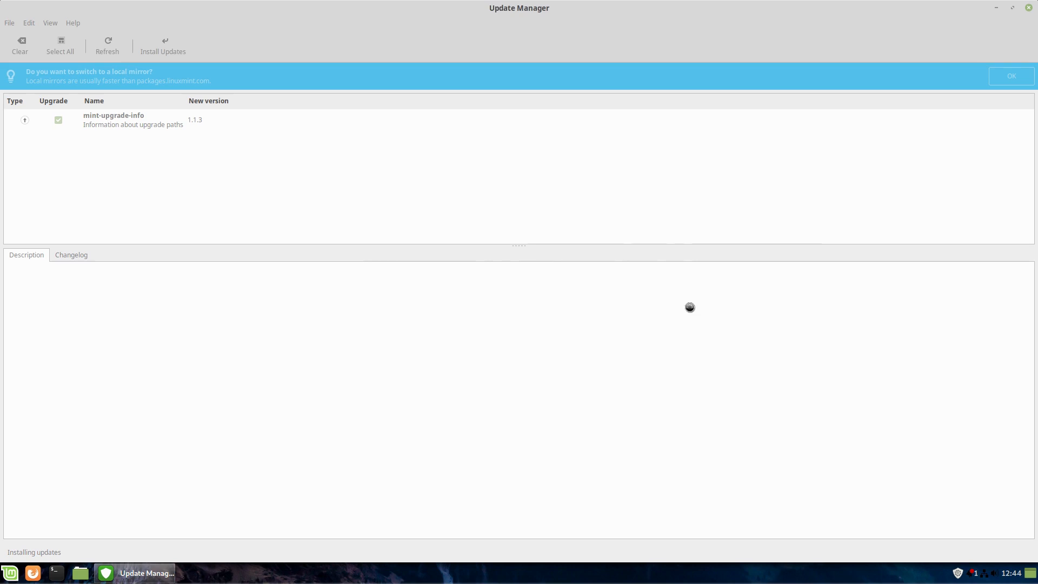
mouse_move(735, 183)
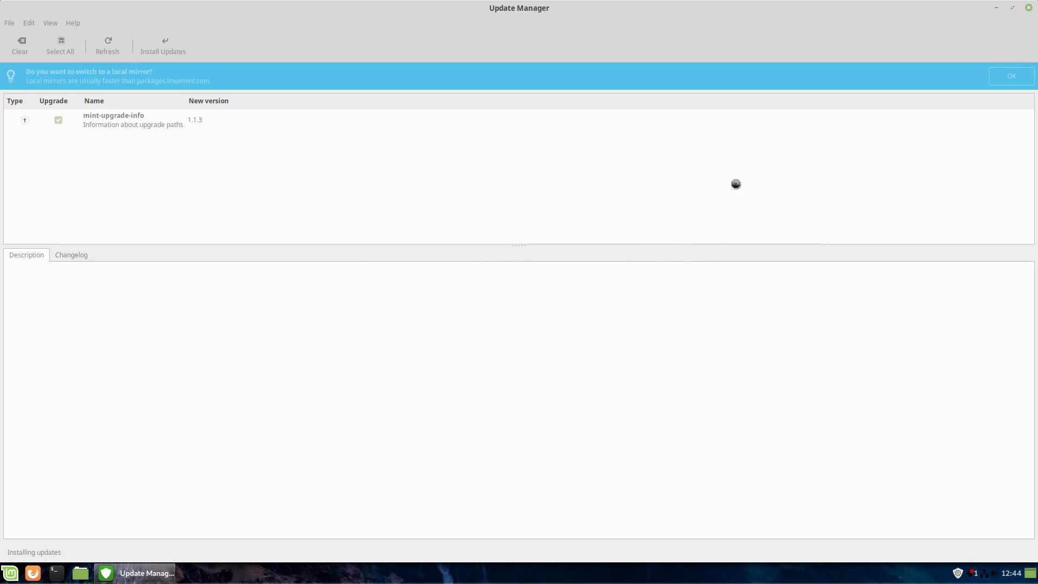
left_click(163, 46)
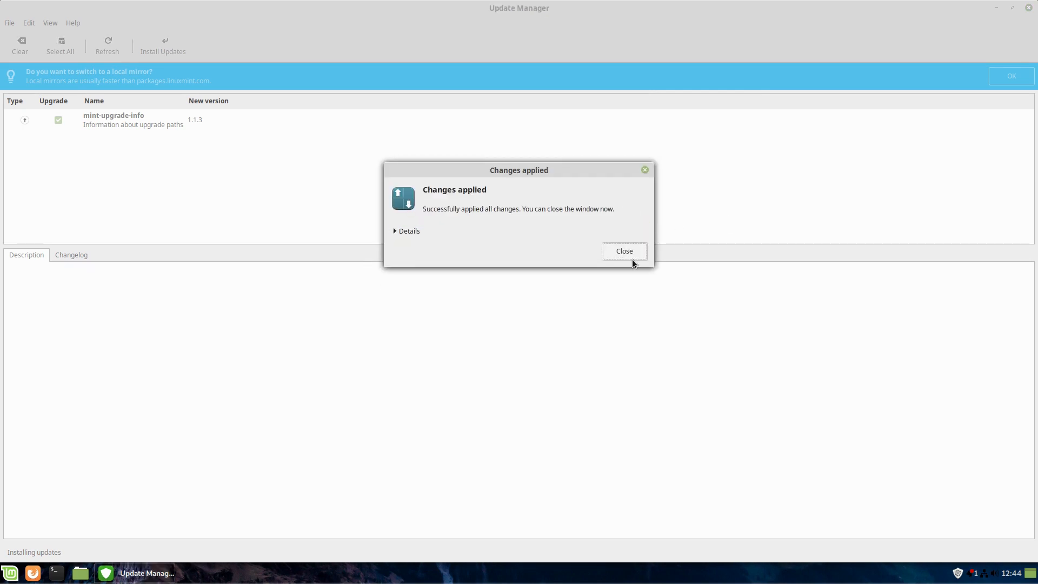
left_click(623, 251)
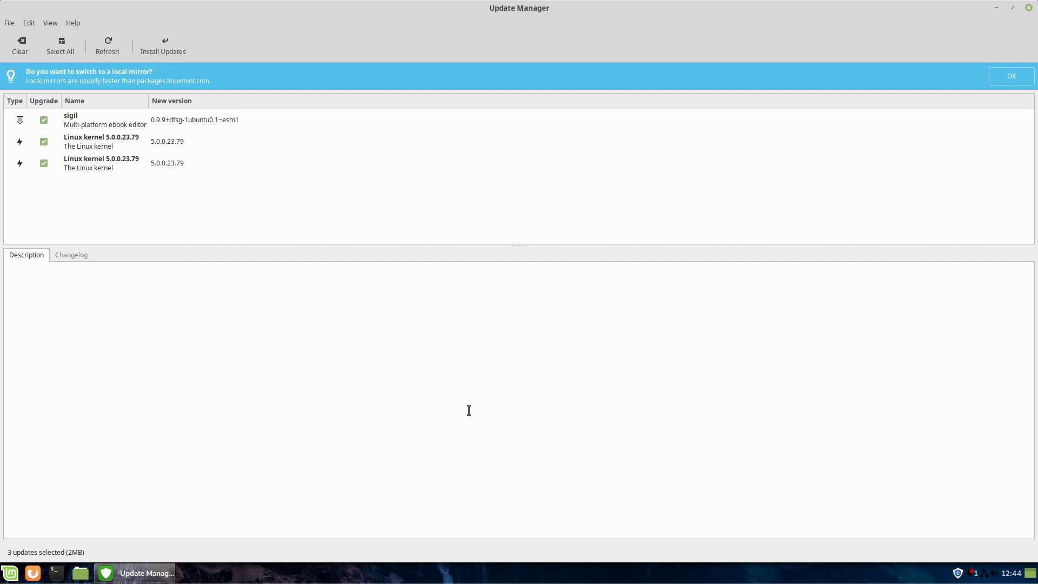
mouse_move(111, 153)
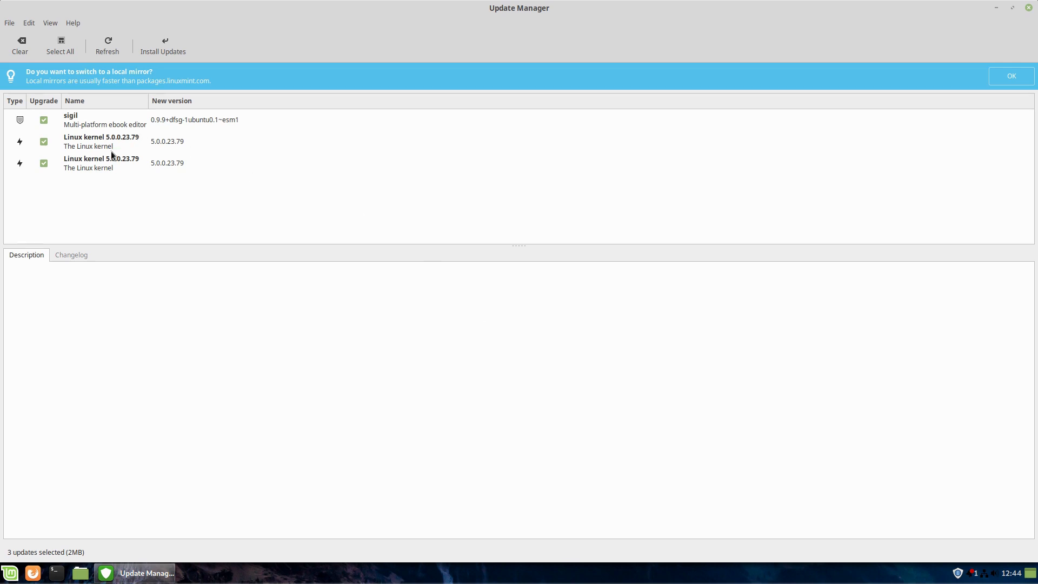
mouse_move(97, 147)
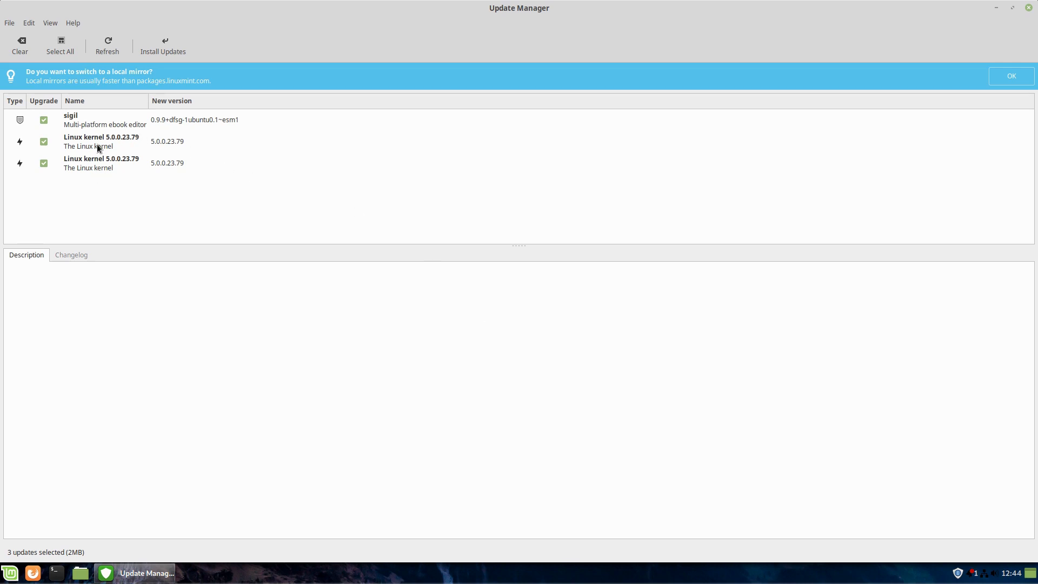
mouse_move(51, 22)
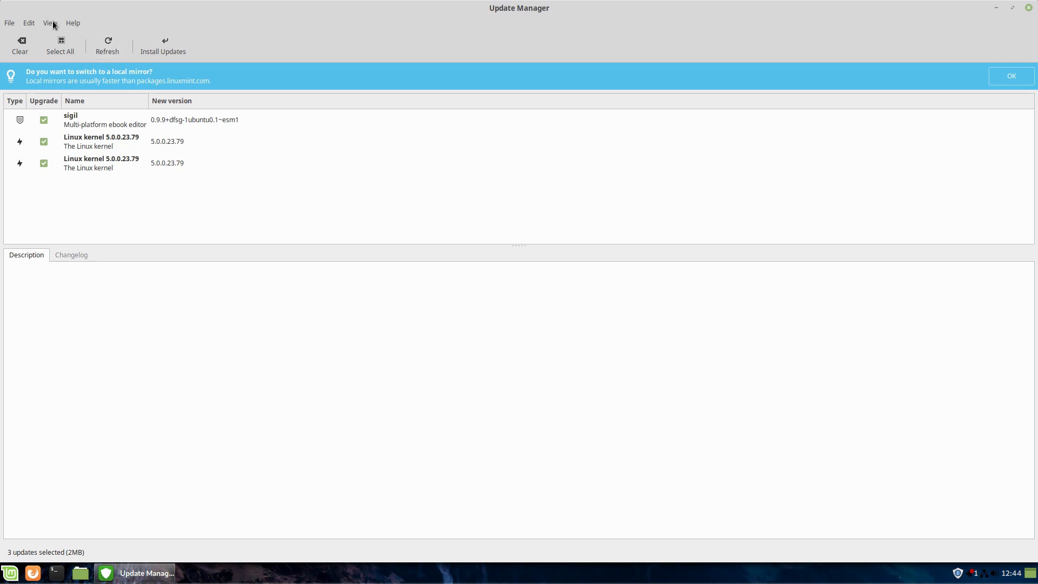
Install the sigil and kernel 5.0.0.23.79 updates, then open the Mint 19.2 upgrade from Edit.
left_click(29, 22)
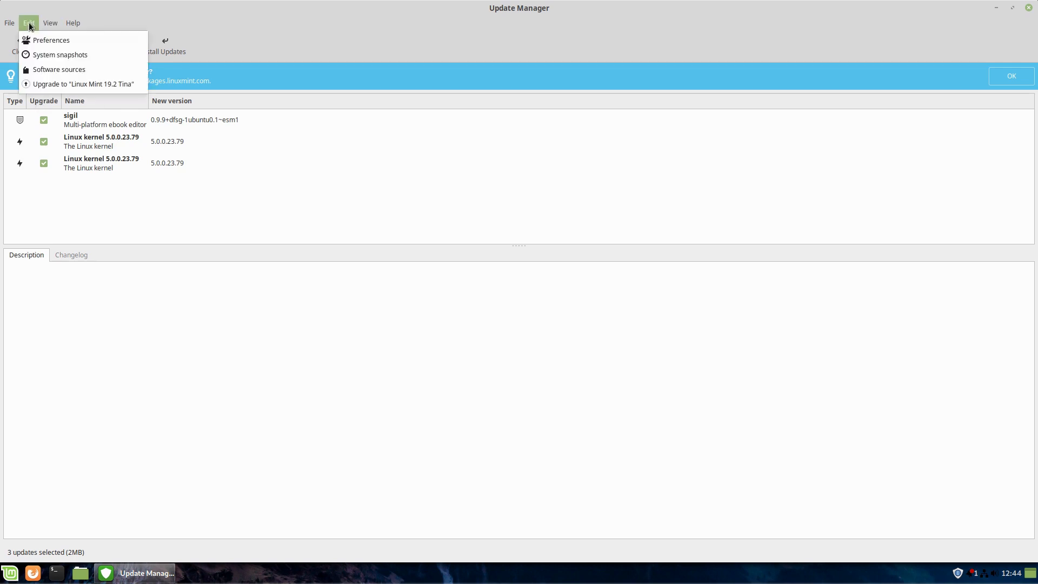
mouse_move(36, 38)
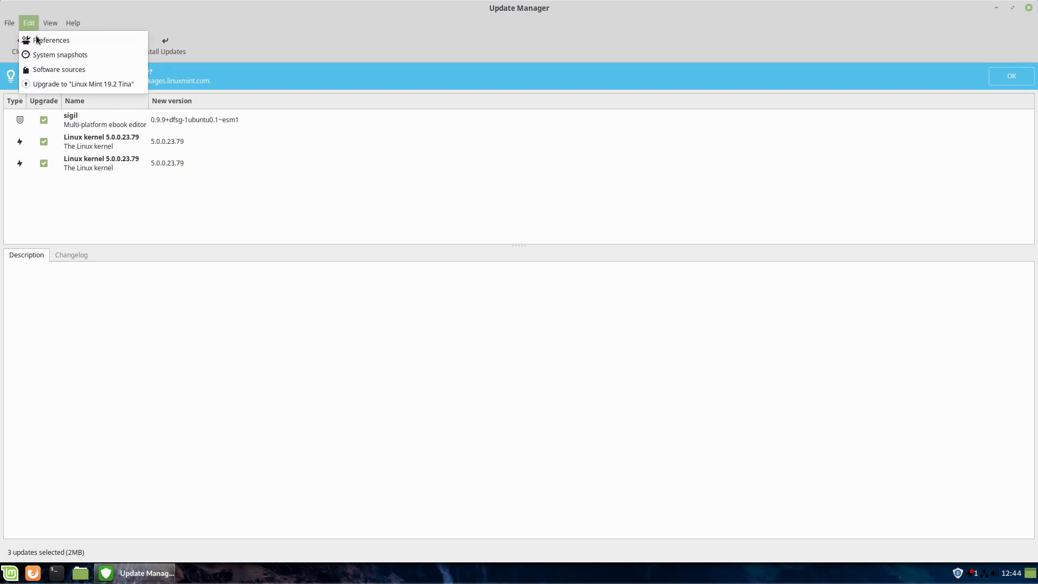
mouse_move(82, 83)
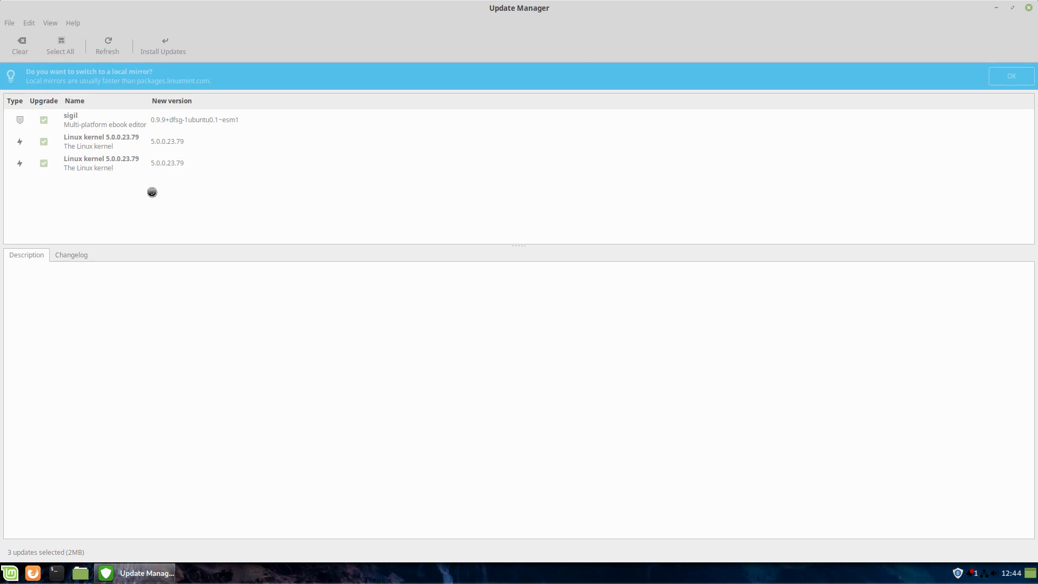
left_click(163, 46)
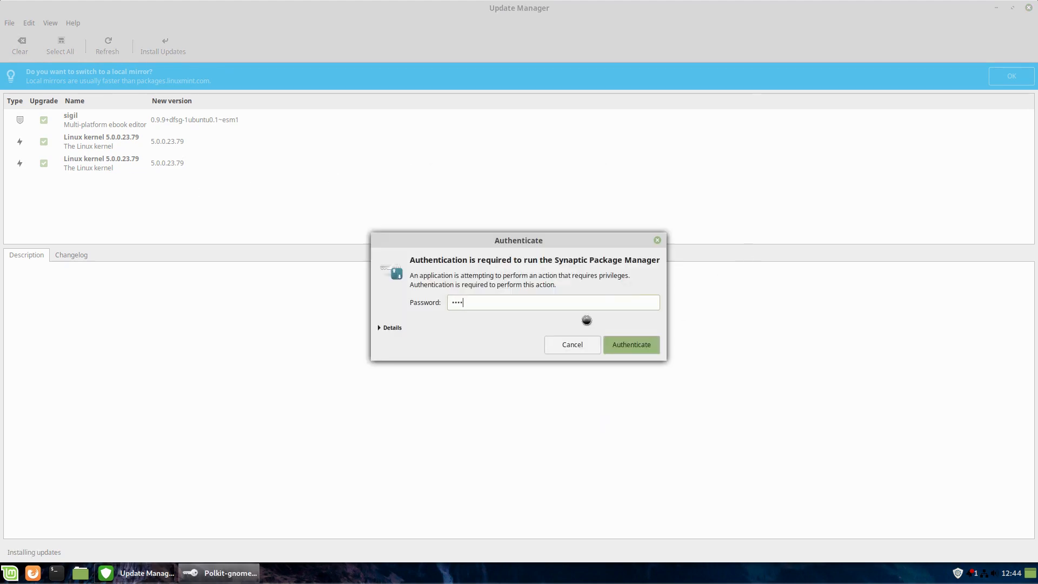
left_click(629, 345)
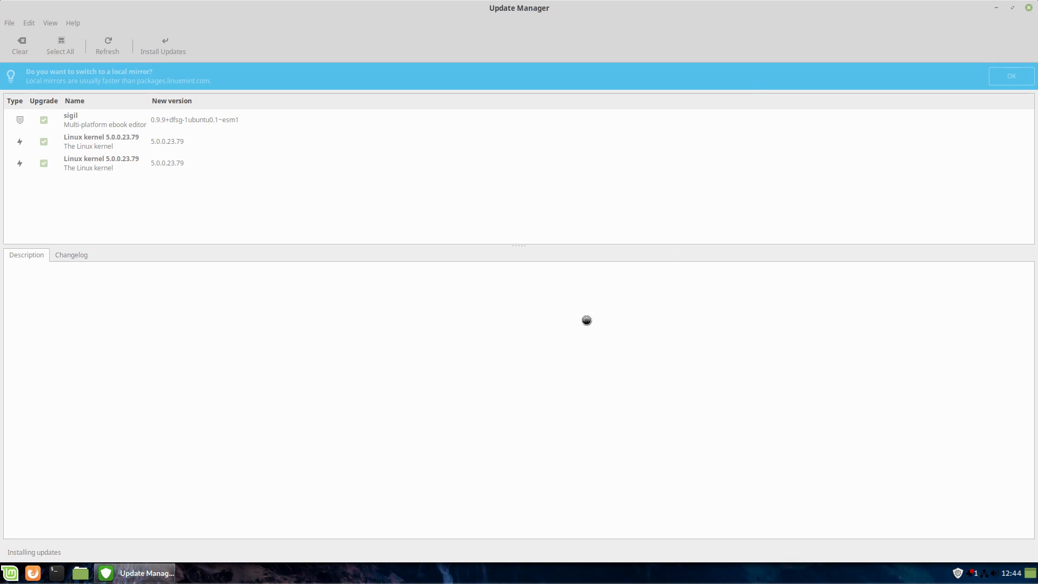
left_click(163, 47)
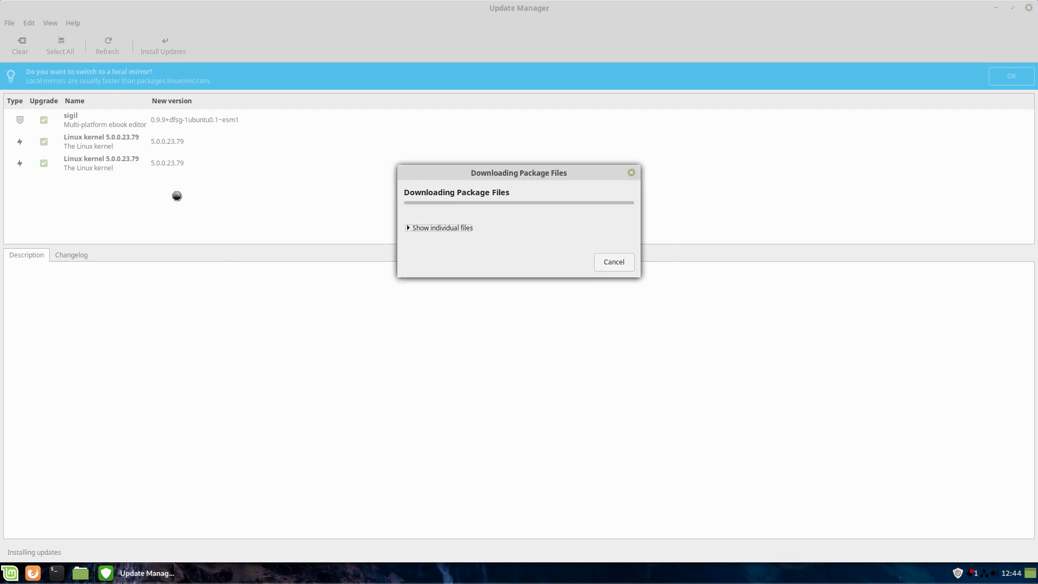
mouse_move(654, 348)
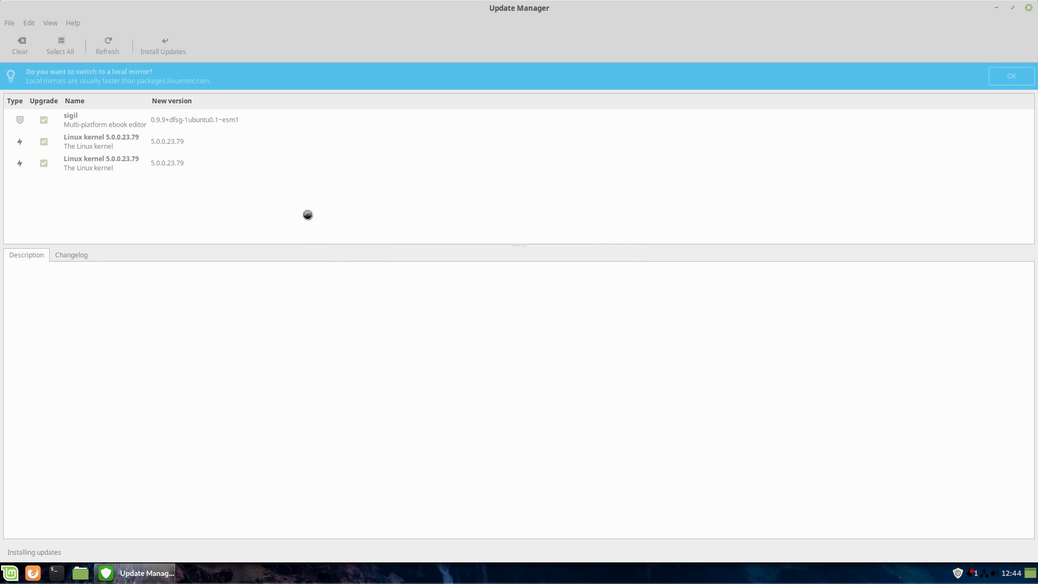
left_click(163, 45)
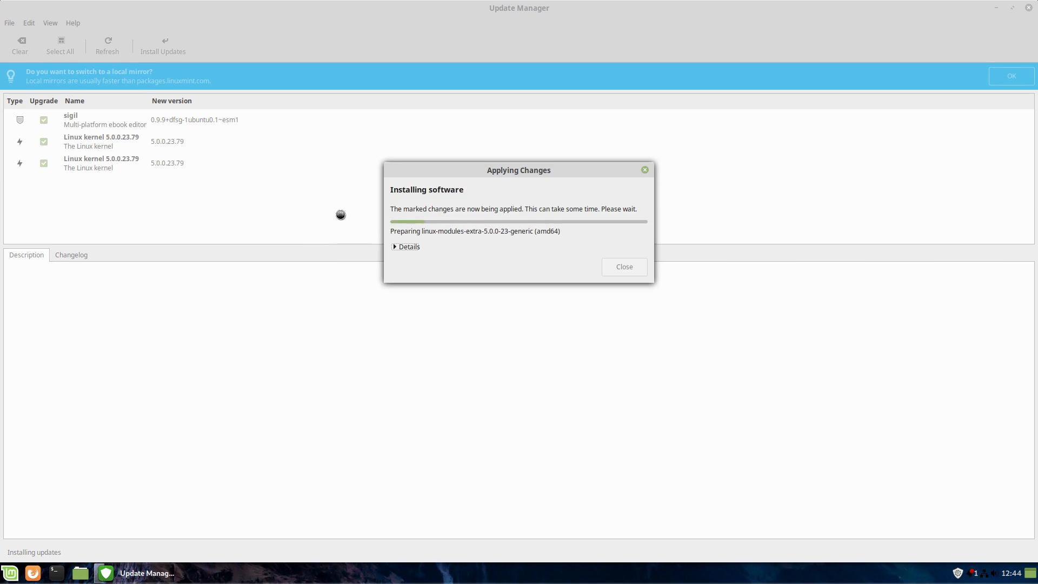
mouse_move(740, 209)
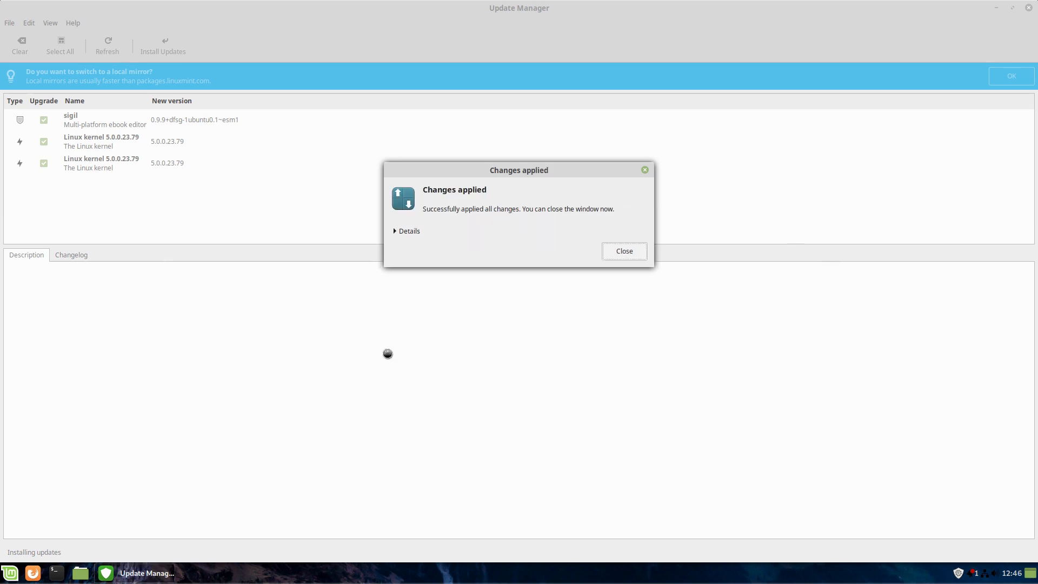
left_click(622, 251)
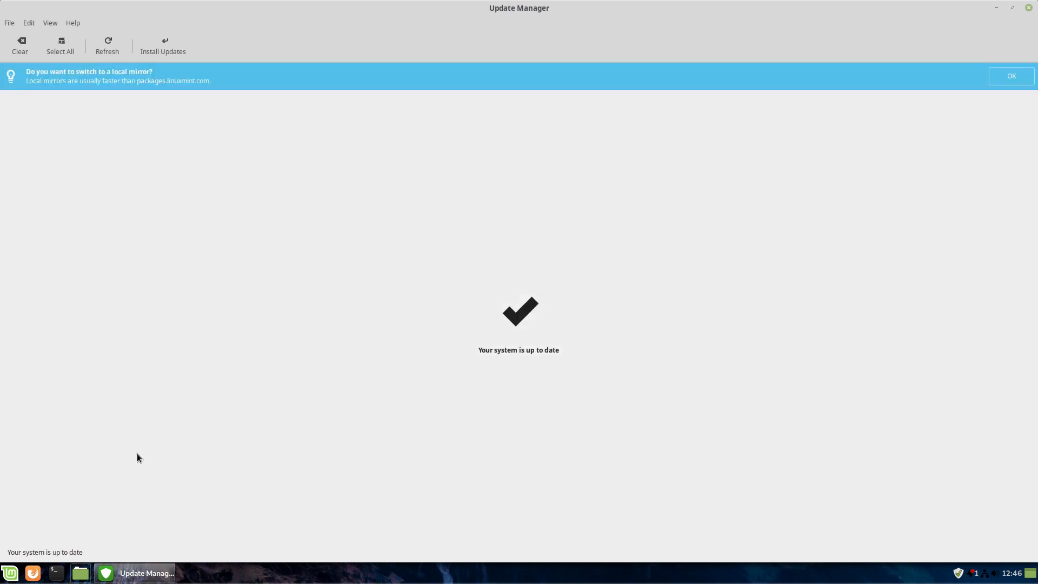
mouse_move(546, 350)
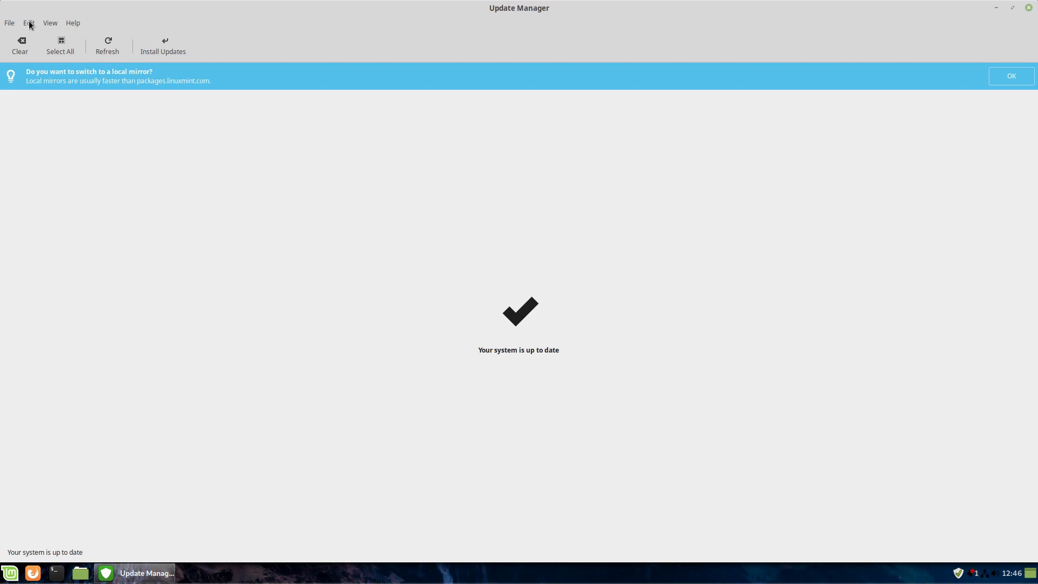
left_click(28, 22)
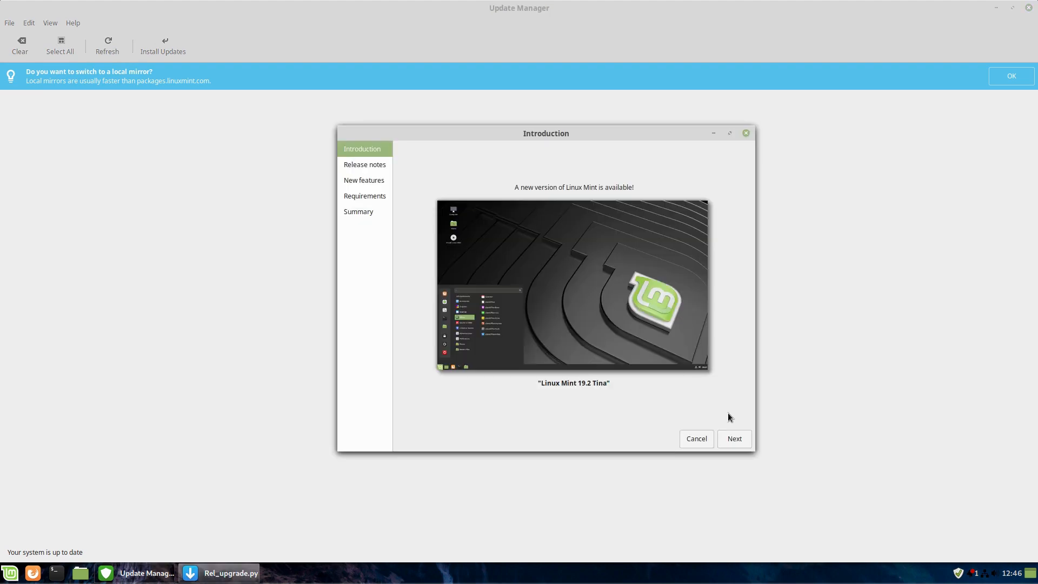
mouse_move(733, 413)
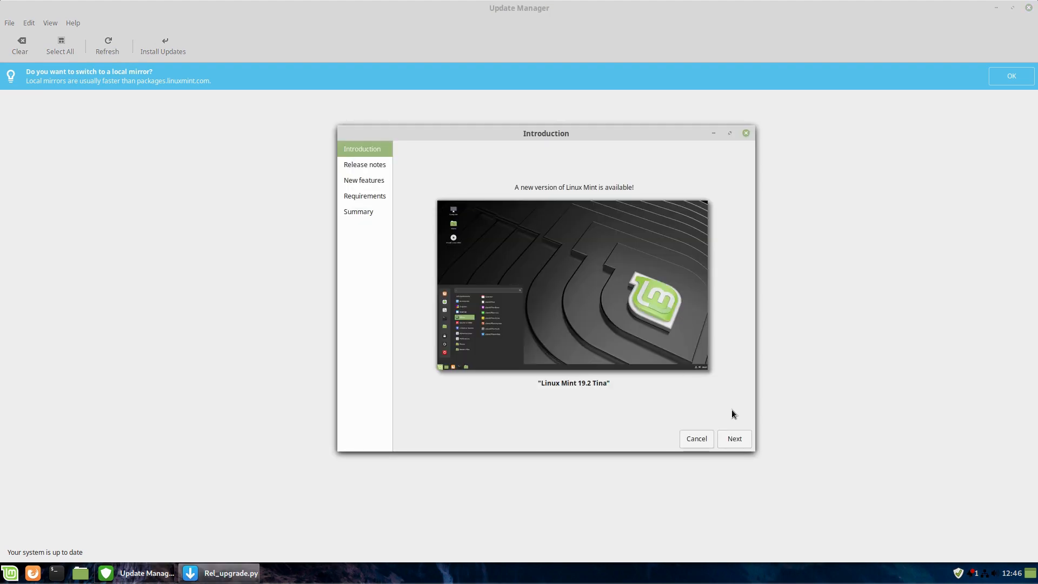
mouse_move(746, 430)
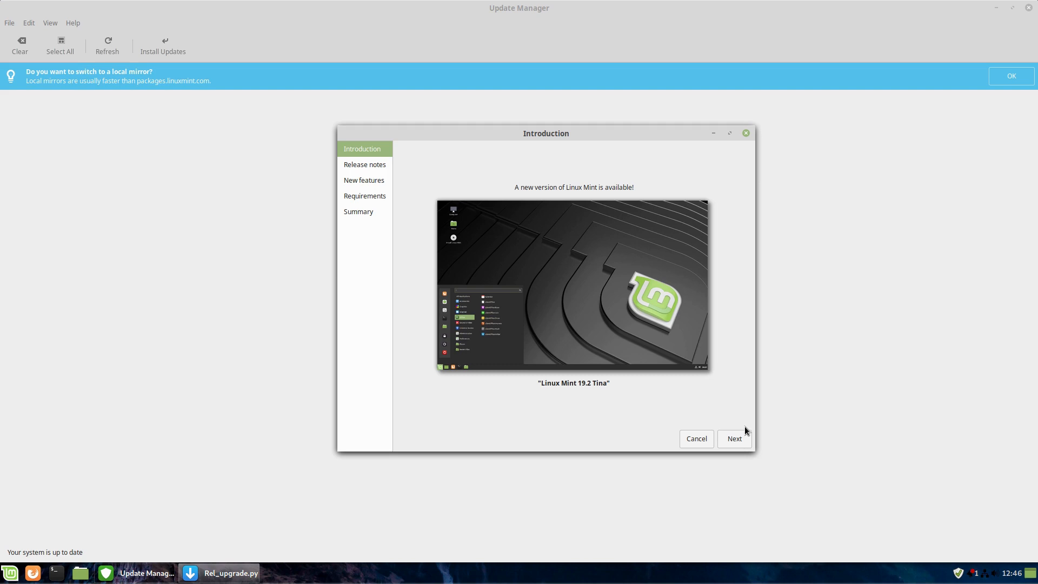
mouse_move(735, 438)
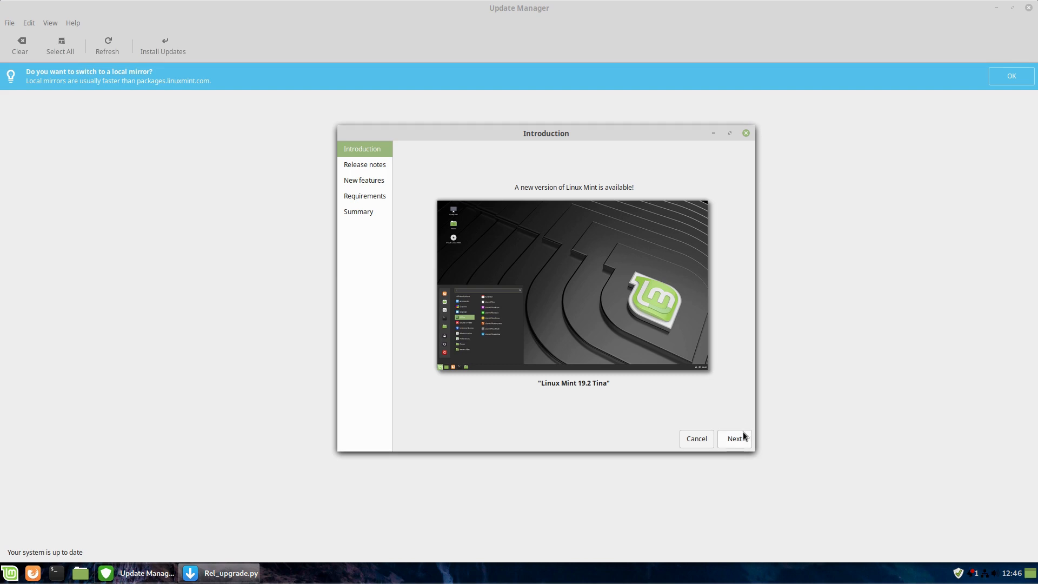
Advance the upgrade wizard through Introduction, Release notes and New features to Requirements.
left_click(733, 438)
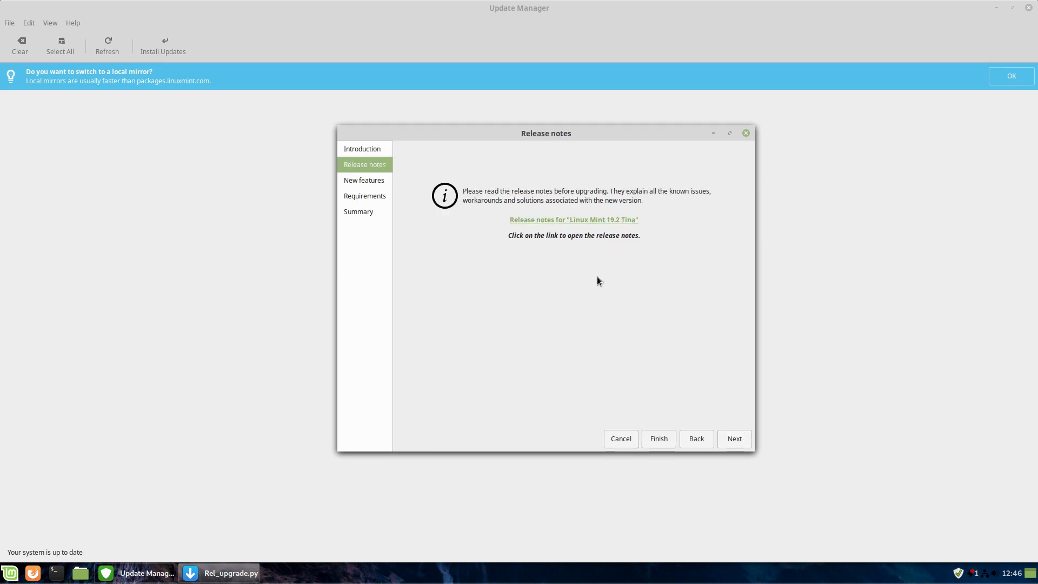
mouse_move(638, 328)
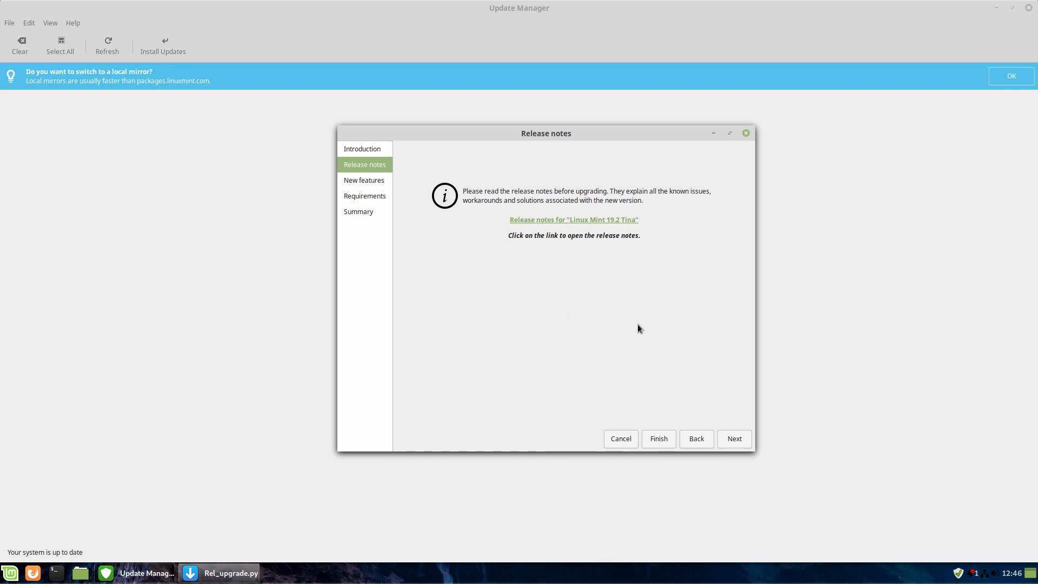
mouse_move(603, 265)
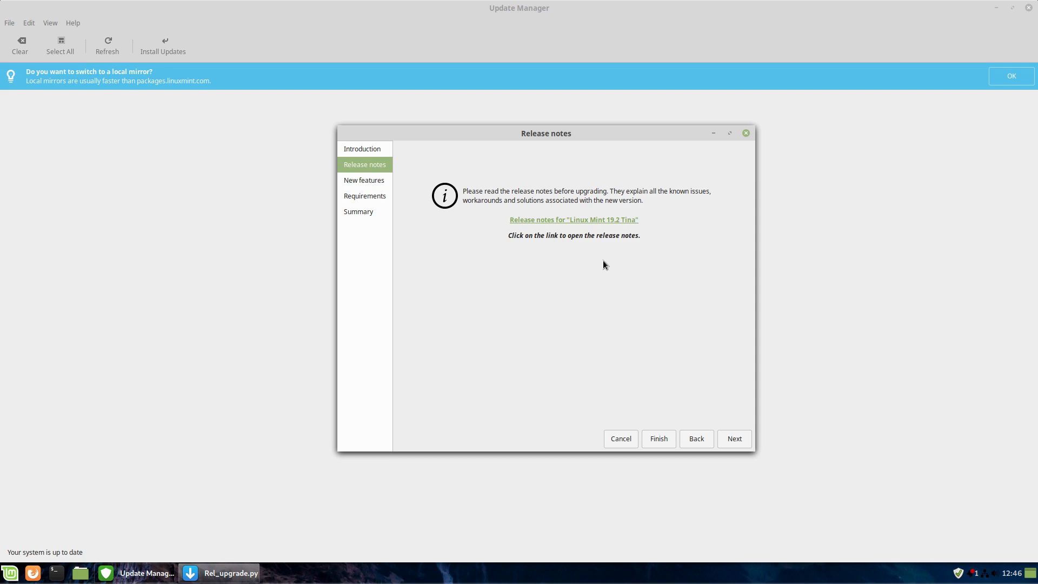
mouse_move(573, 223)
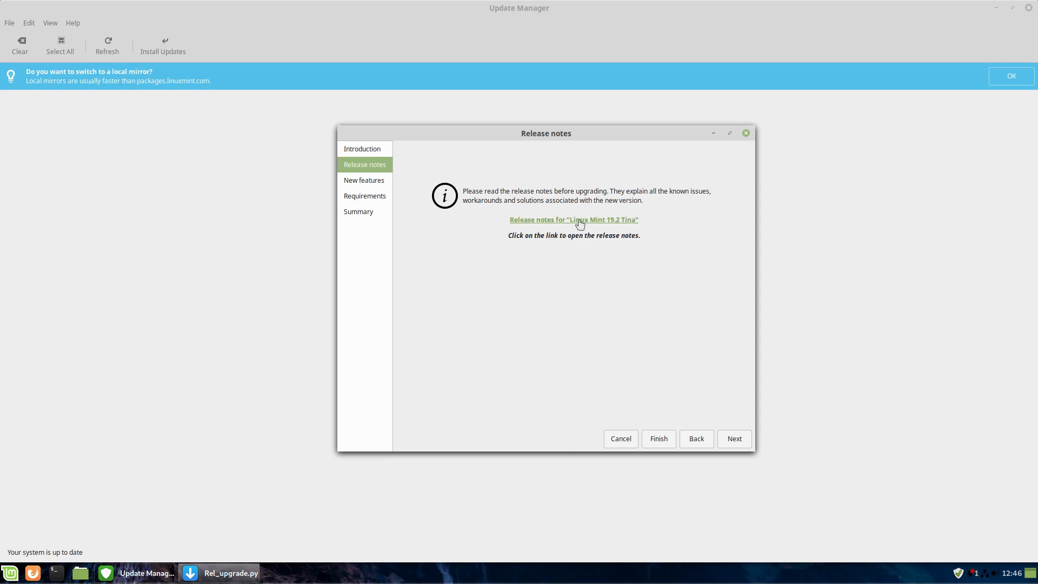
left_click(734, 438)
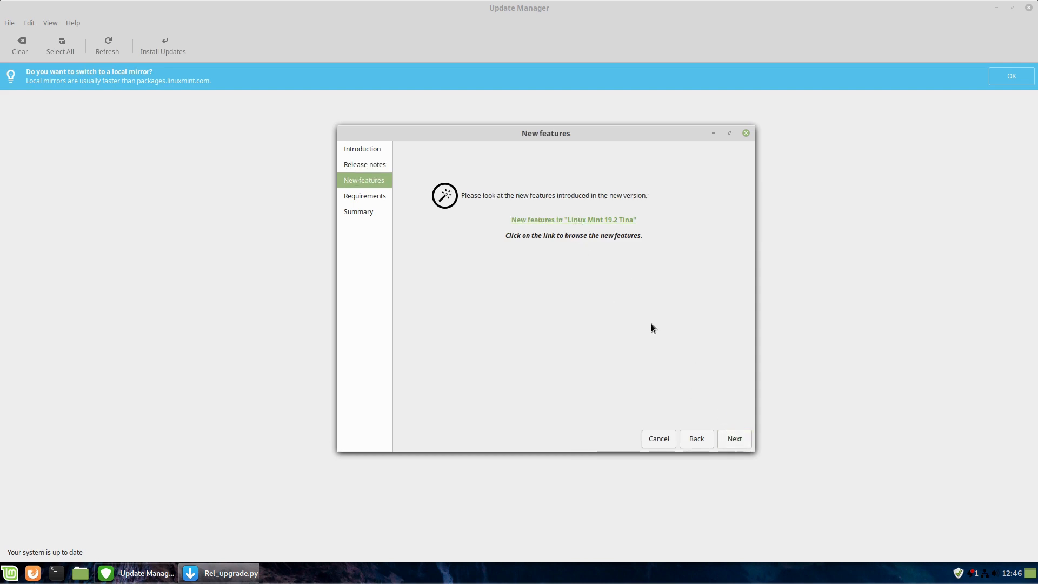
mouse_move(567, 224)
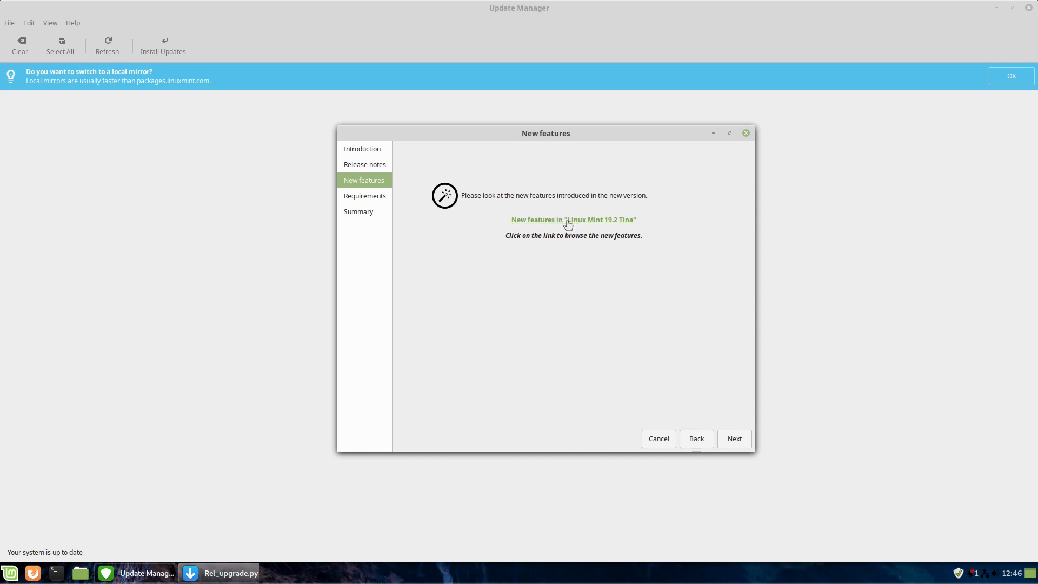
left_click(733, 439)
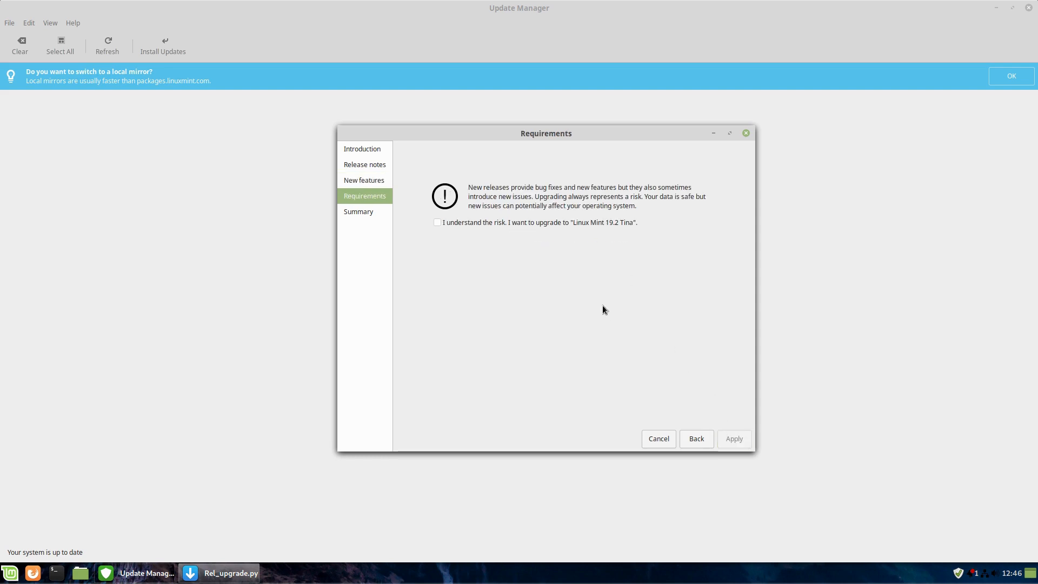
mouse_move(530, 199)
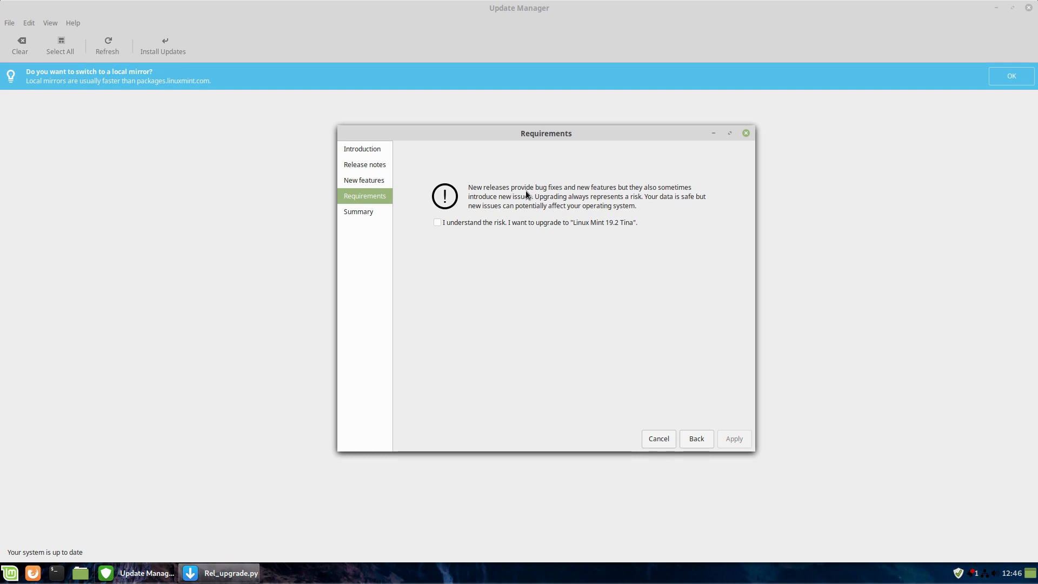
mouse_move(720, 218)
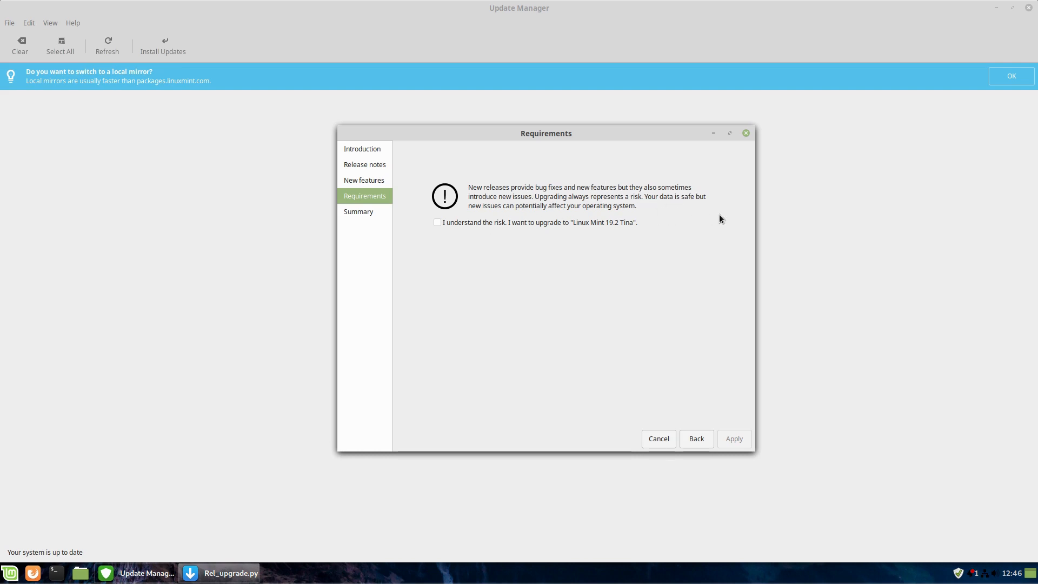
mouse_move(683, 210)
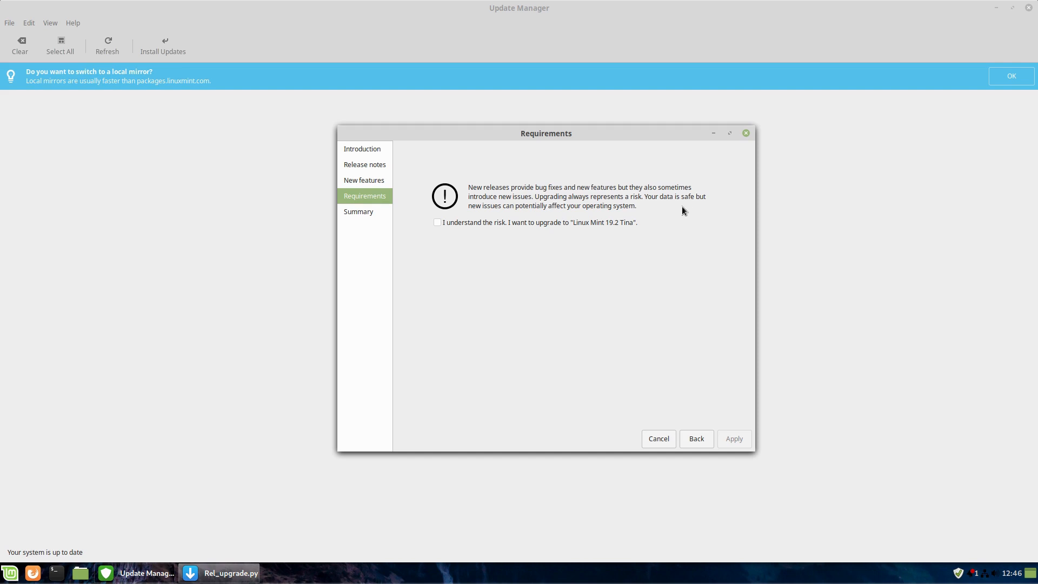
mouse_move(657, 259)
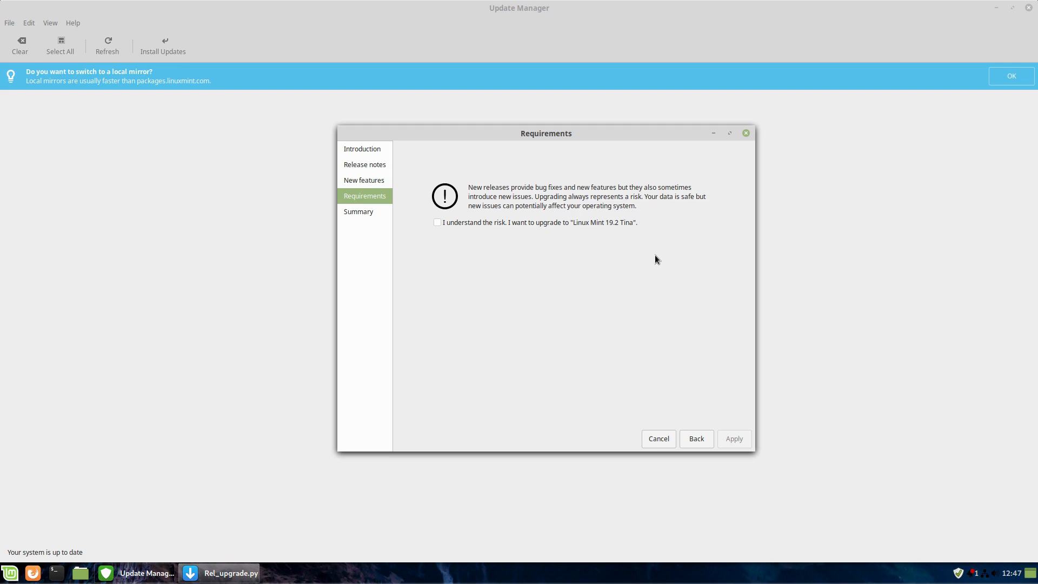
mouse_move(564, 289)
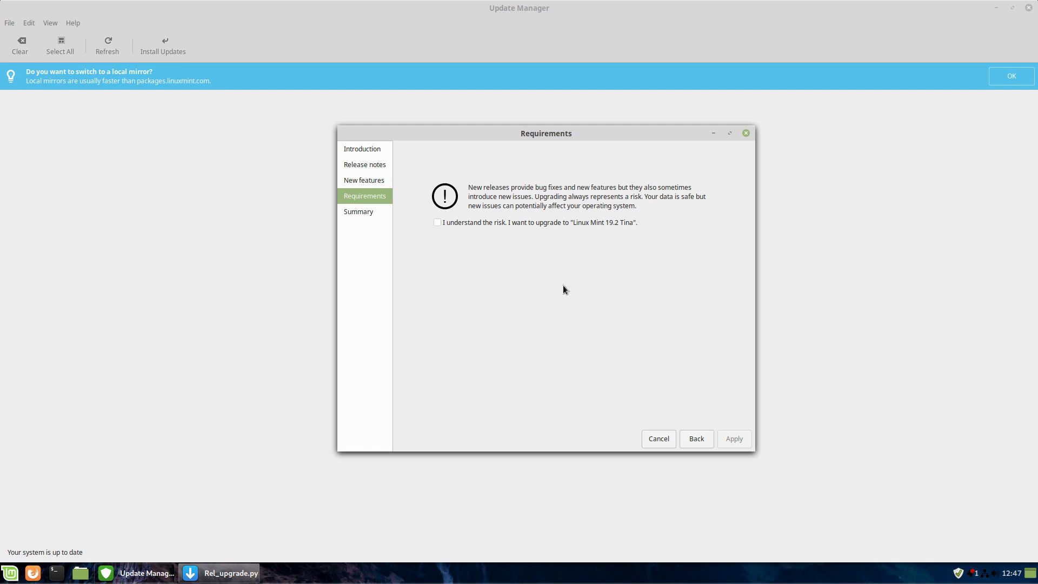
Tick 'I understand the risk' and apply the upgrade to Linux Mint 19.2 Tina.
left_click(437, 222)
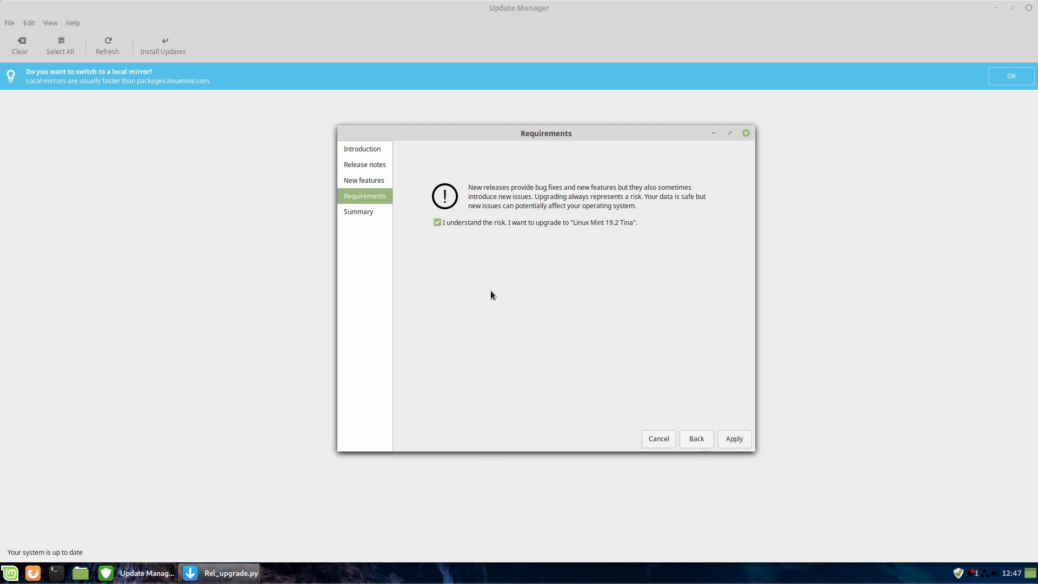
mouse_move(470, 334)
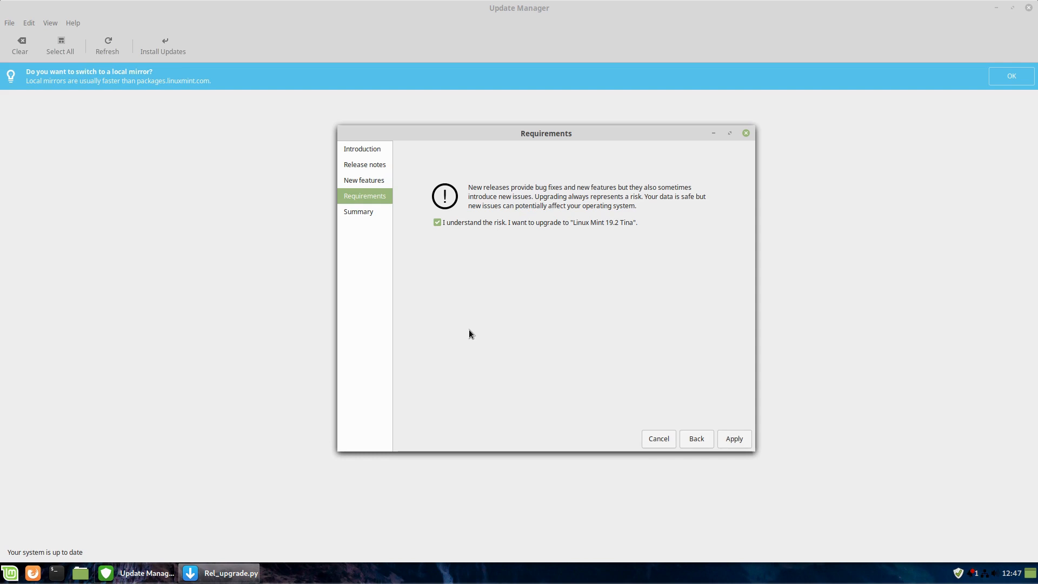
mouse_move(665, 375)
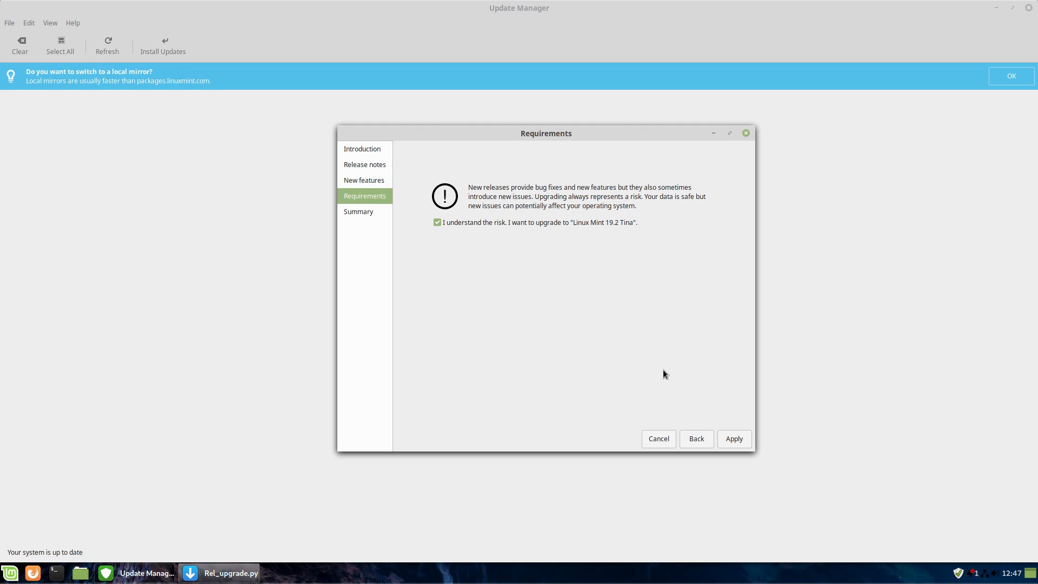
mouse_move(733, 439)
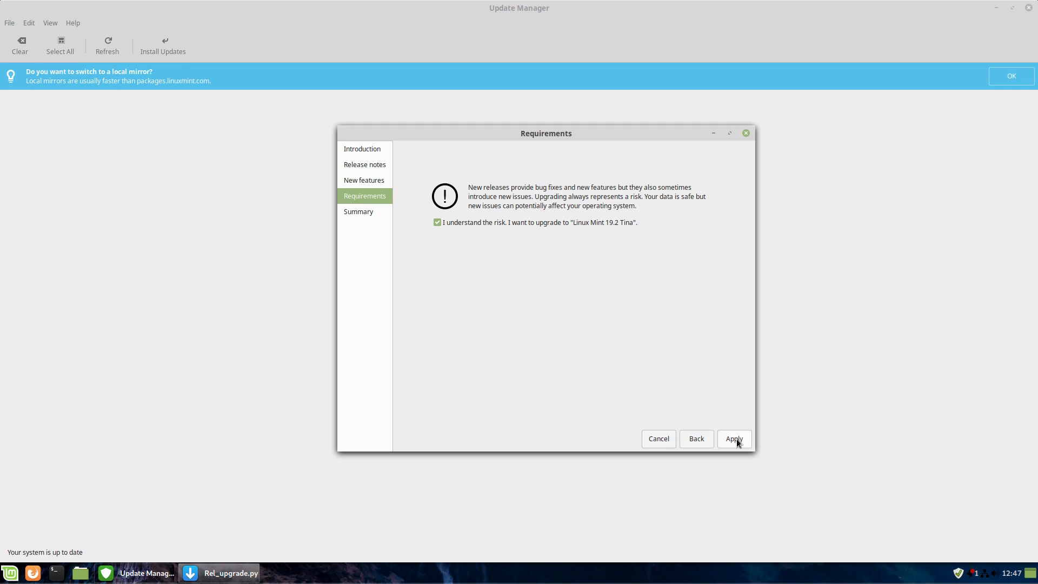
left_click(734, 439)
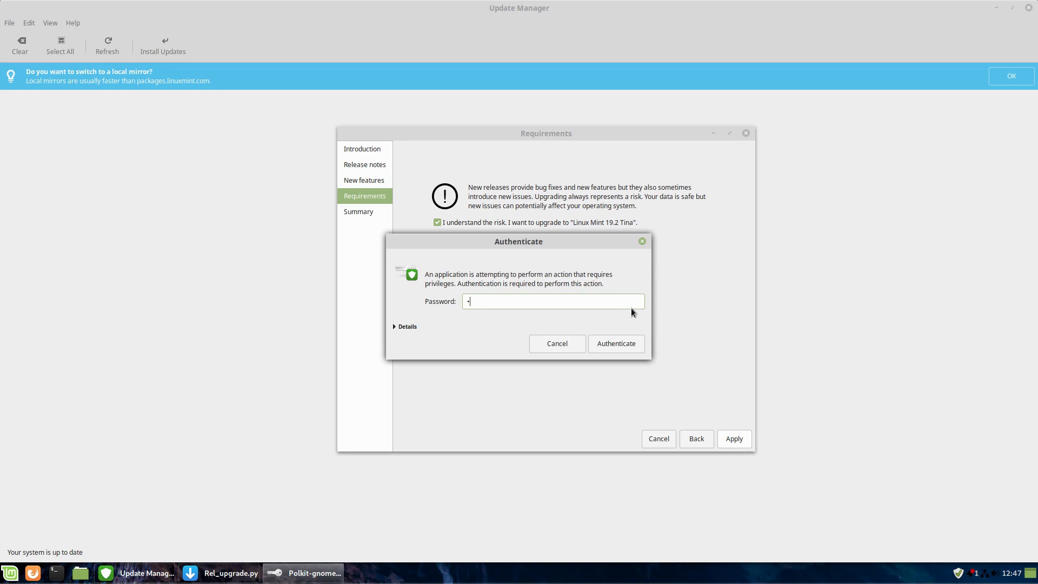
Authenticate with the password so the 19.2 packages download and install.
left_click(615, 343)
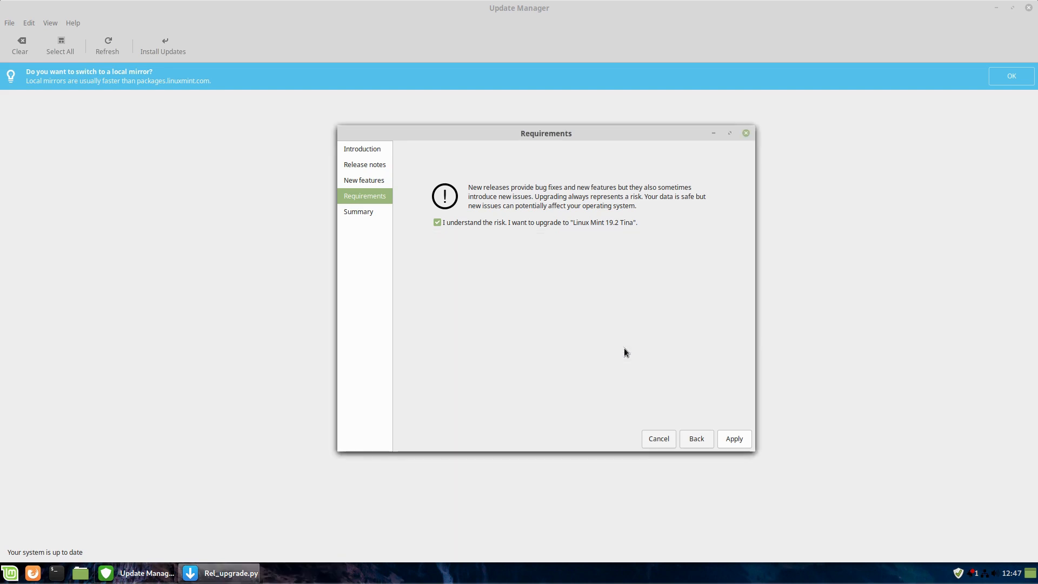
left_click(734, 439)
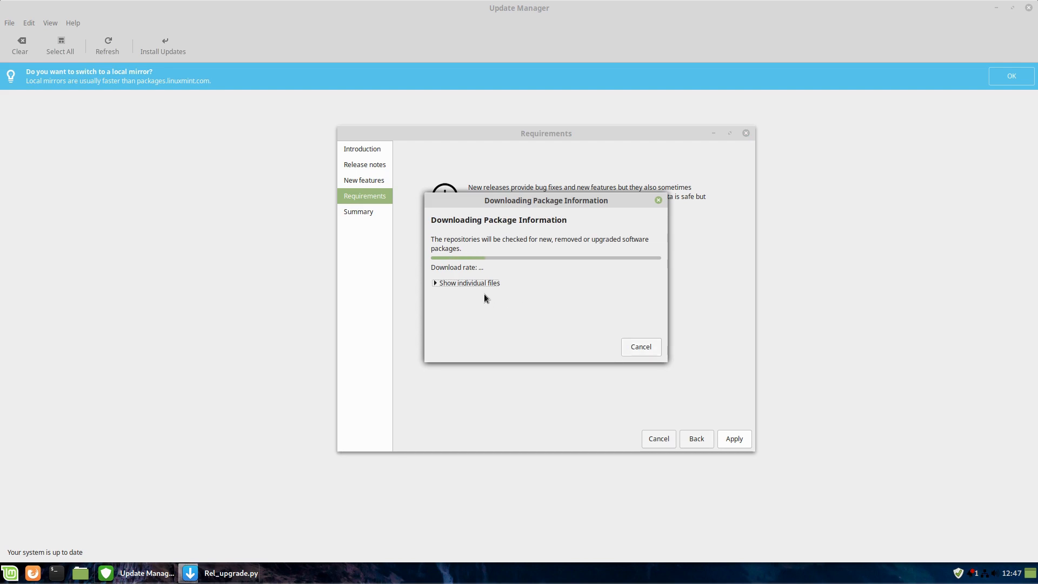
left_click(466, 282)
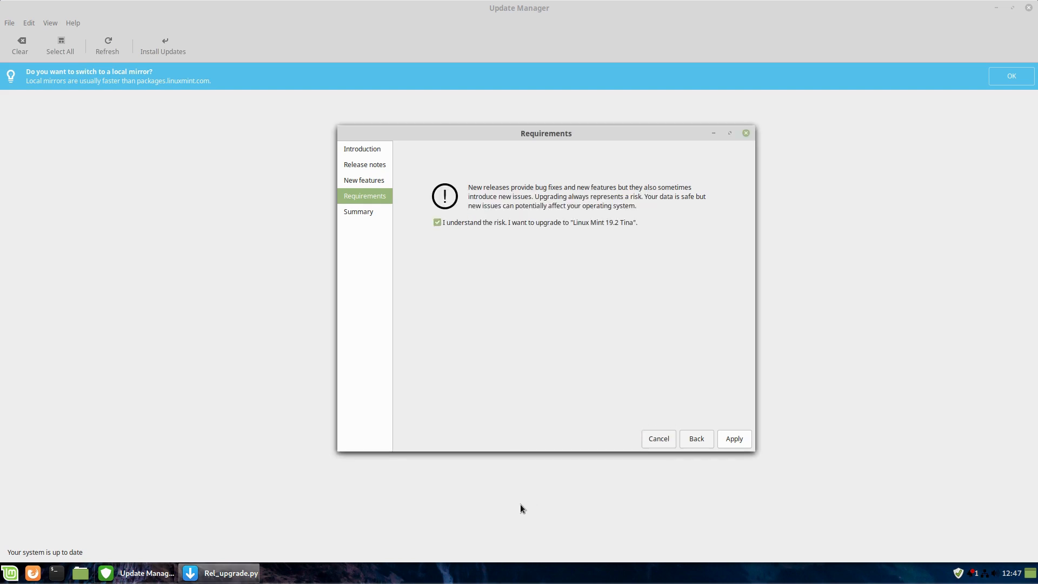
mouse_move(653, 206)
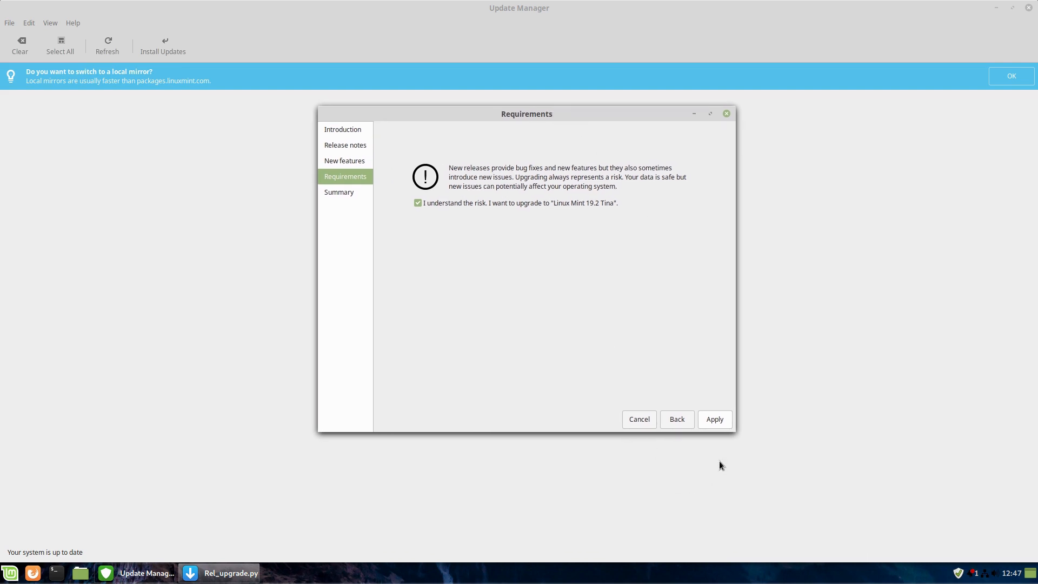
mouse_move(658, 353)
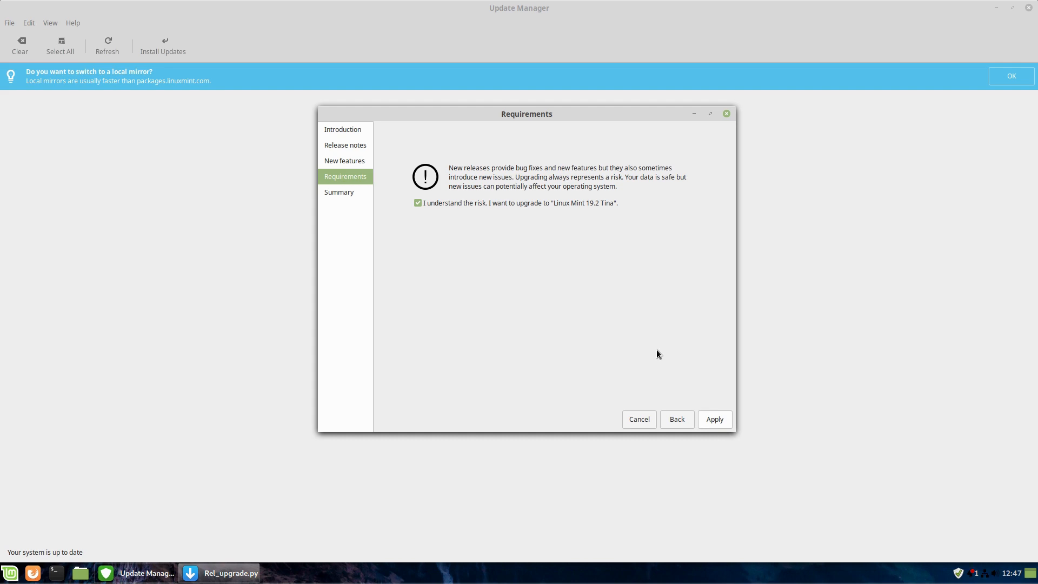
Dismiss the Changes applied notice, view the successful upgrade Summary, and close the Upgrade Tool.
left_click(713, 419)
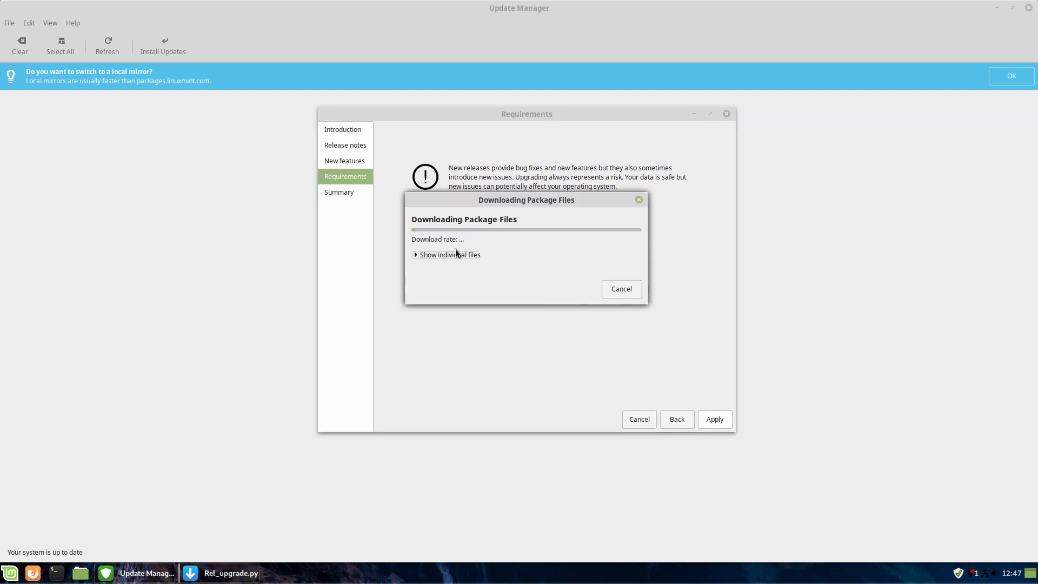
left_click(446, 254)
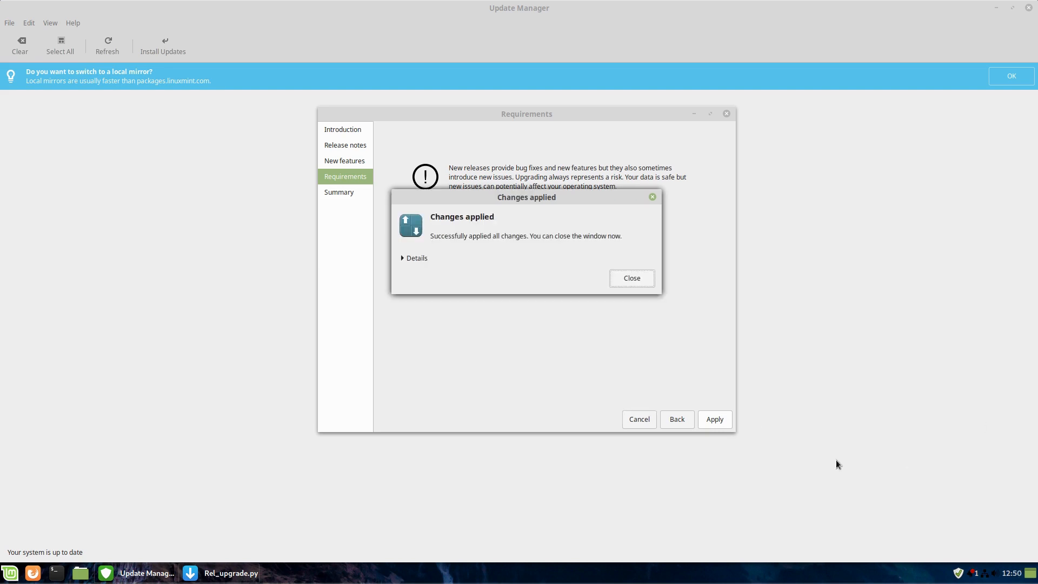
mouse_move(358, 392)
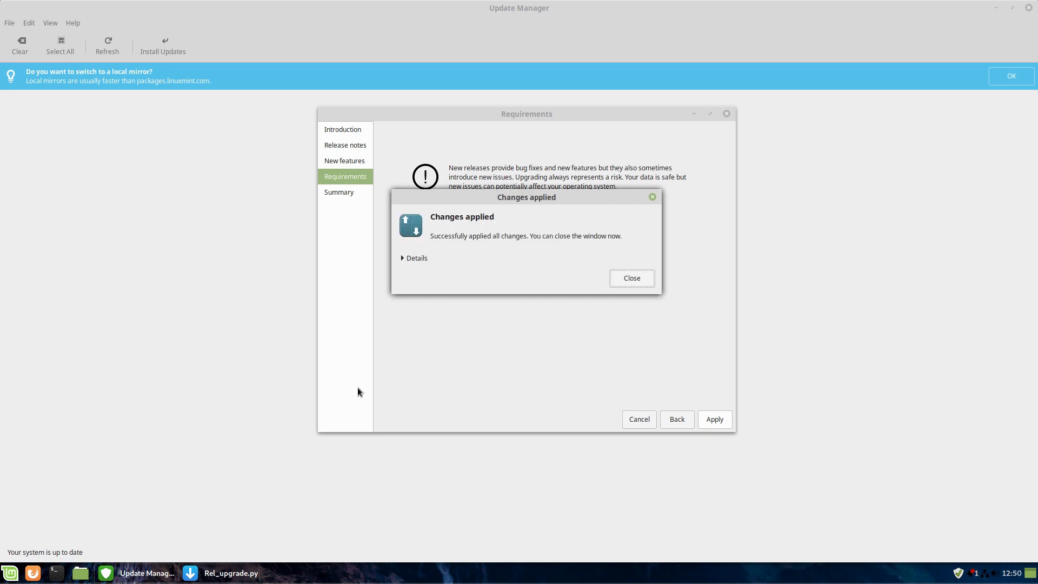
left_click(630, 277)
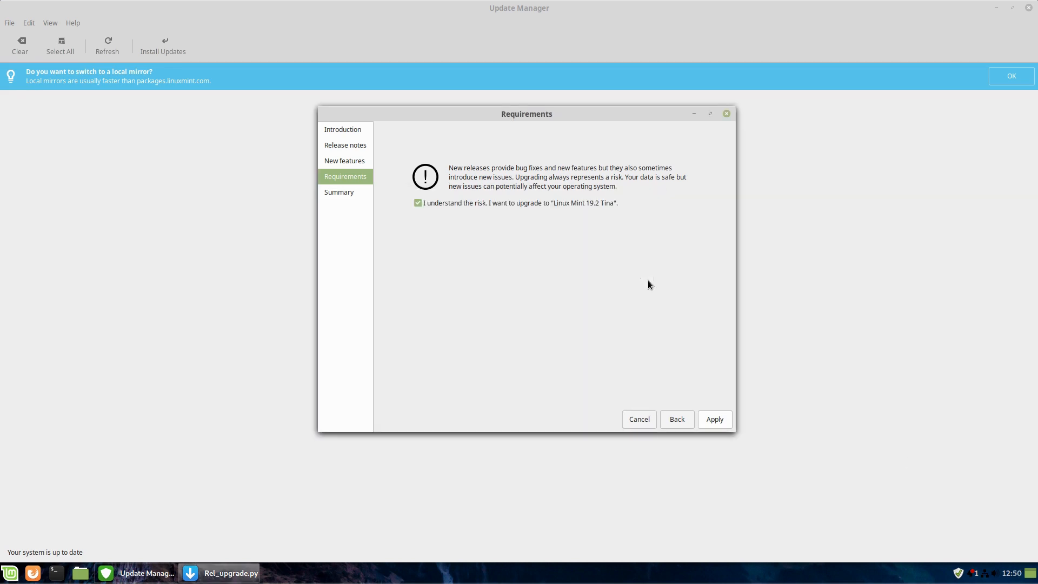
left_click(713, 419)
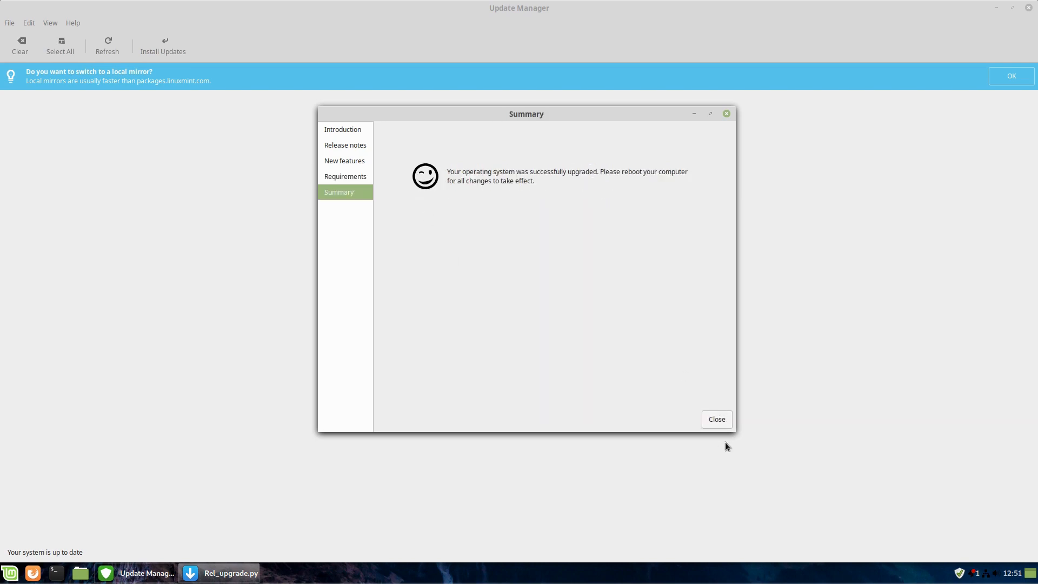
left_click(716, 419)
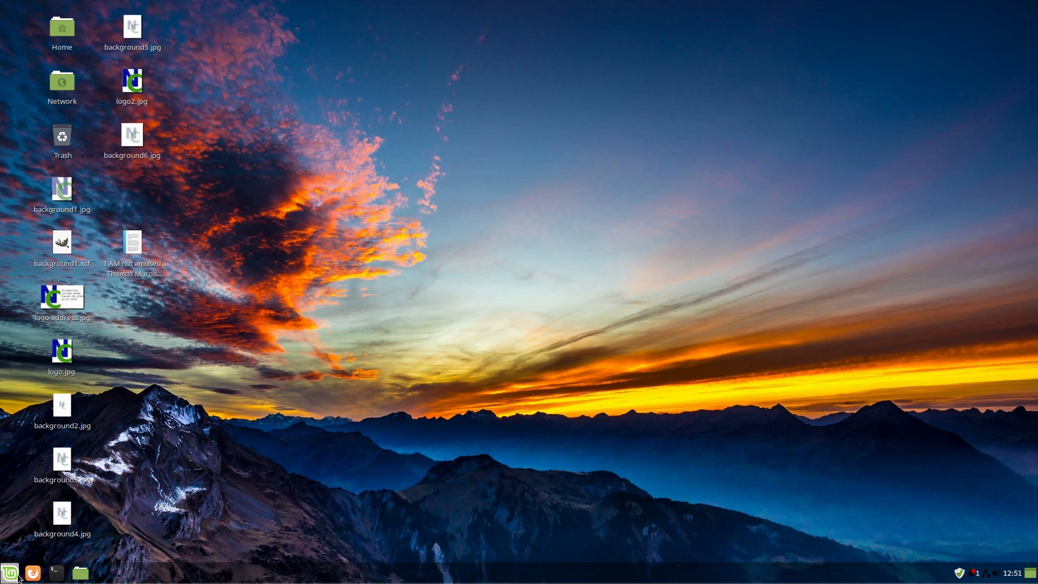
Sign back into the Cinnamon session with the password after the reboot and open the Menu.
left_click(10, 572)
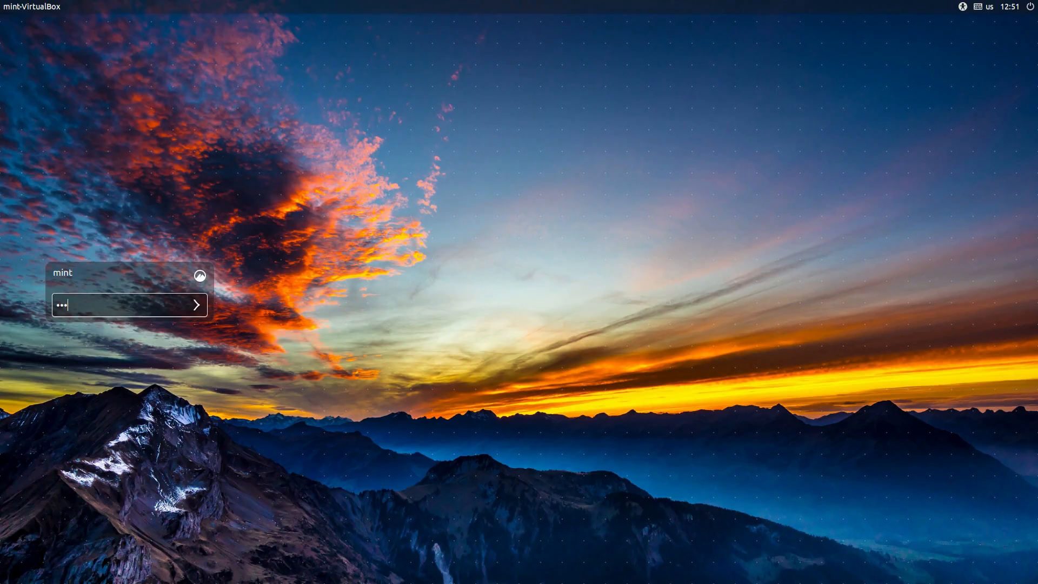
left_click(196, 304)
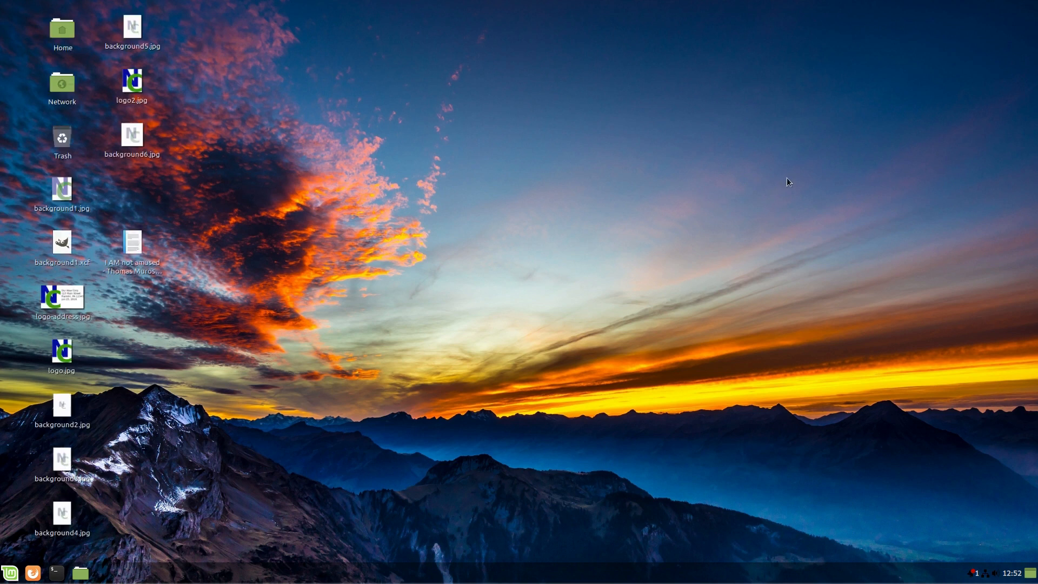
mouse_move(245, 552)
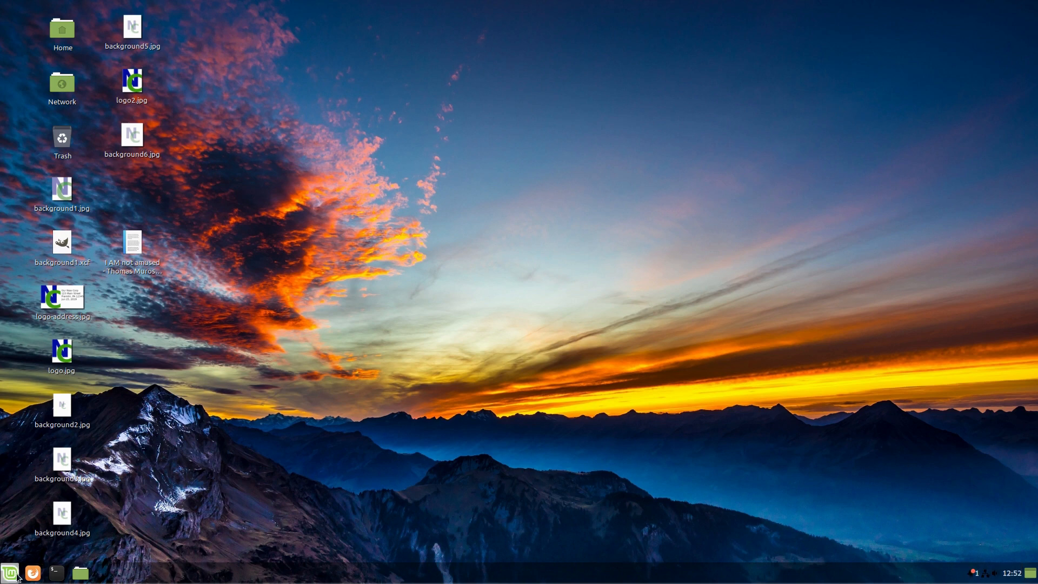
left_click(10, 572)
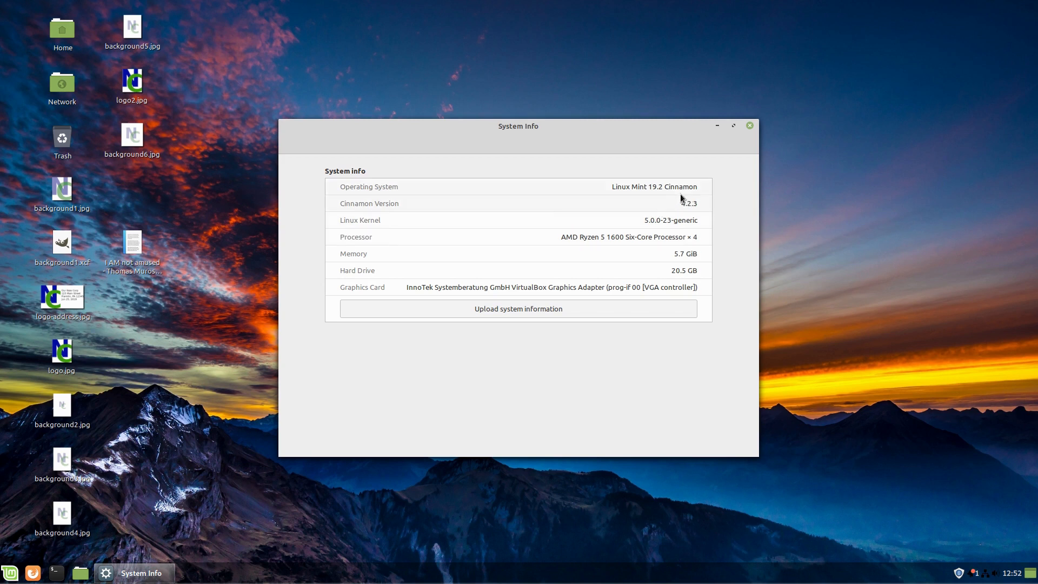
mouse_move(713, 186)
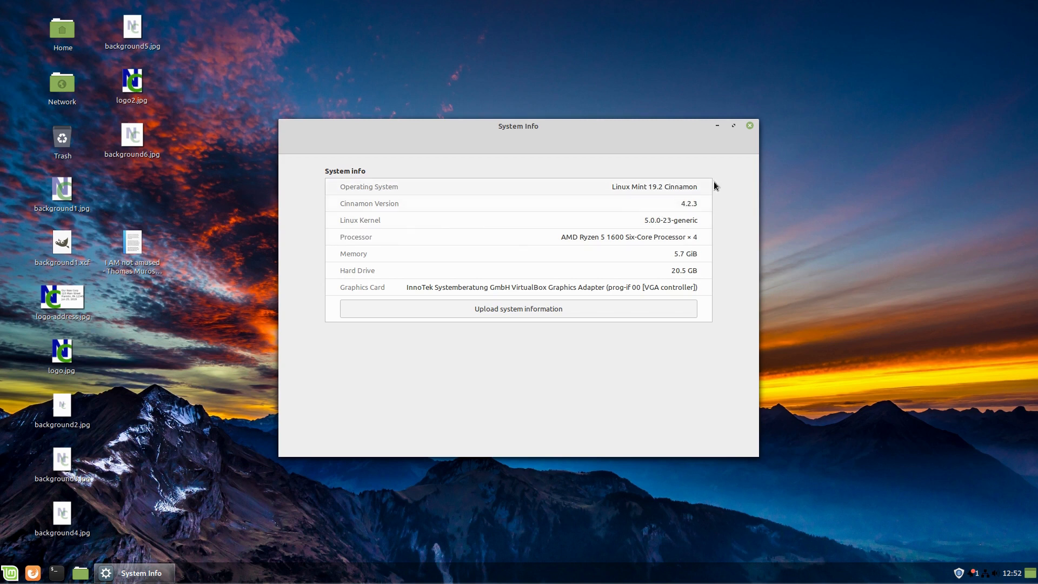
mouse_move(687, 228)
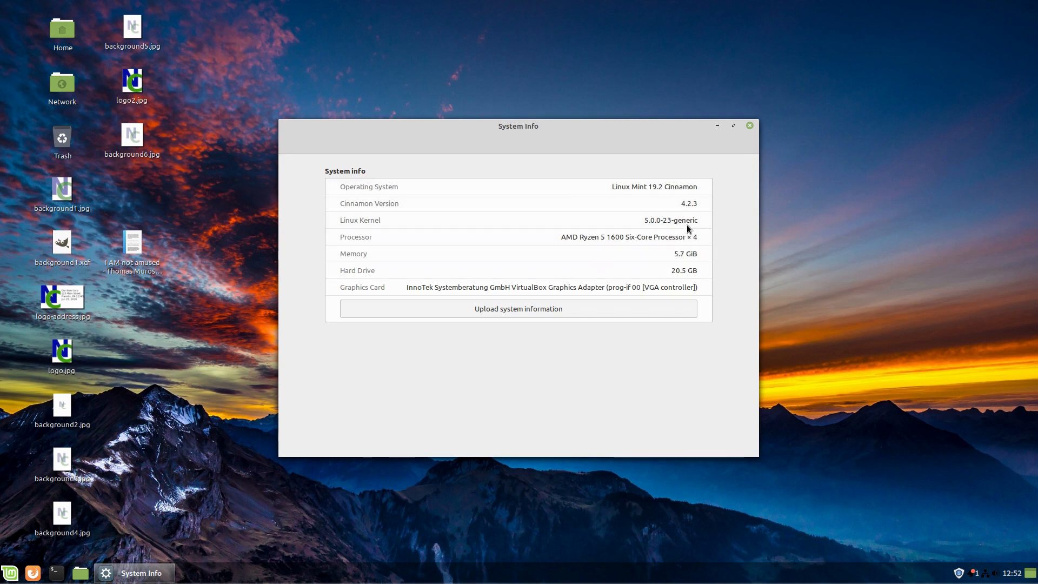
mouse_move(689, 286)
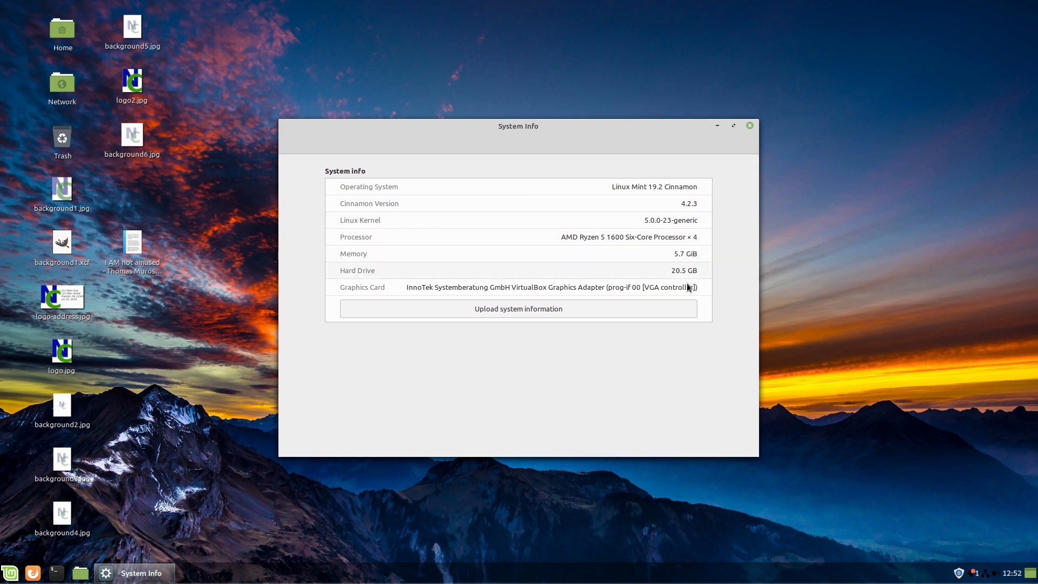
Confirm Linux Mint 19.2 Cinnamon on kernel 5.0.0-23-generic, then bring up Update Manager.
left_click(749, 126)
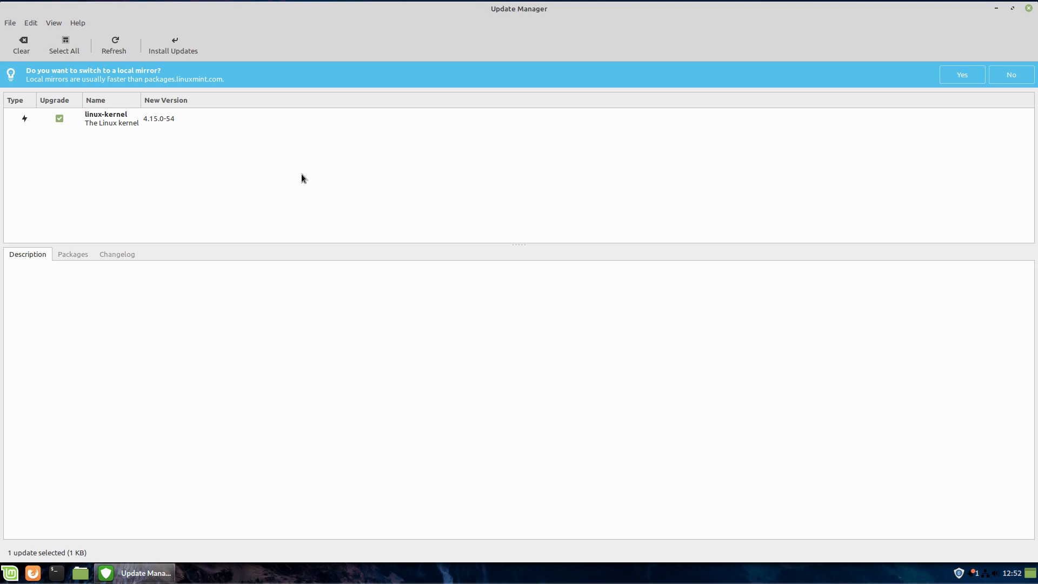
mouse_move(92, 150)
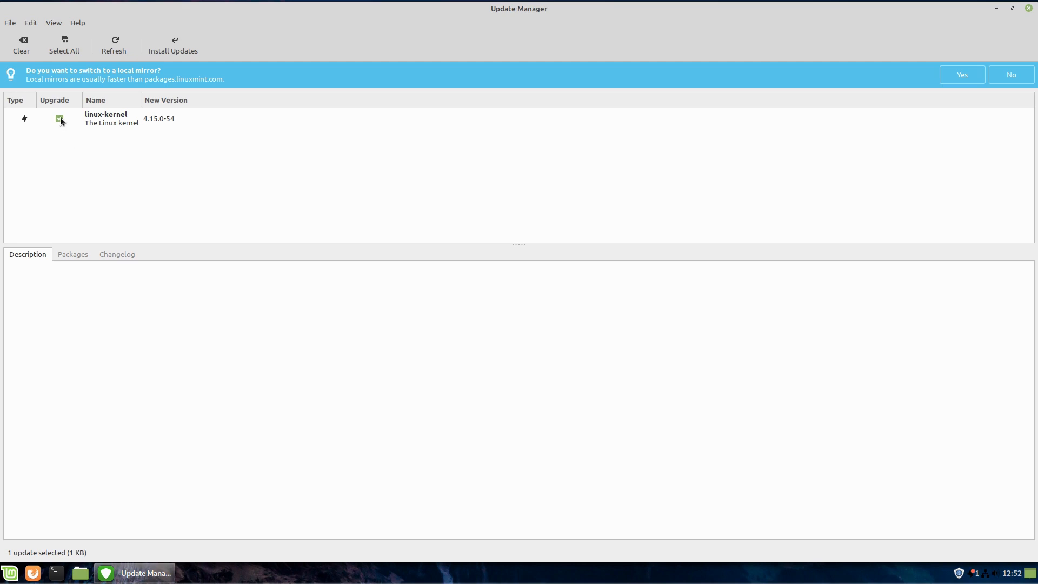
Deselect the linux-kernel 4.15.0-54 update in Update Manager.
left_click(58, 119)
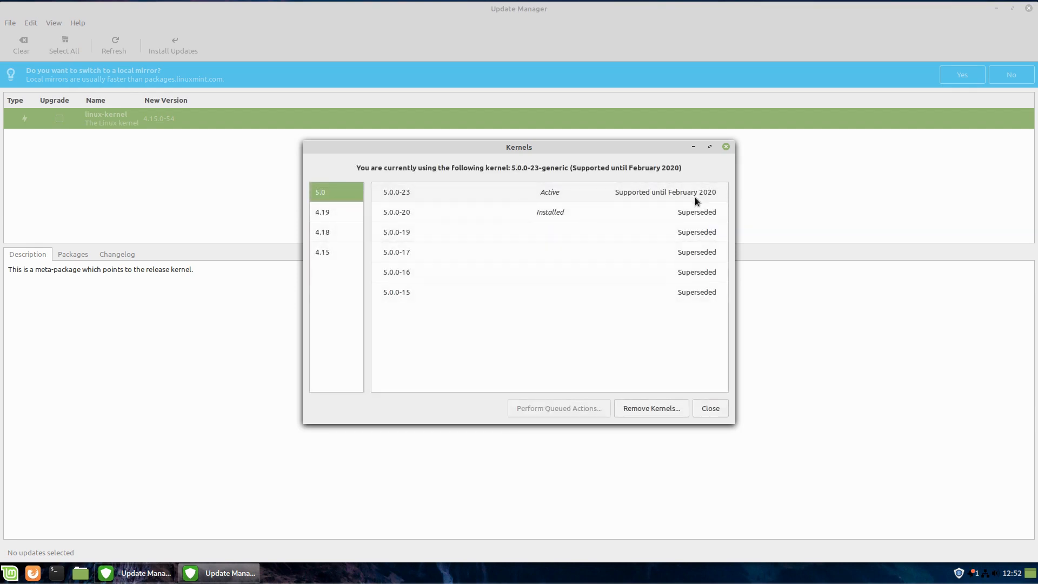
Browse the 4.15, 4.19 and 5.0 kernel version lists, returning to 4.19.
left_click(323, 251)
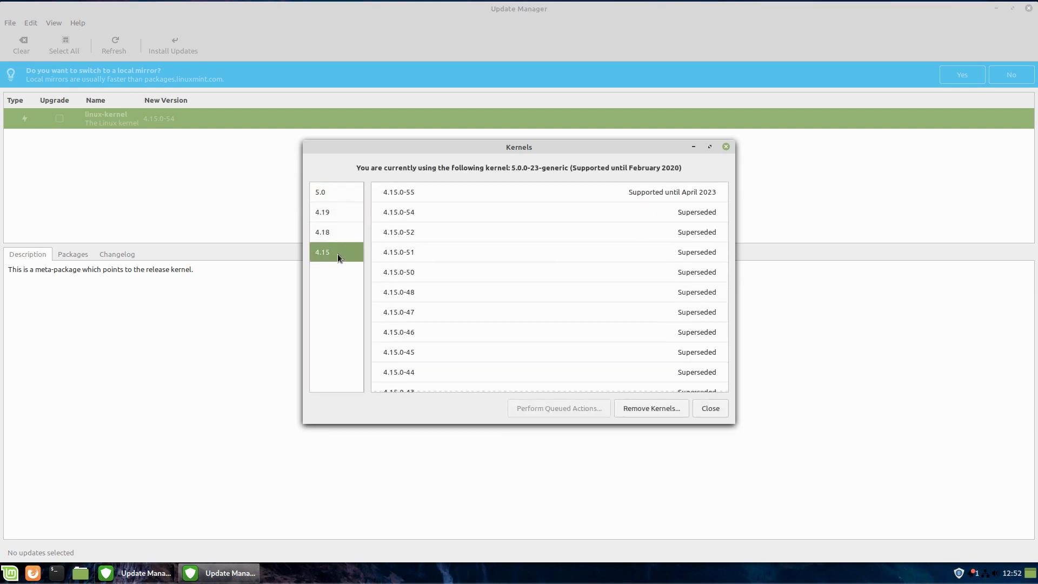
scroll("down", 3)
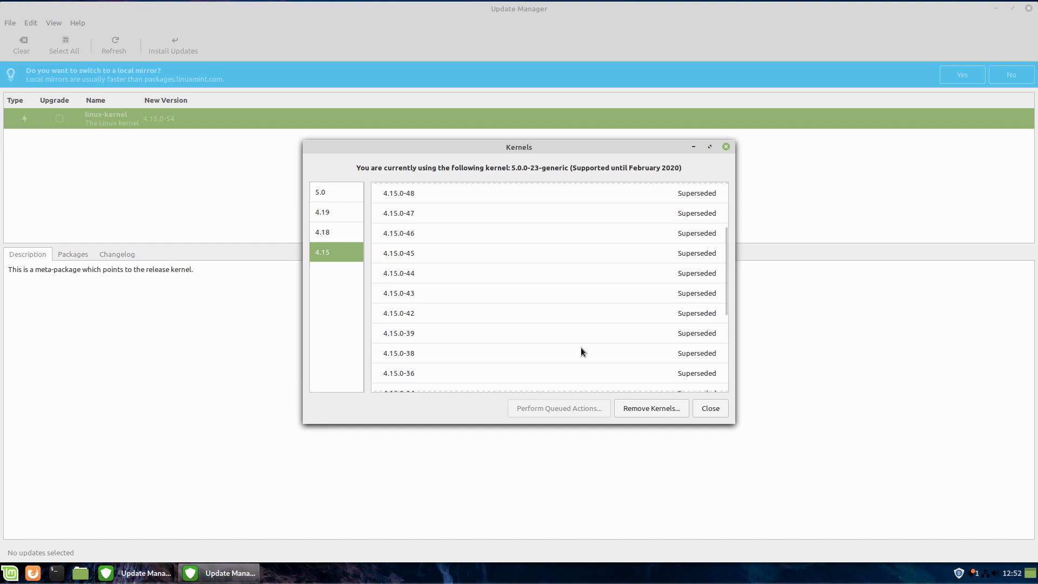
scroll("up", 3)
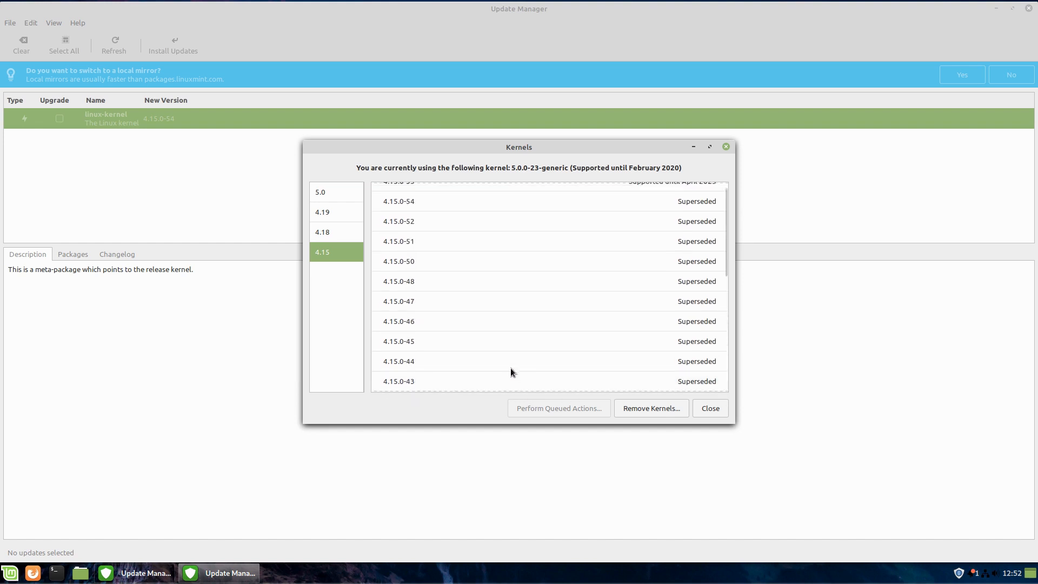
left_click(322, 212)
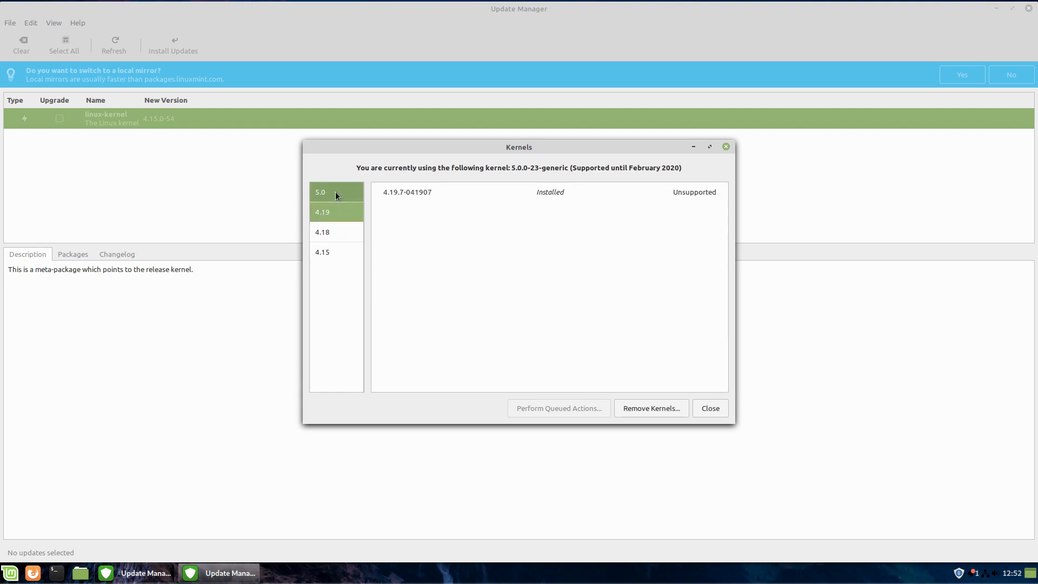
left_click(320, 192)
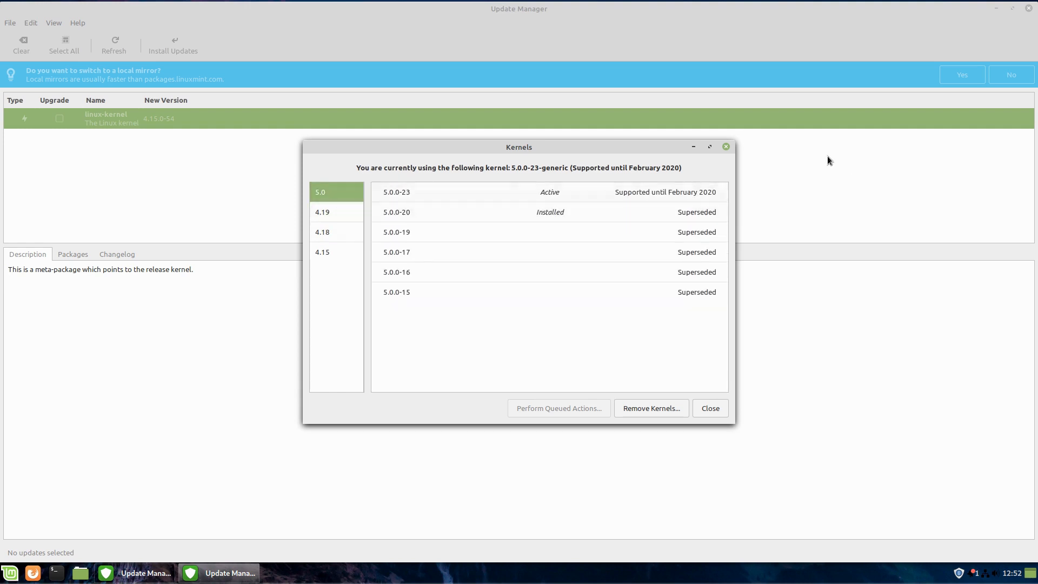
left_click(323, 212)
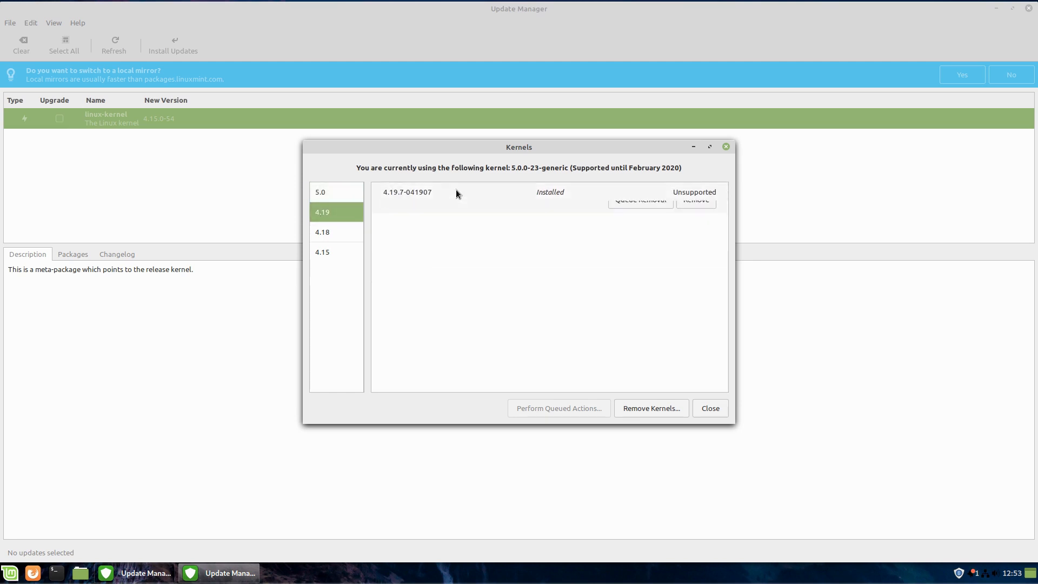
Remove the 4.19.7-041907 kernel, confirming with Yes and authenticating.
left_click(696, 209)
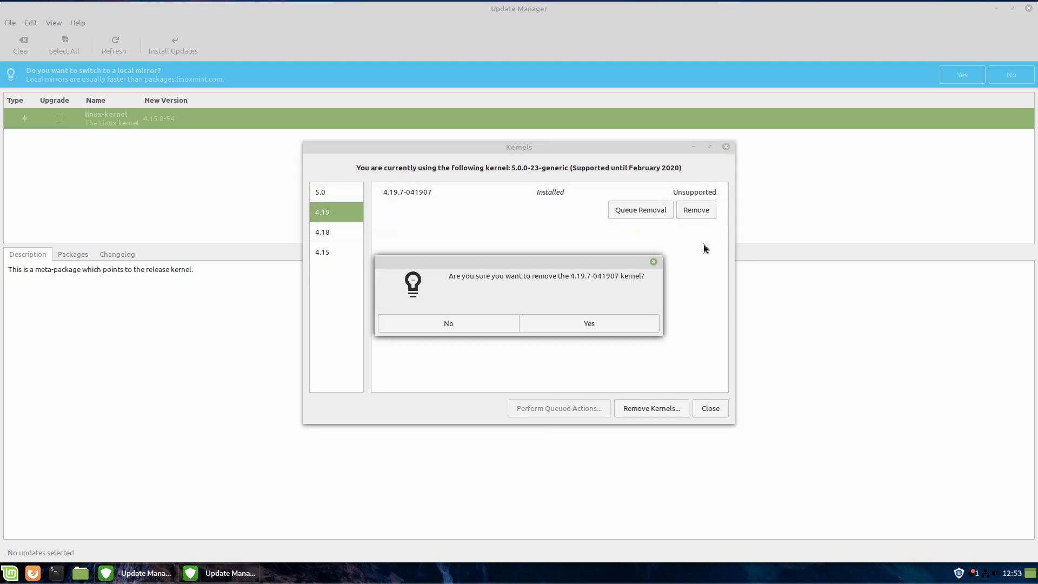
mouse_move(588, 323)
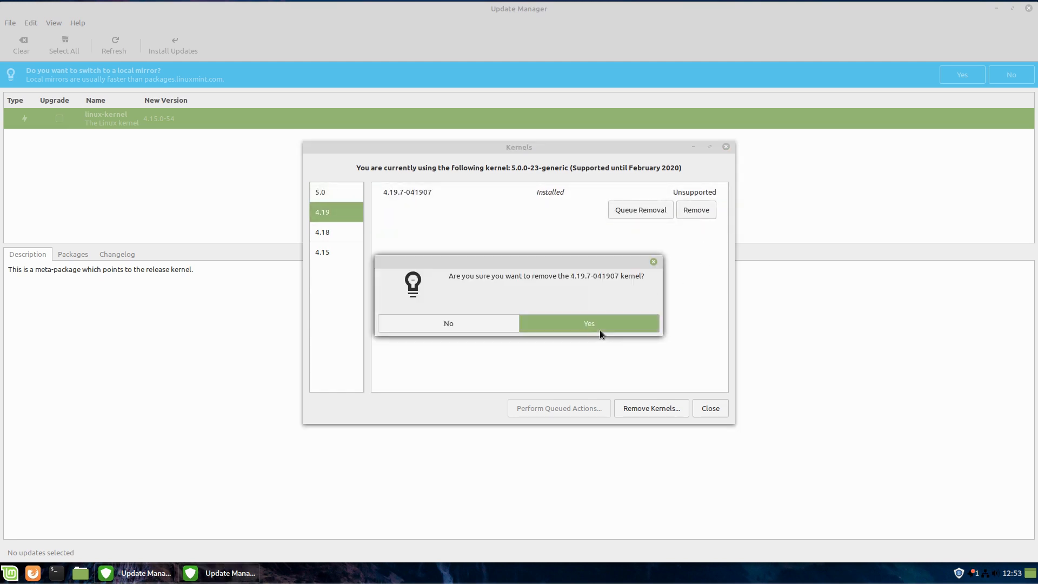
left_click(588, 323)
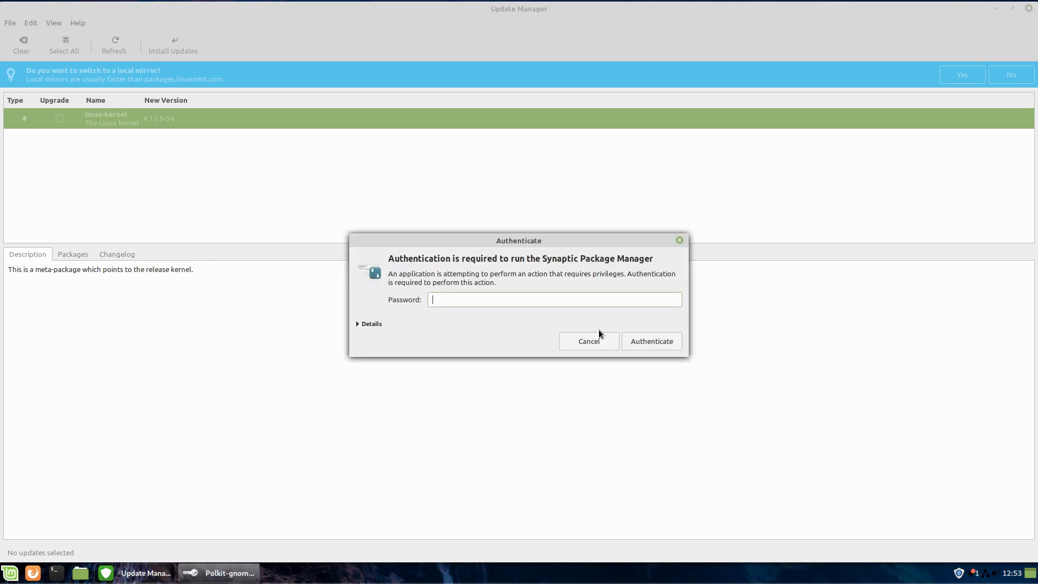
left_click(588, 341)
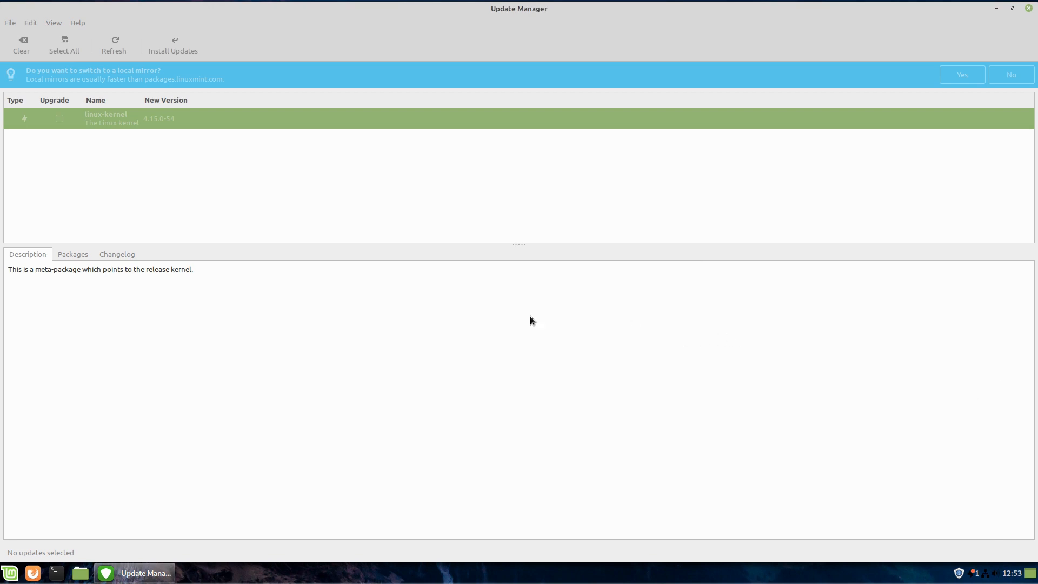
mouse_move(443, 396)
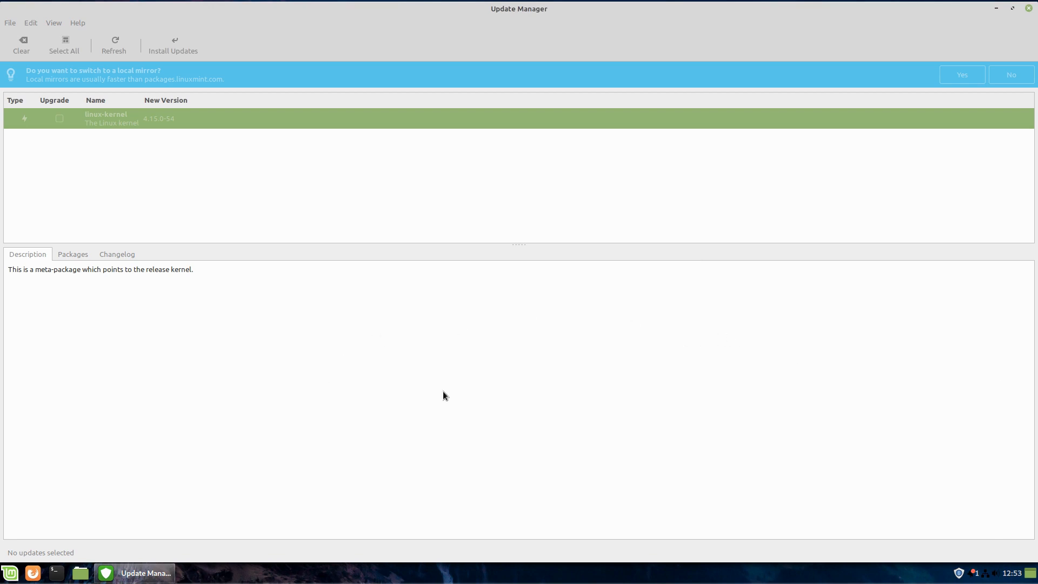
mouse_move(393, 363)
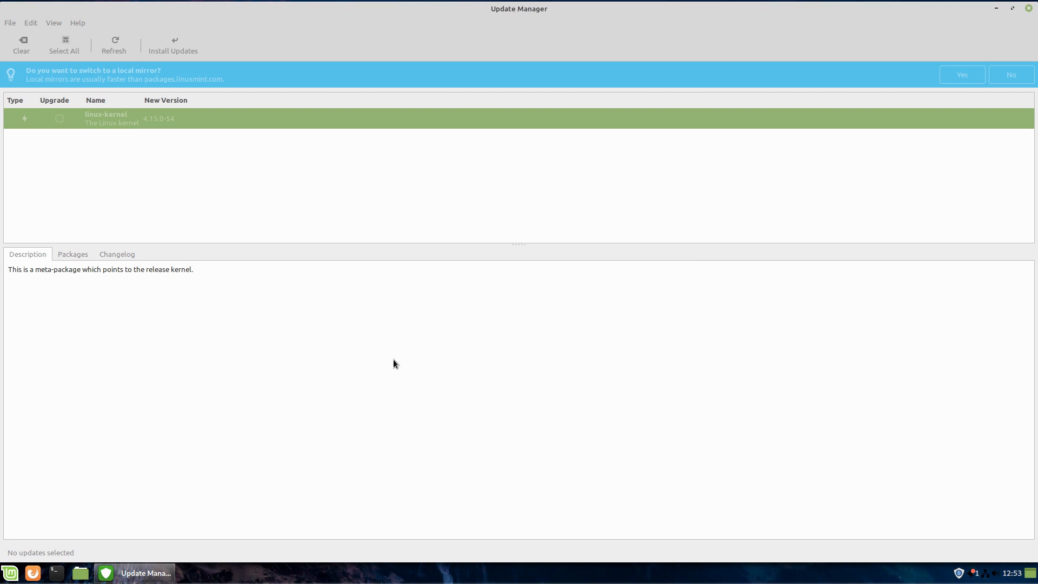
left_click(173, 44)
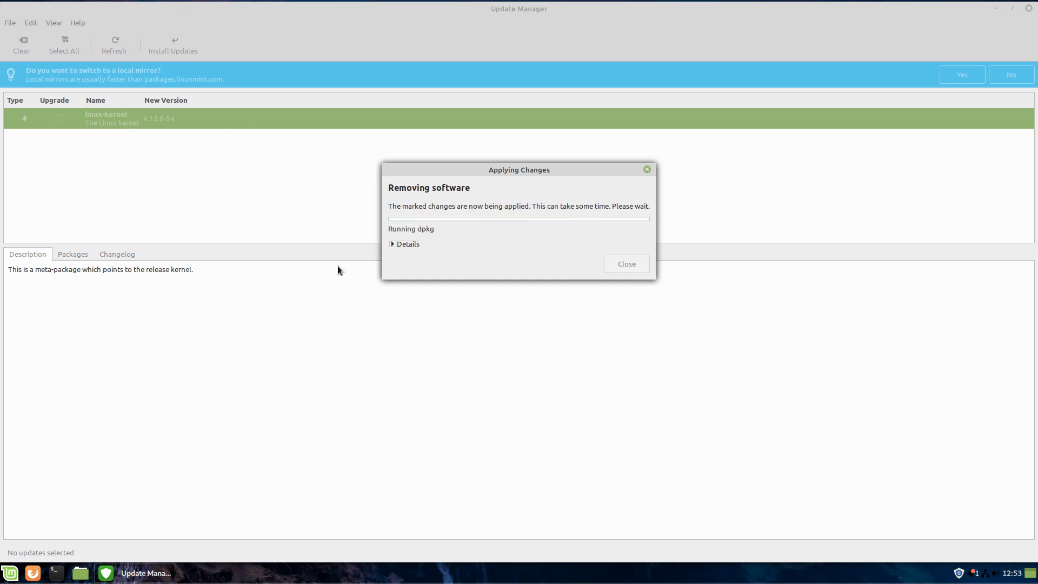
mouse_move(378, 303)
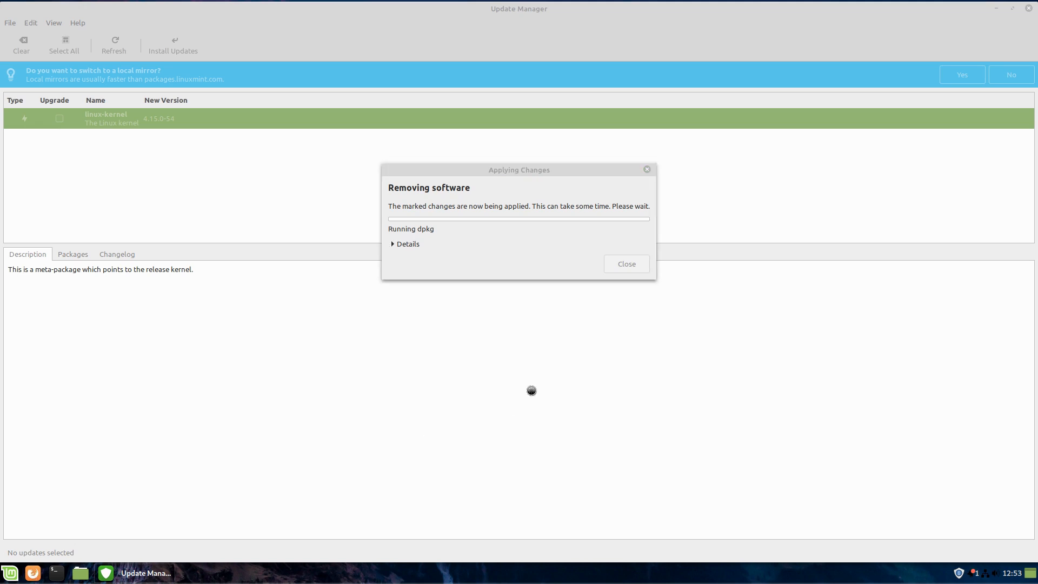
mouse_move(659, 295)
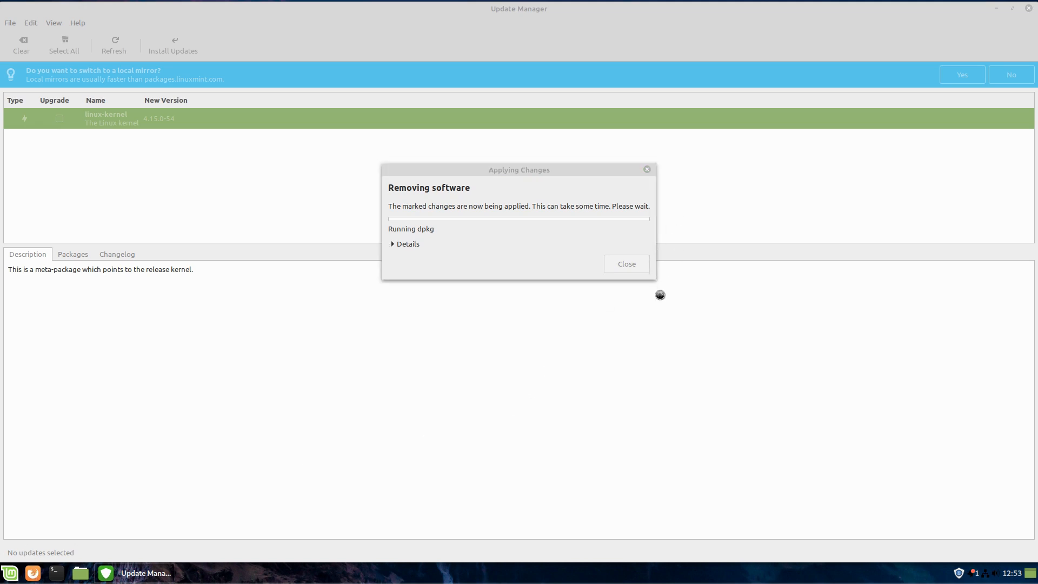
mouse_move(673, 335)
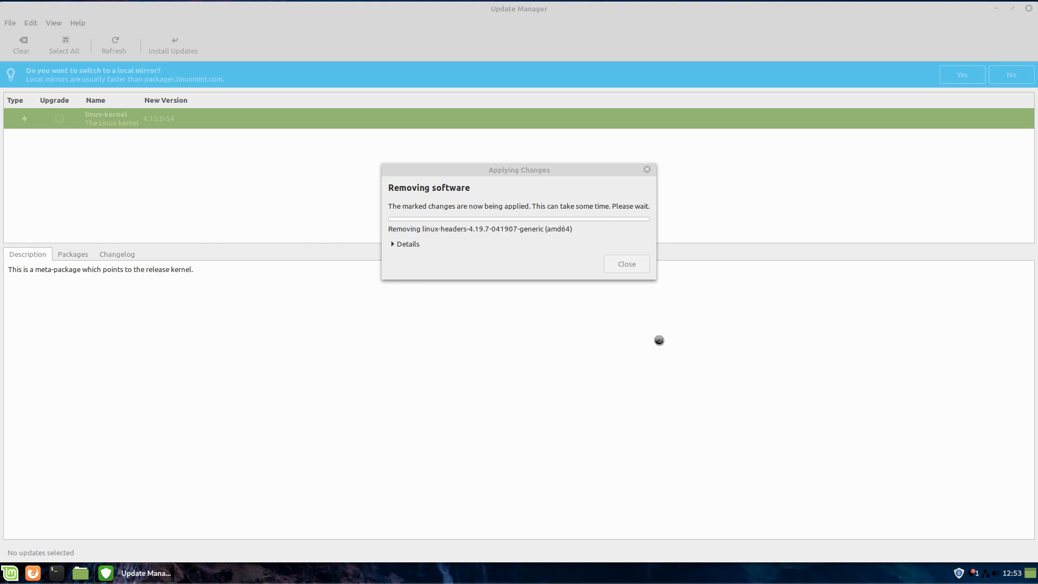
mouse_move(669, 332)
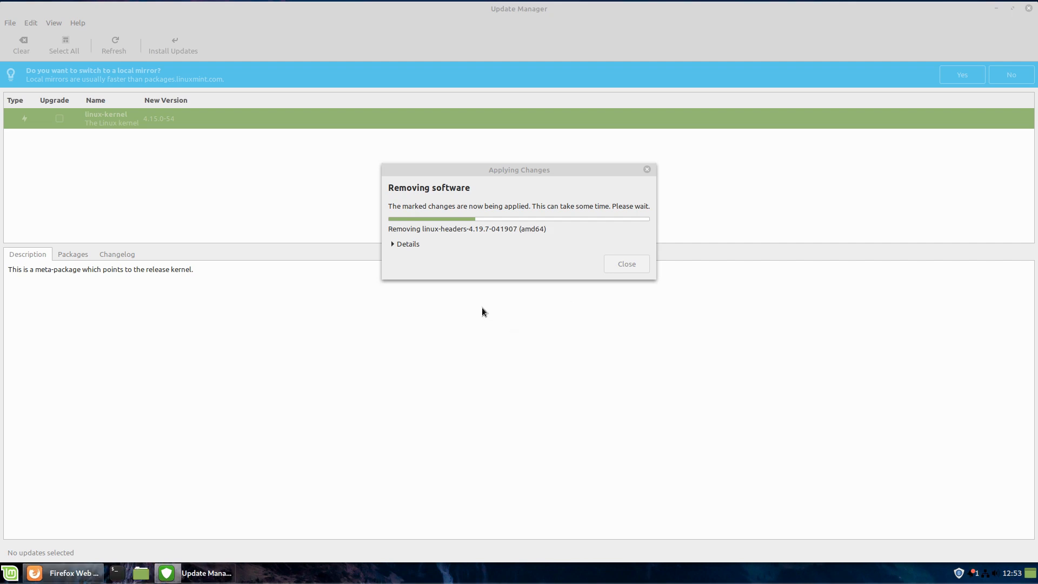
Let the 4.19.7-041907 kernel packages uninstall while switching to the Firefox start page.
left_click(64, 572)
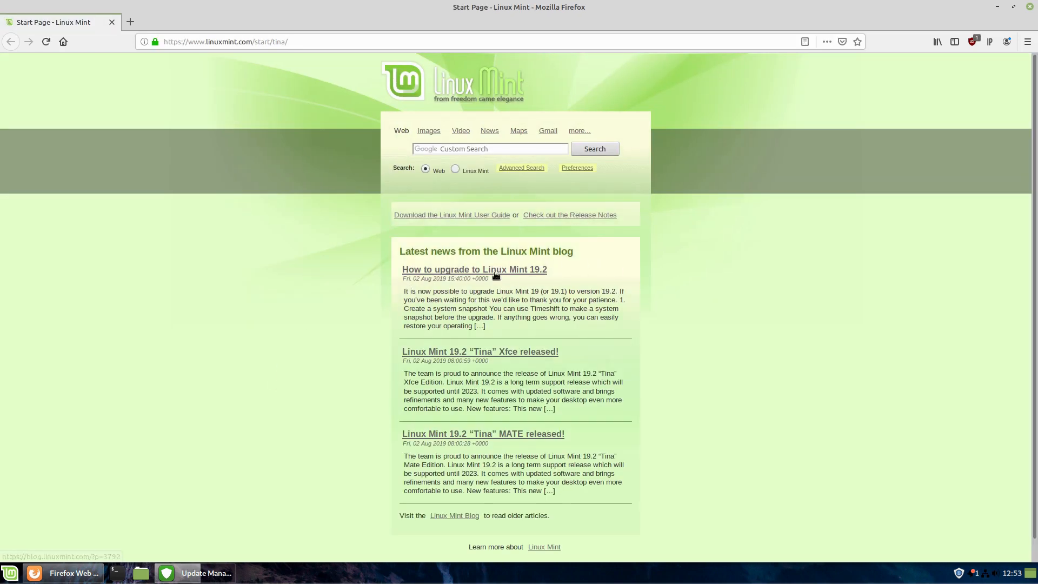
Open the 'How to upgrade to Linux Mint 19.2' article and select its XScreensaver apt remove --purge command.
left_click(474, 269)
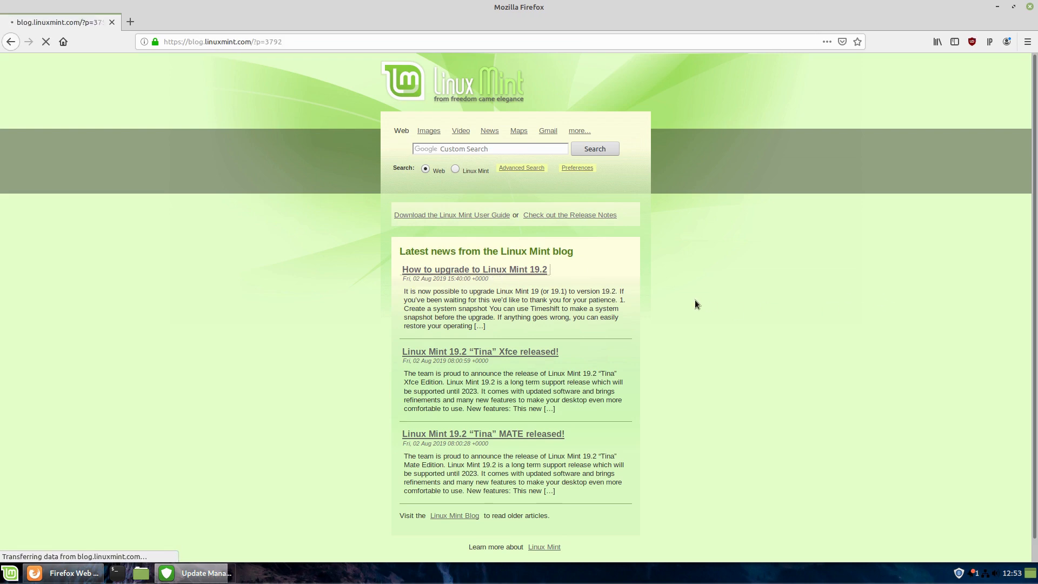
left_click(474, 269)
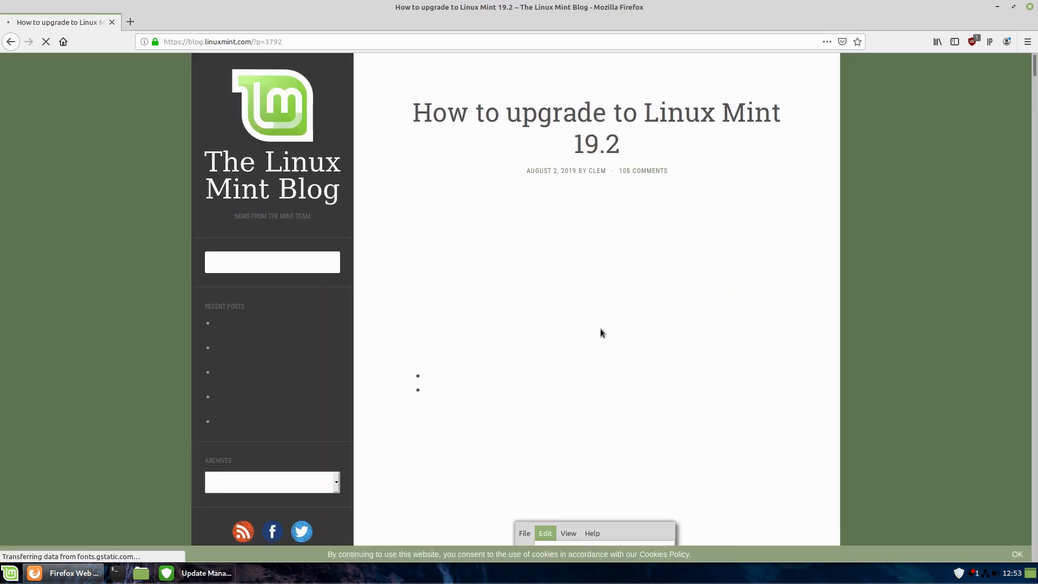
scroll("down", 3)
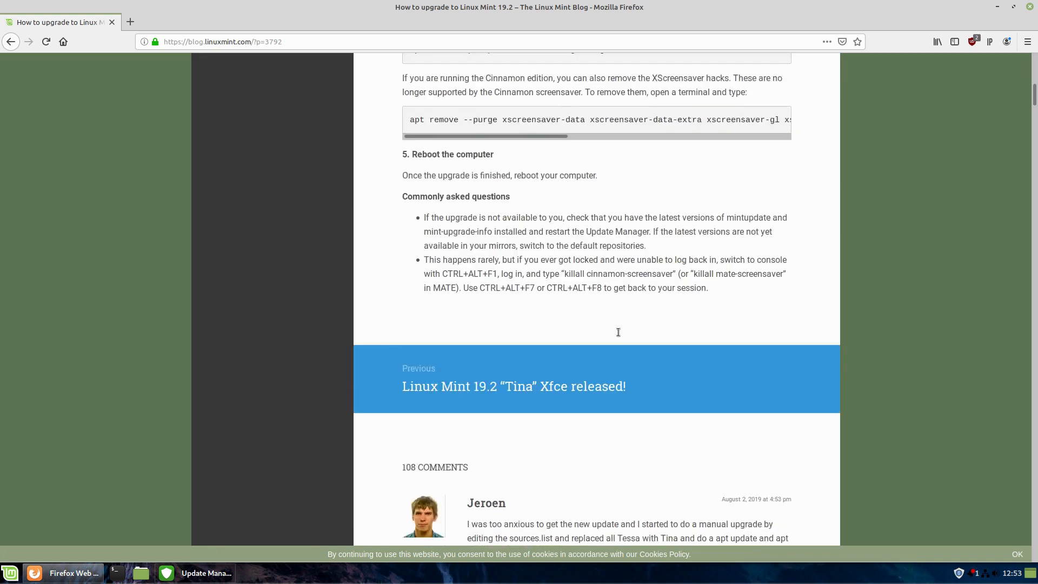
scroll("up", 3)
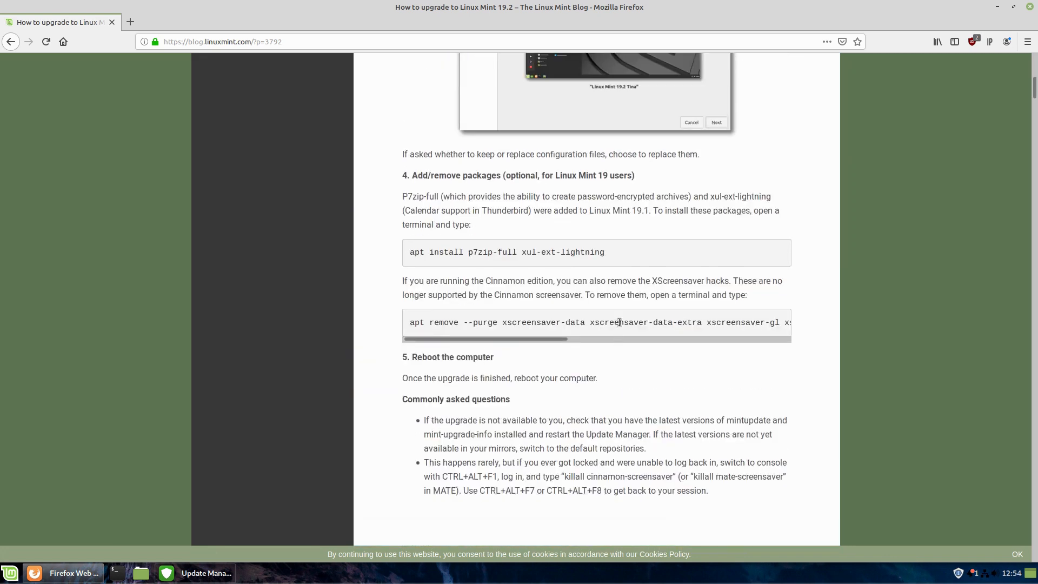
triple_click(596, 322)
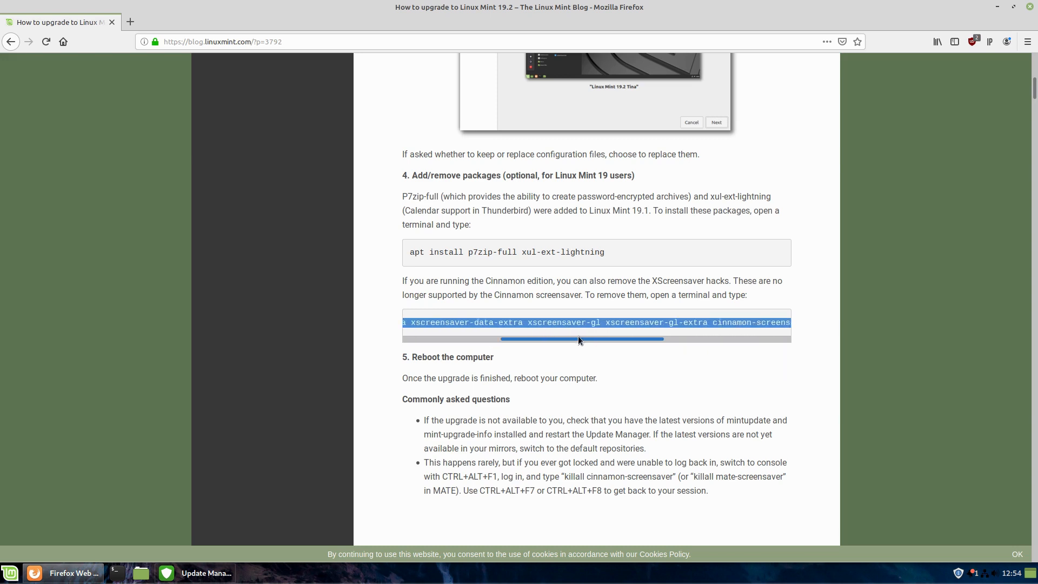
scroll("left", 3)
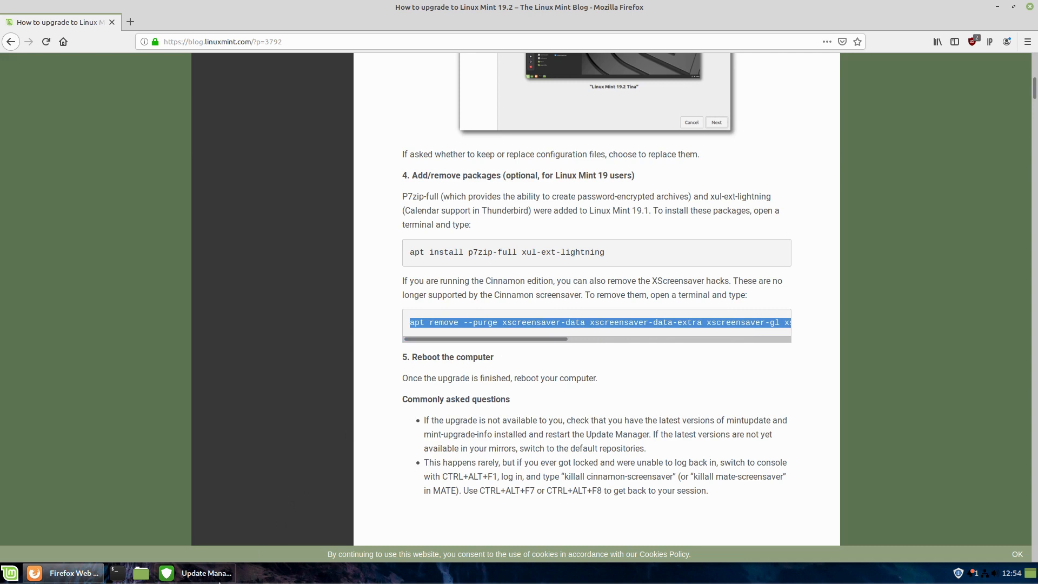
left_click(195, 572)
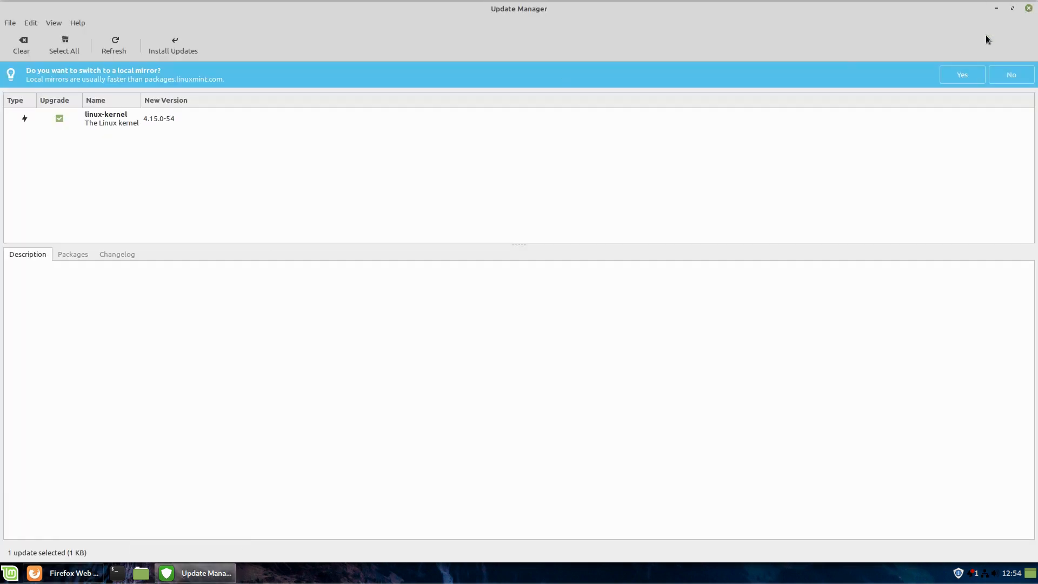
In a terminal, run the XScreensaver purge and 'apt install evolution', then exit.
left_click(64, 573)
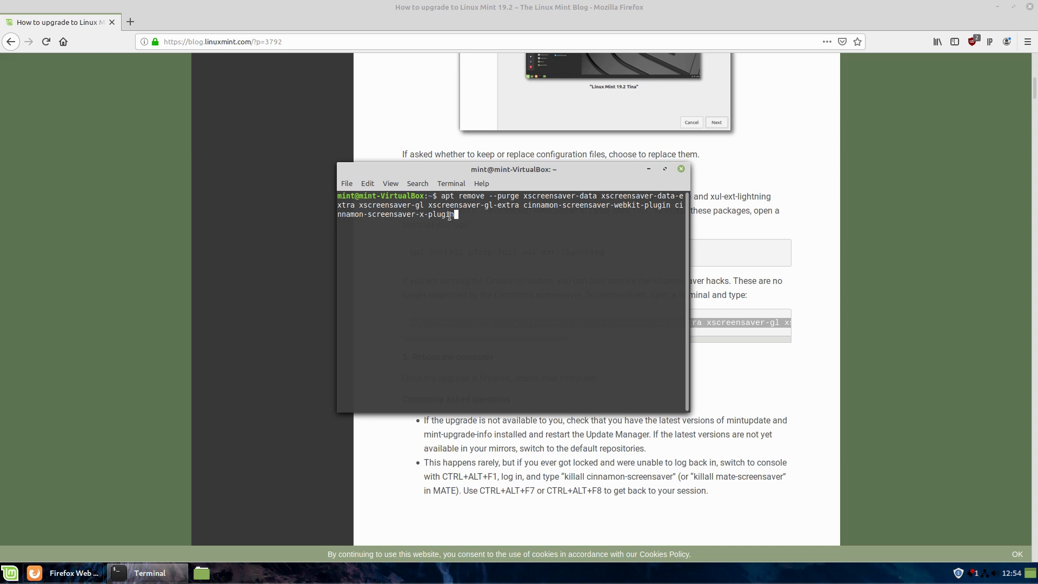
key("Return")
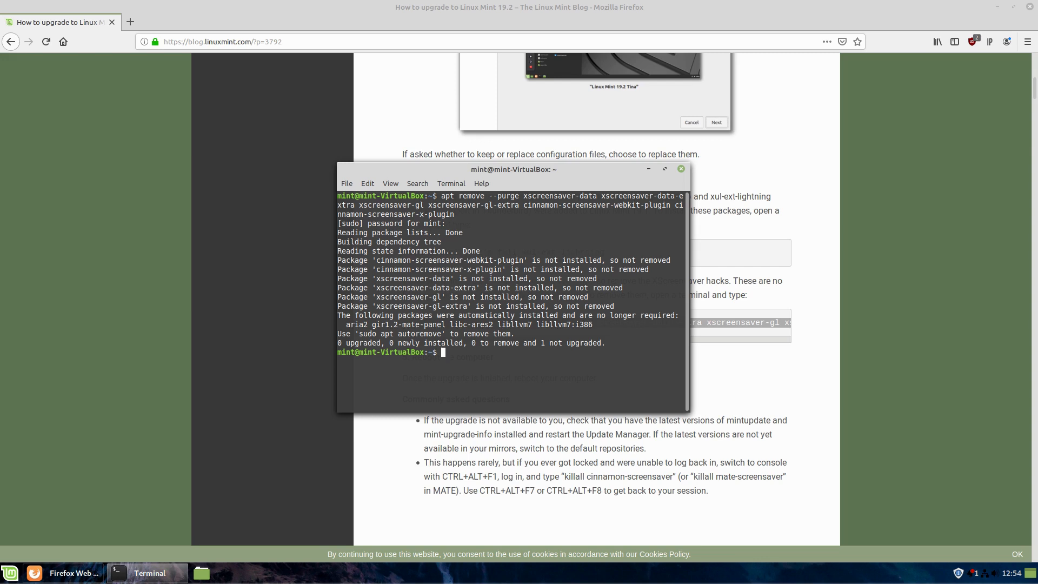
type("apt")
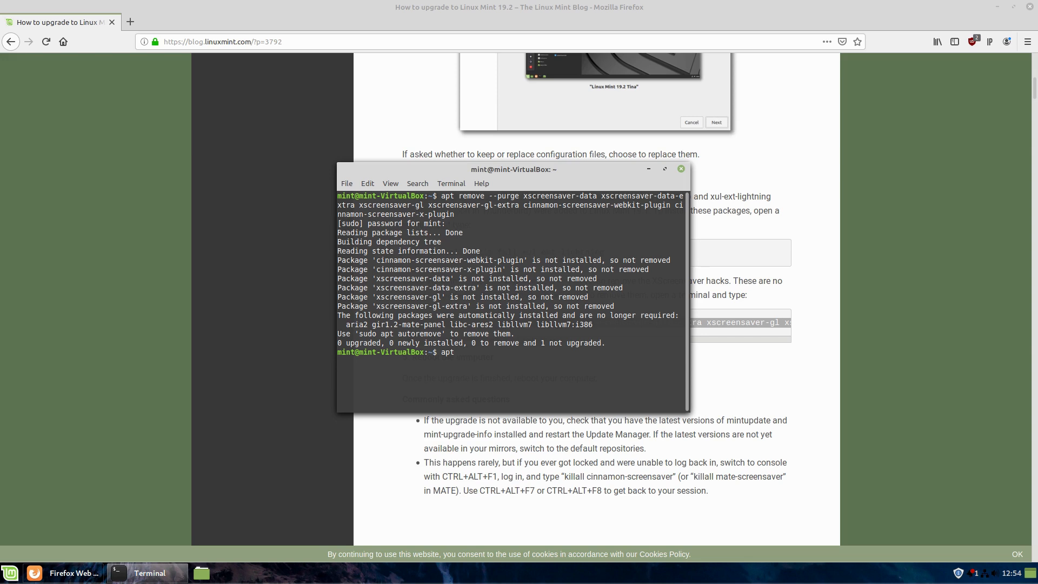
type("install")
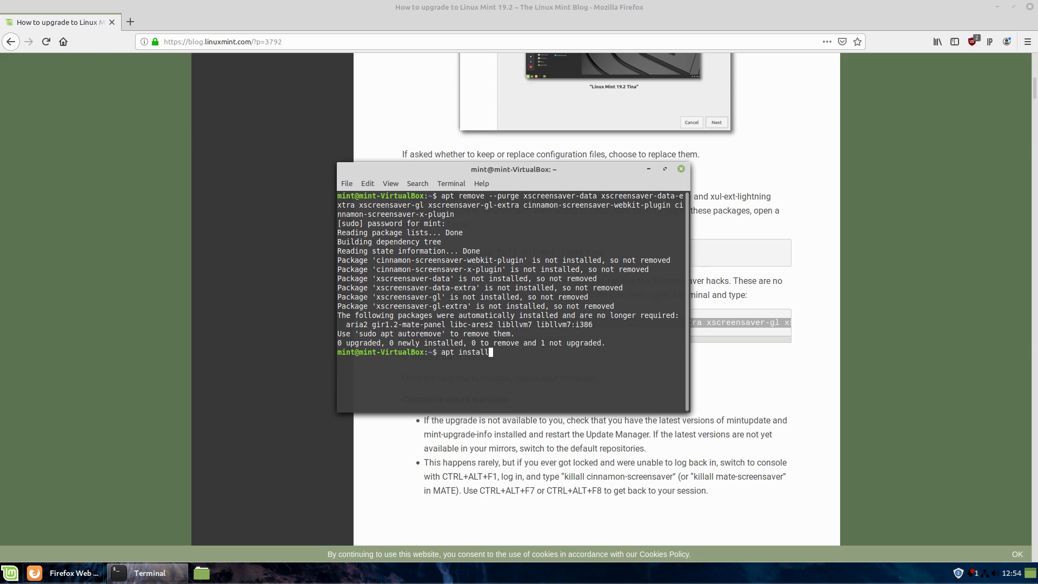
type("evolution")
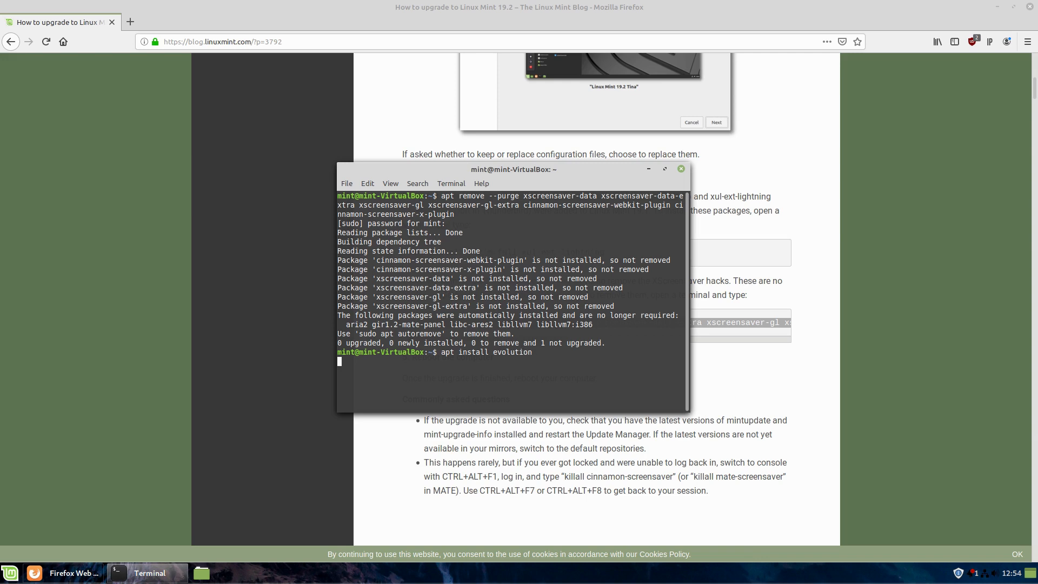
key("Return")
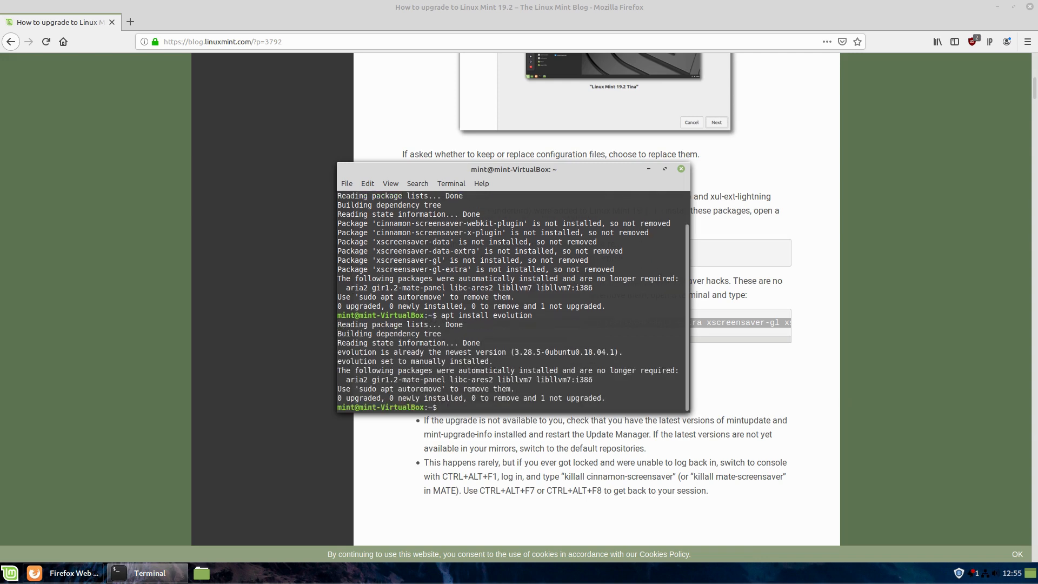
type("exit")
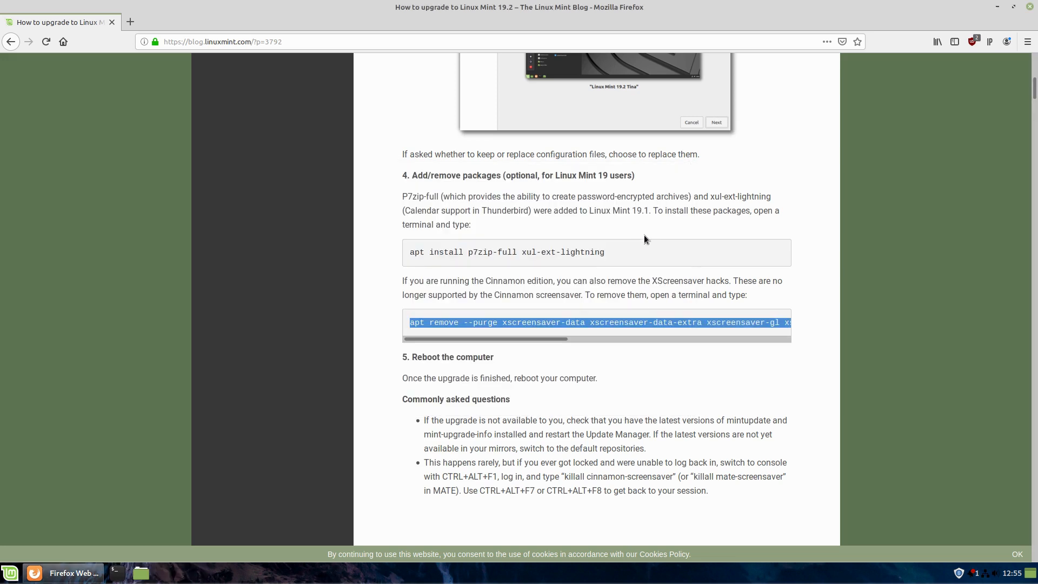
mouse_move(852, 231)
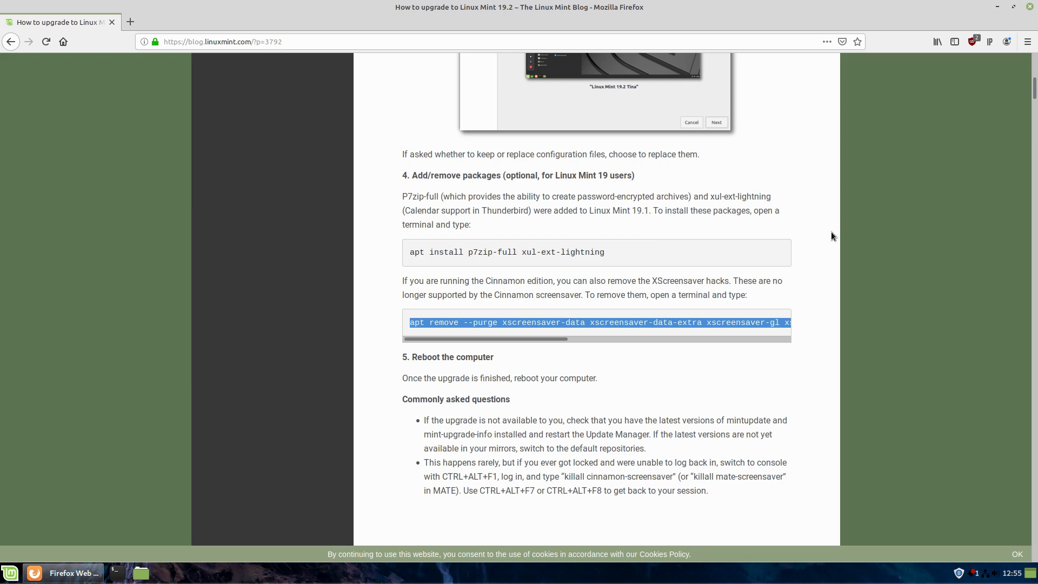
scroll("down", 3)
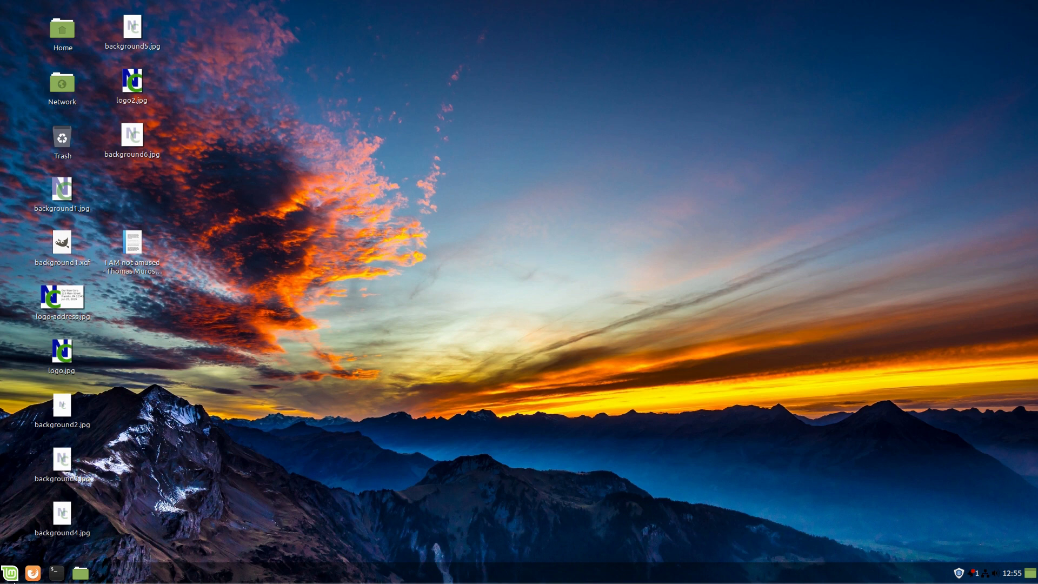
Open the Themes page in System Settings to show the scrollbar behaviour options.
left_click(10, 572)
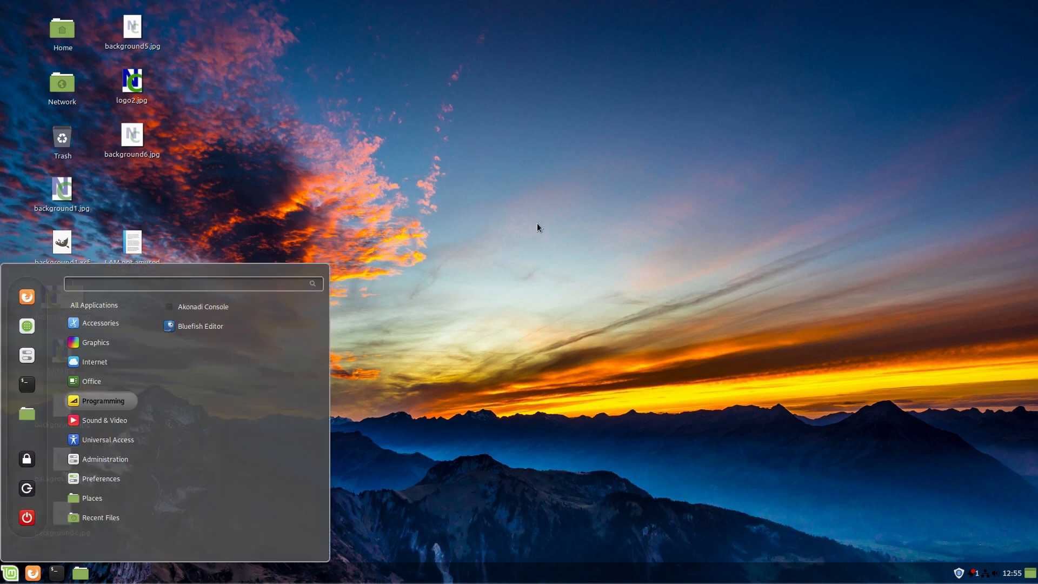
left_click(537, 227)
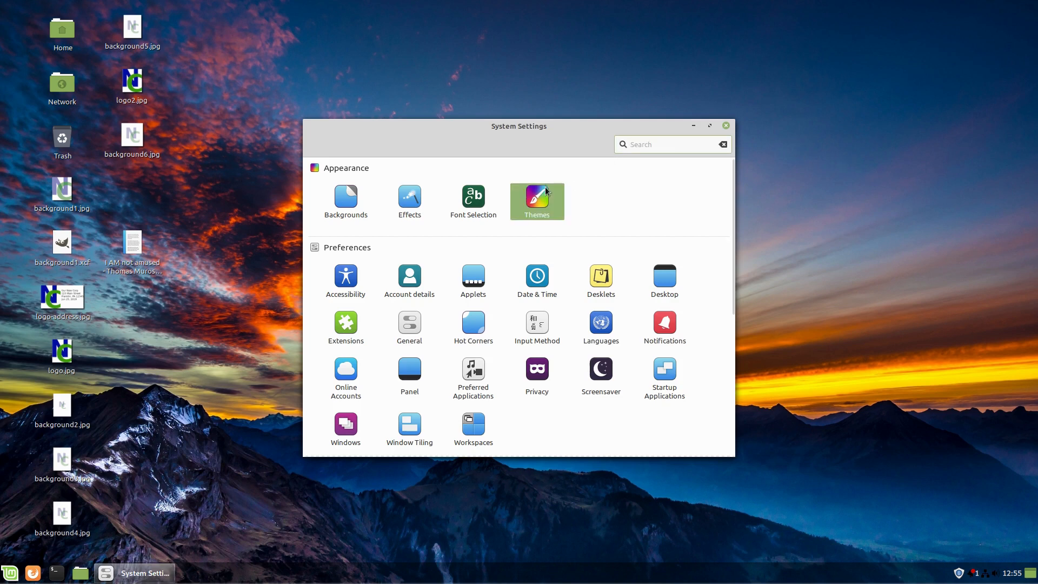
mouse_move(463, 242)
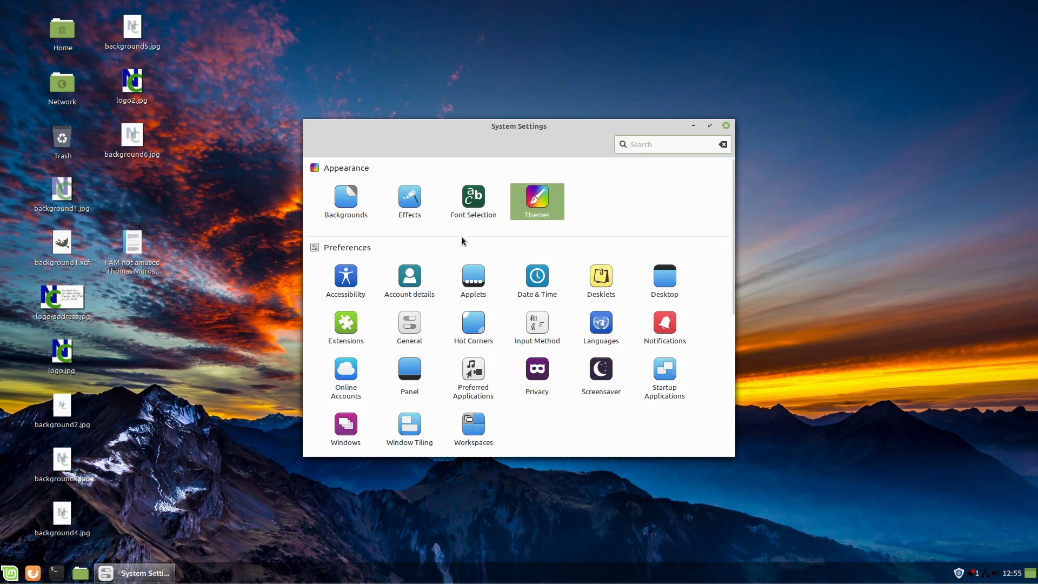
left_click(537, 201)
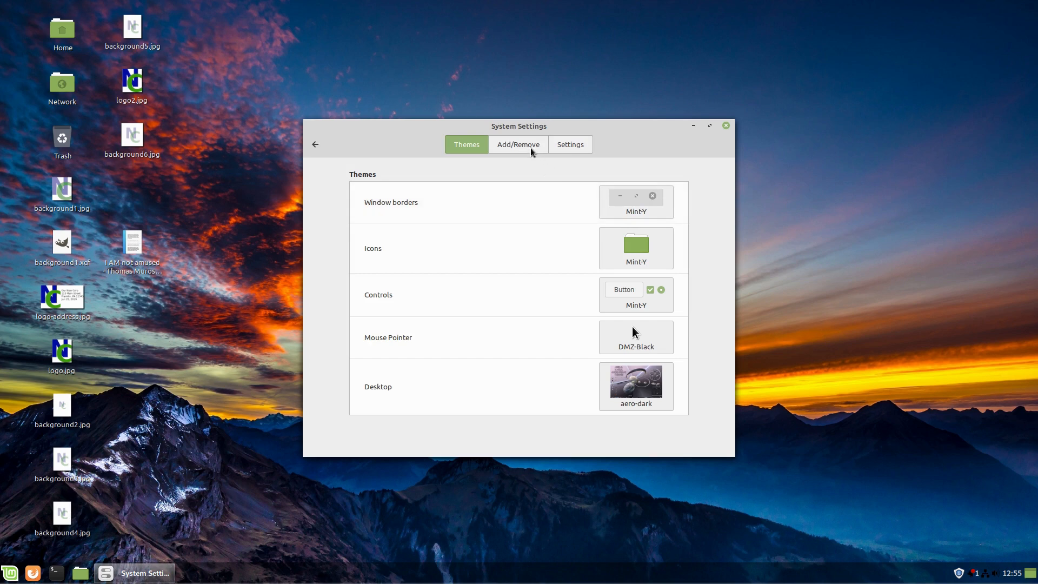
left_click(569, 144)
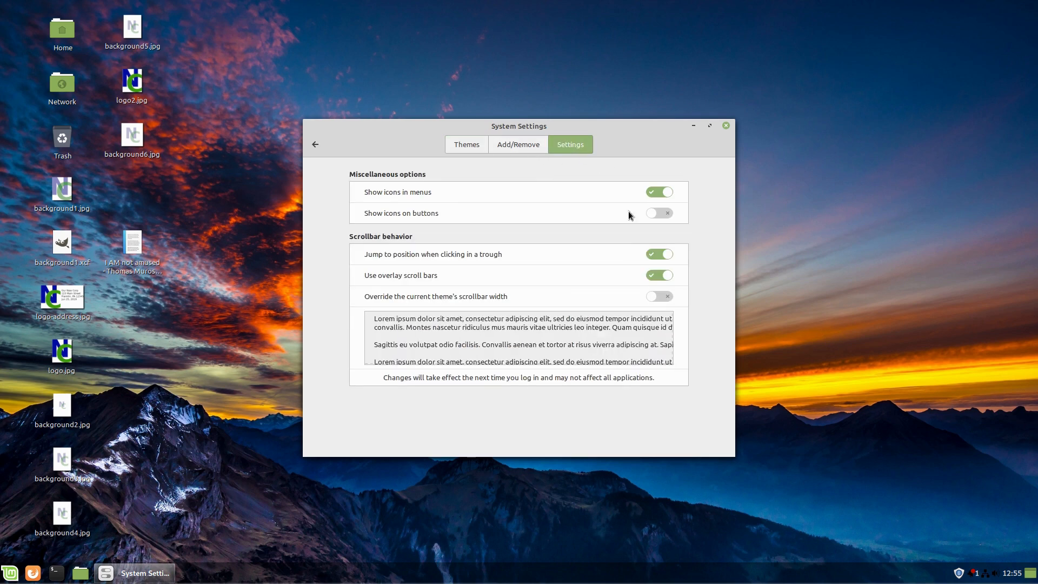
Try overriding the theme's scrollbar width with the slider, then switch the override off.
left_click(658, 296)
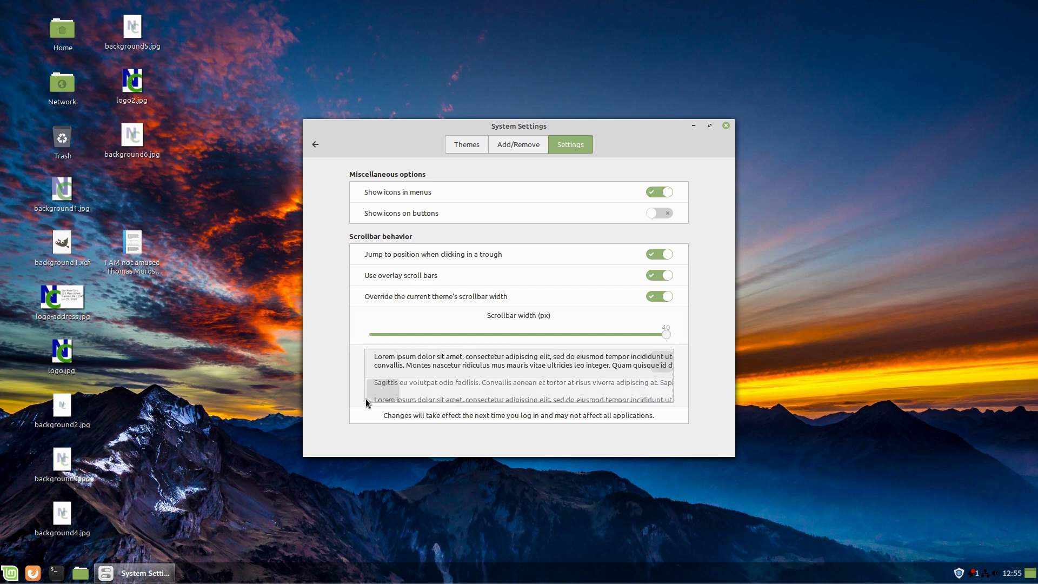
scroll("down", 3)
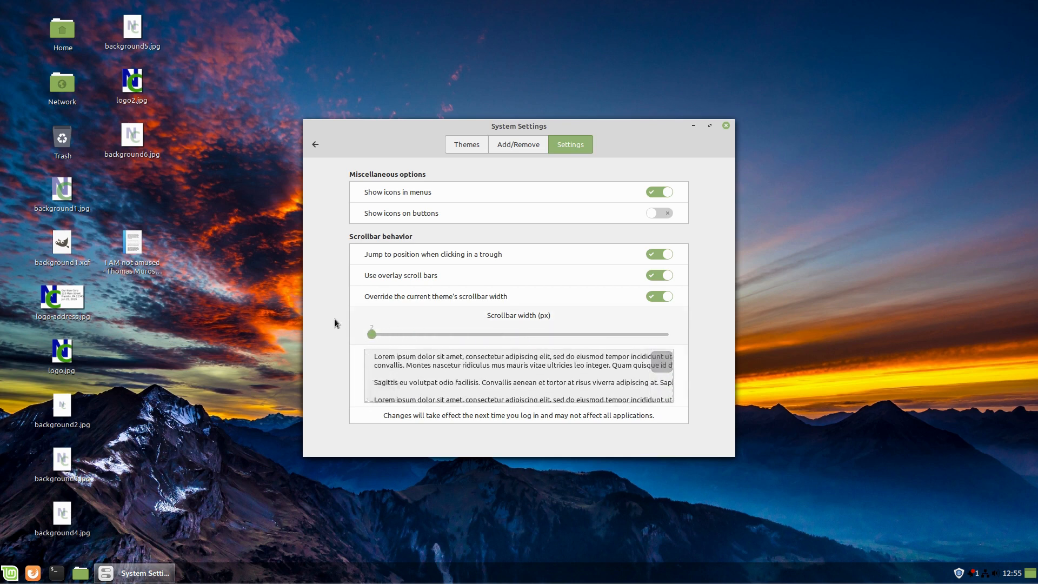
scroll("right", 3)
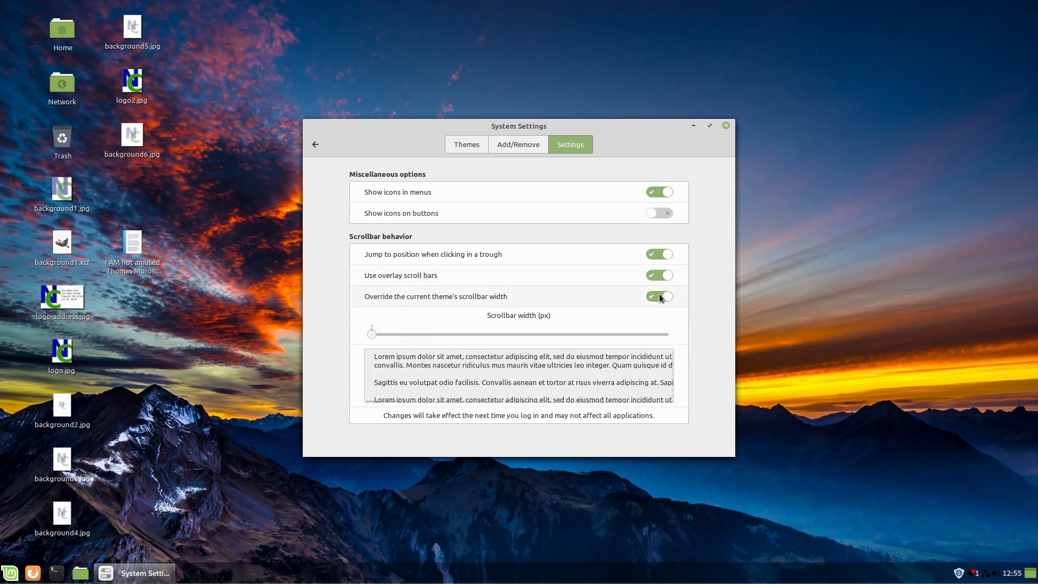
left_click(658, 295)
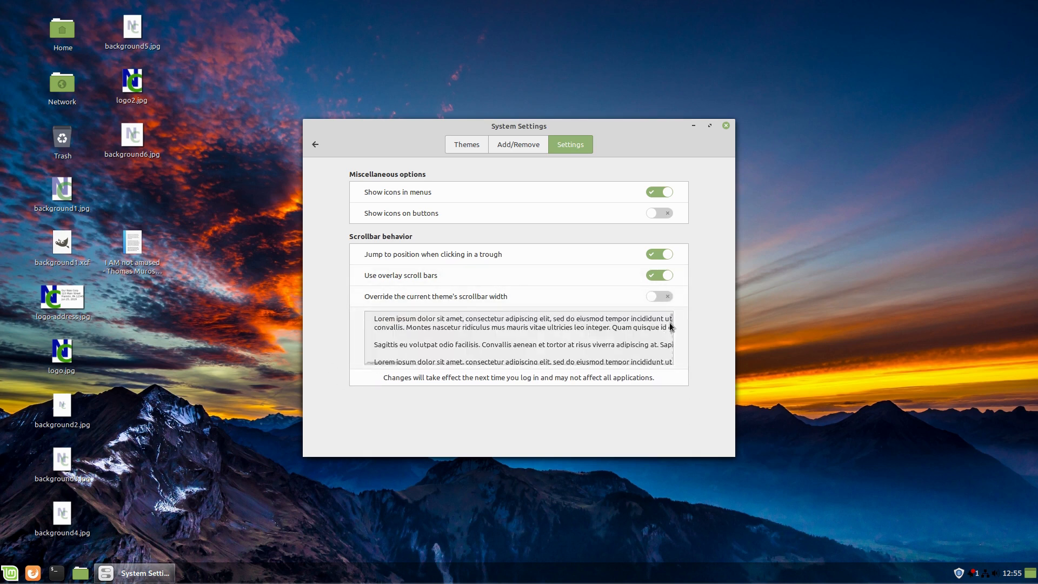
mouse_move(476, 288)
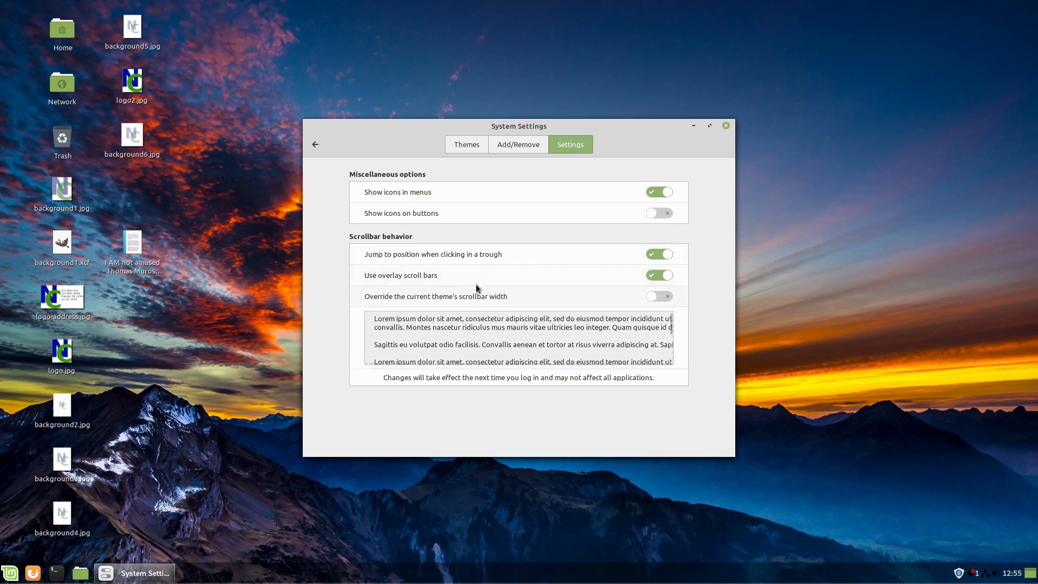
mouse_move(711, 107)
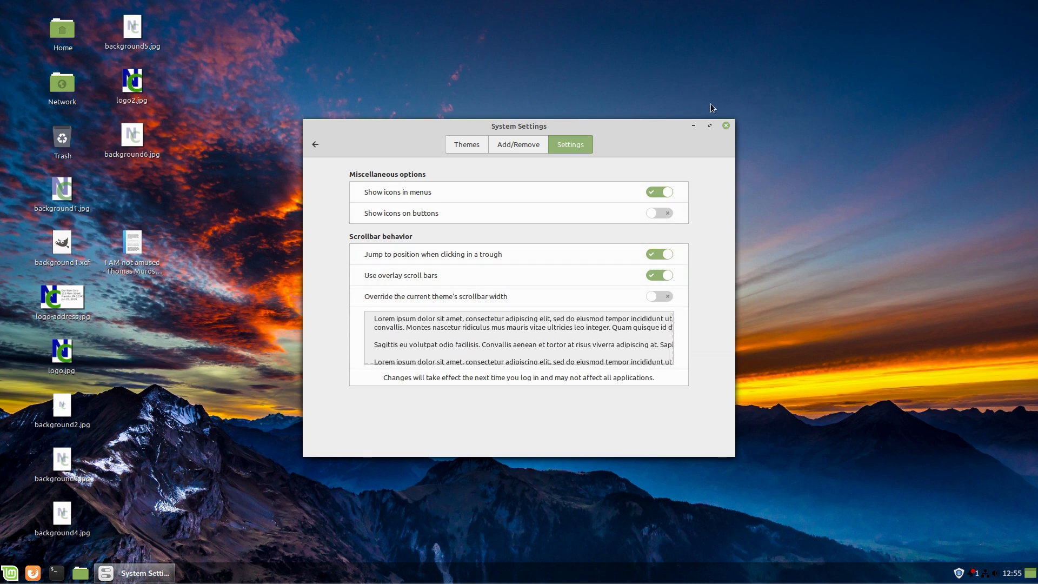
Close the System Settings window, bringing Update Manager to the front.
left_click(725, 125)
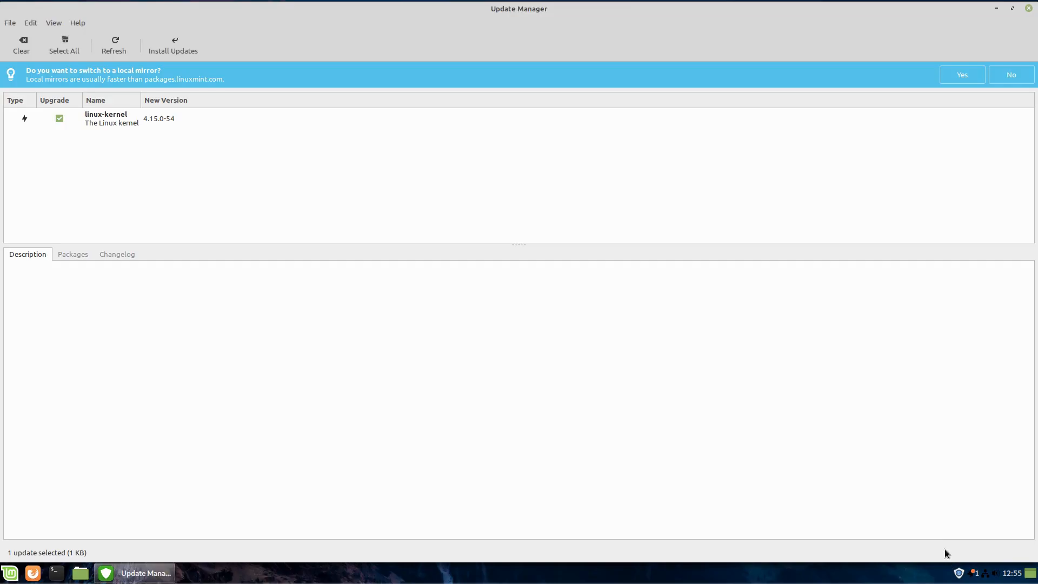
mouse_move(30, 22)
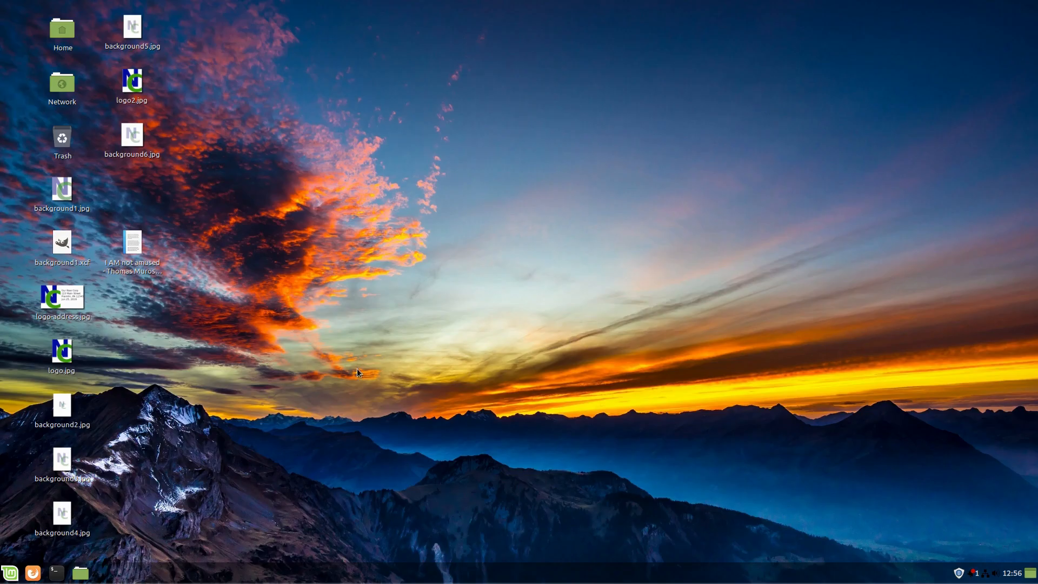
mouse_move(11, 572)
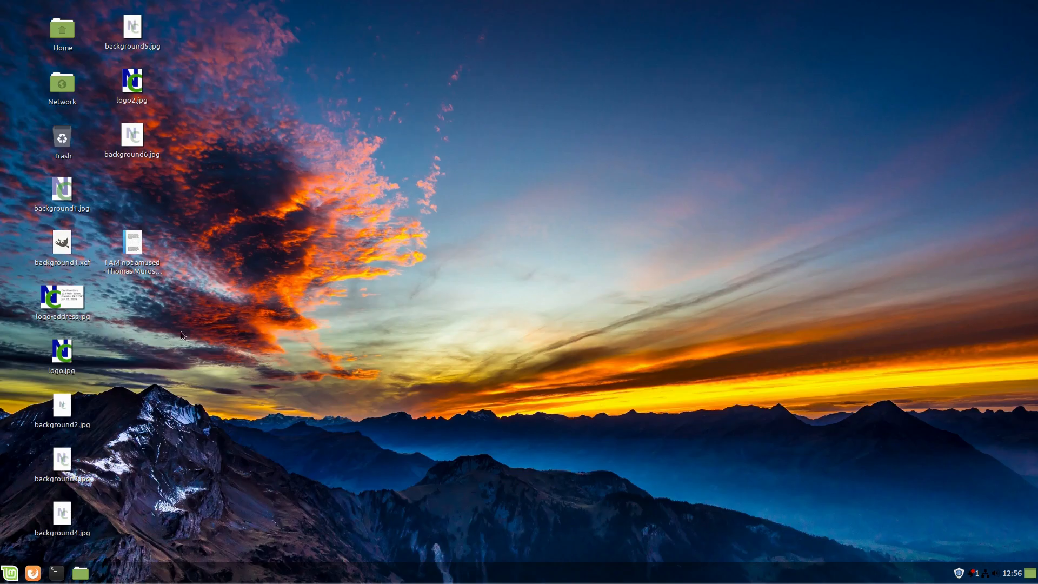
mouse_move(716, 189)
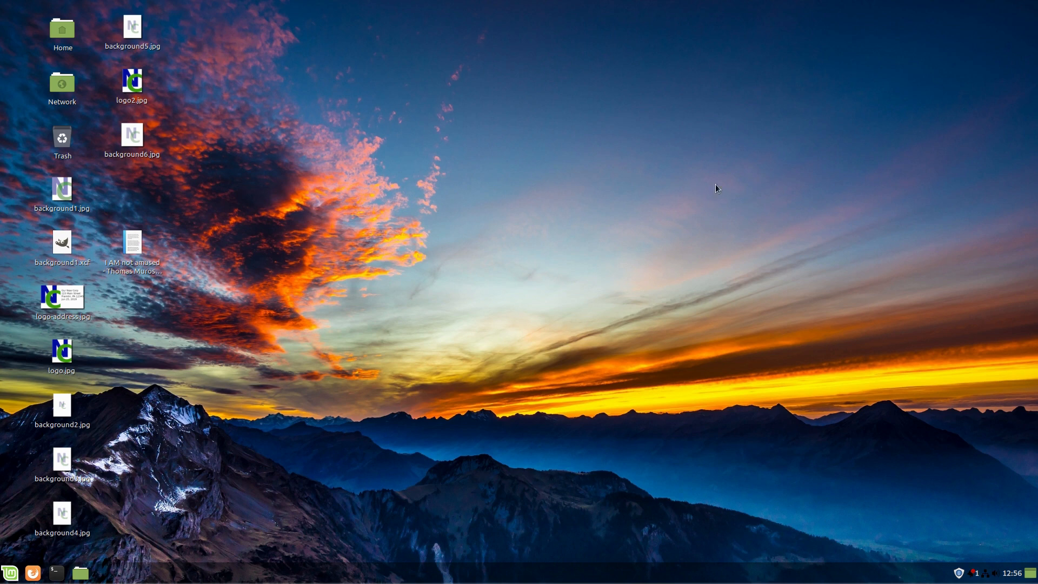